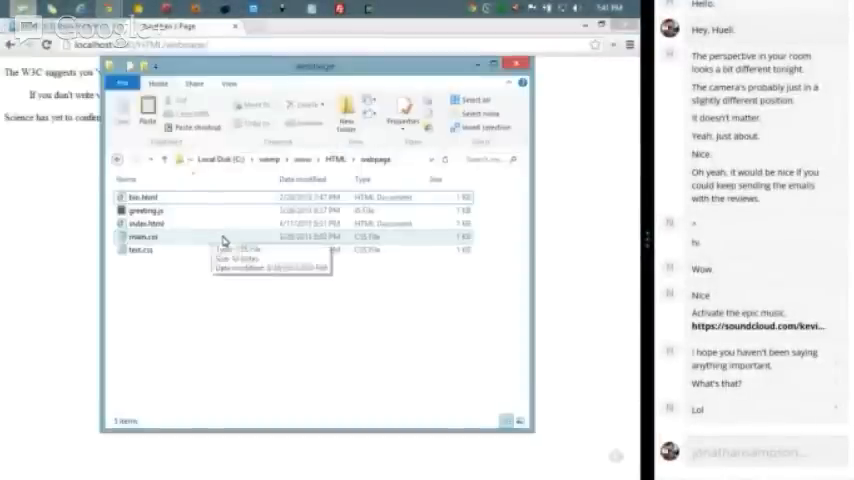
- Open the webpage folder's index.html in Sublime Text via its right-click menu
click(144, 210)
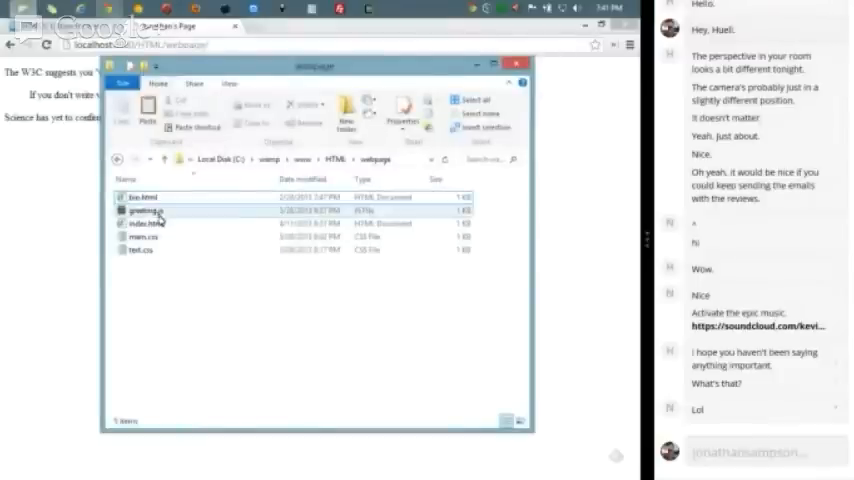
right_click(144, 224)
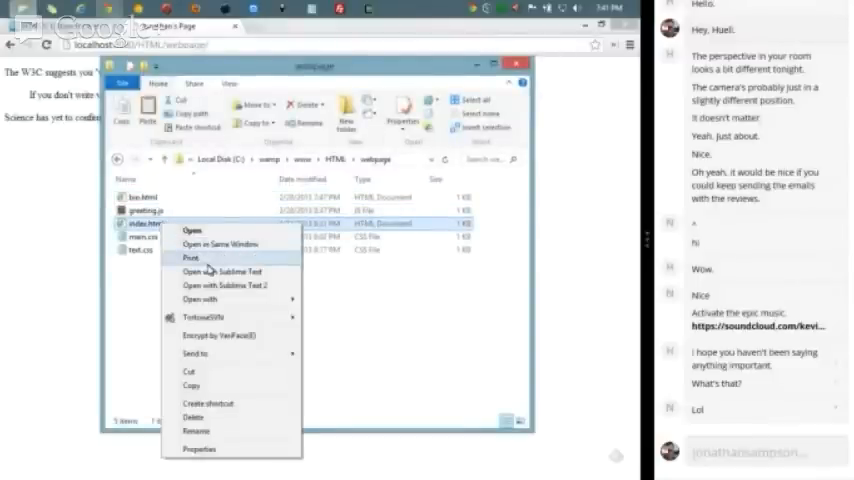
click(212, 256)
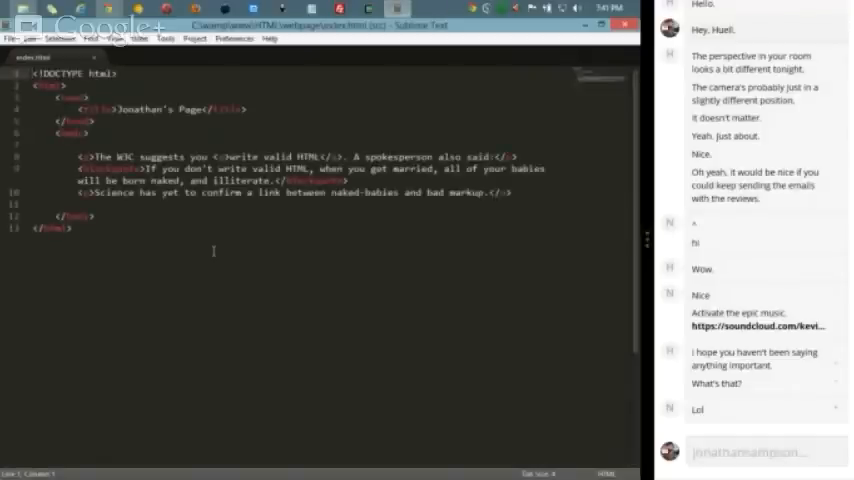
mouse_move(428, 212)
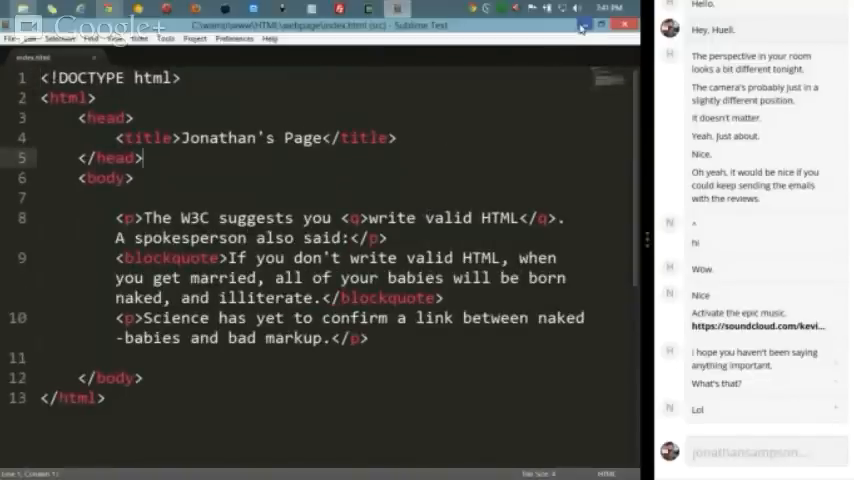
mouse_move(580, 28)
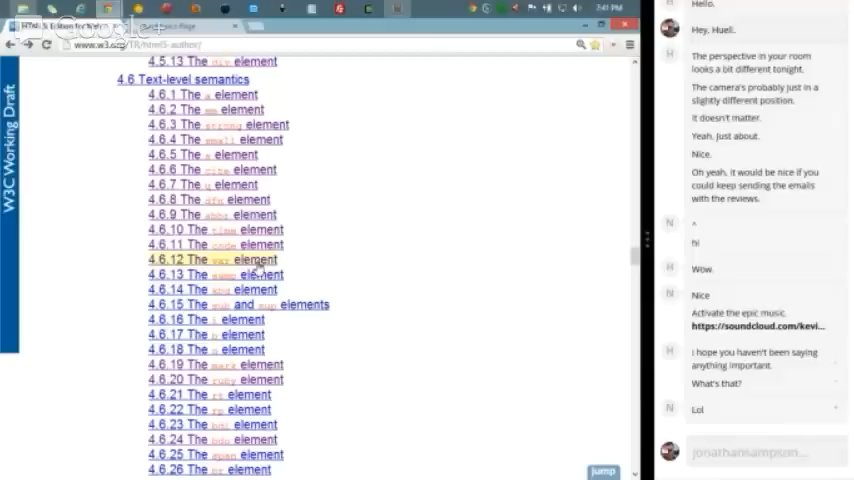
- Read the spec's 4.6.12 var element section and its examples, then switch browser tabs
click(212, 258)
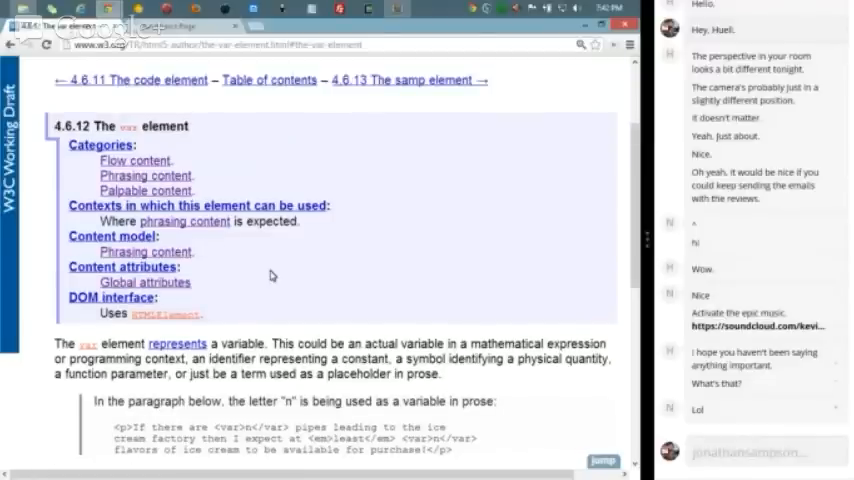
scroll(down, 3)
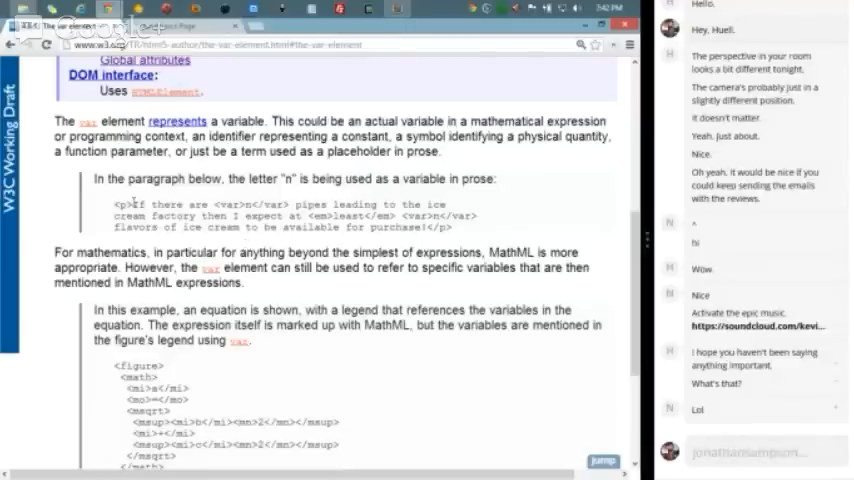
drag(132, 204, 338, 204)
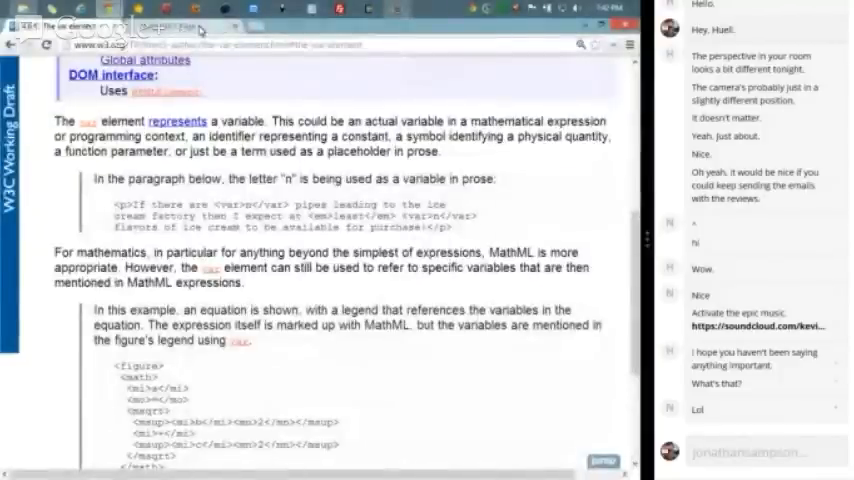
click(300, 28)
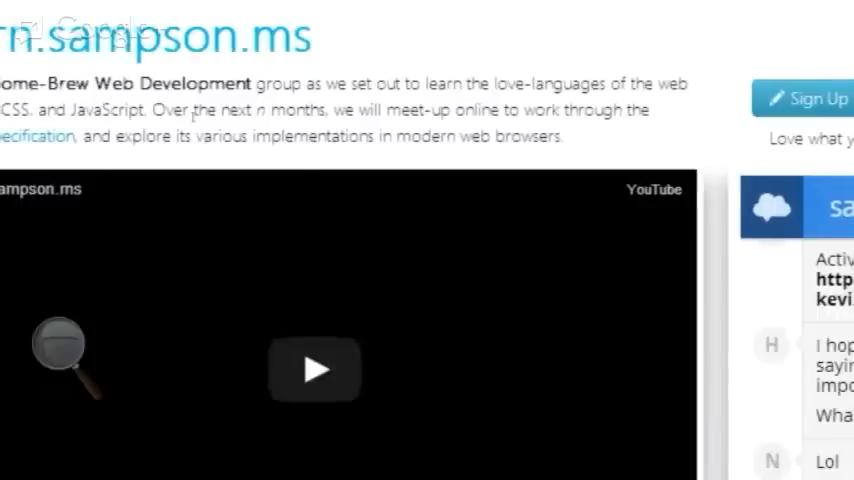
drag(152, 110, 326, 110)
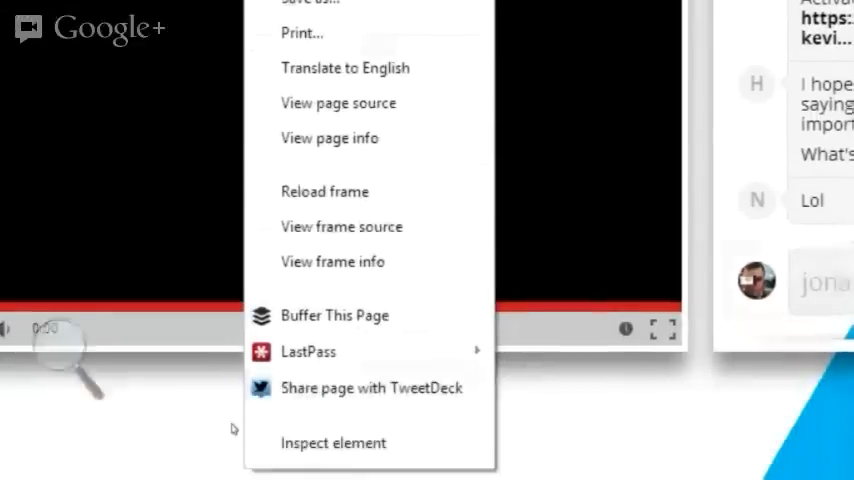
click(332, 442)
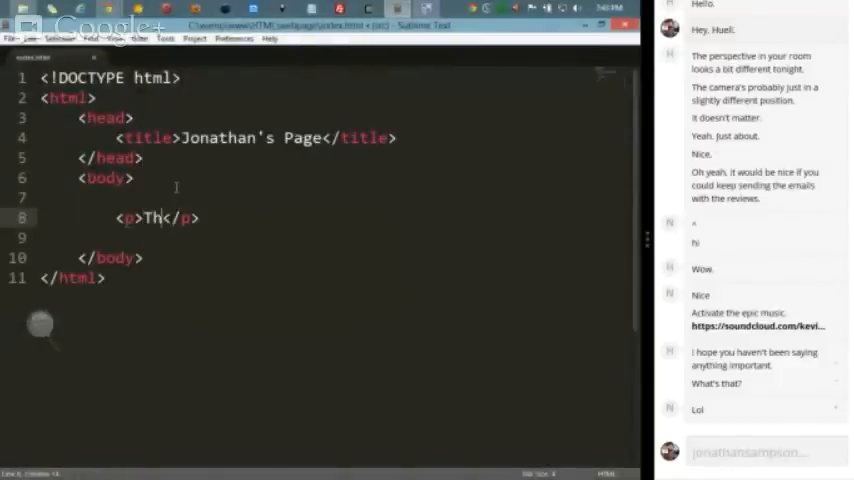
- Write "Today we wish to cover <var>n</var> sections of the W3C Working Draft." in the paragraph
text(oday we wish t)
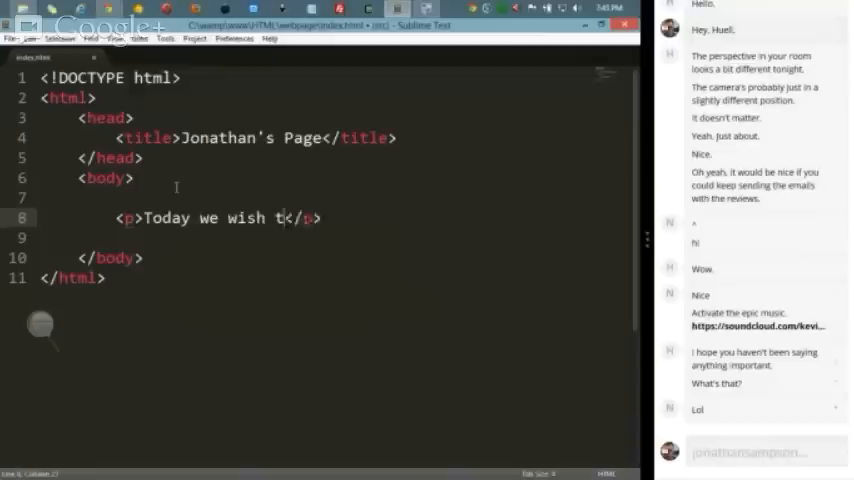
text(o cover <var>)
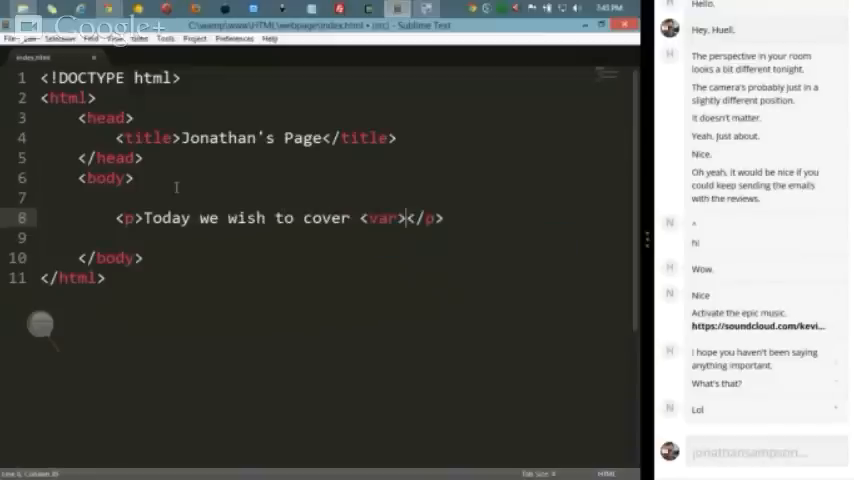
text(n)
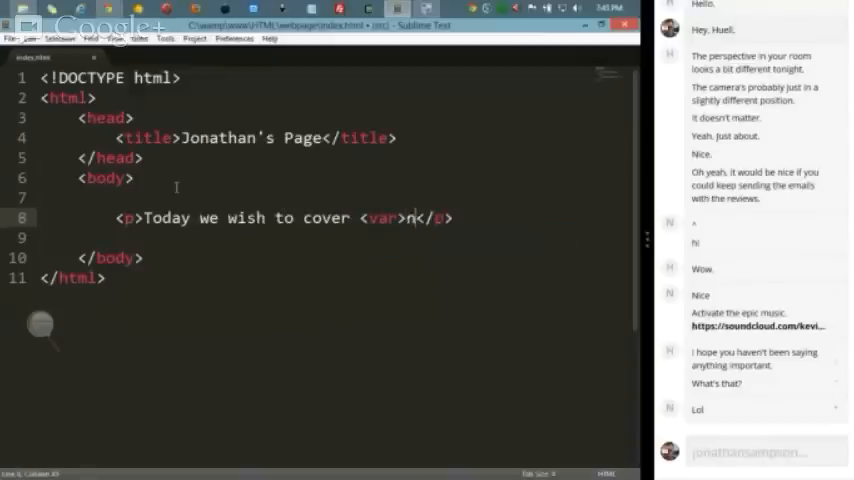
text(</var> sections</)
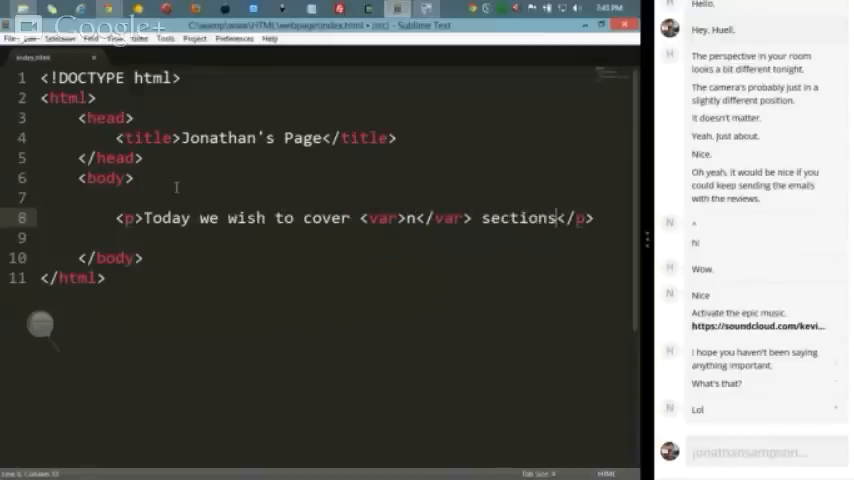
text(of the W3C)
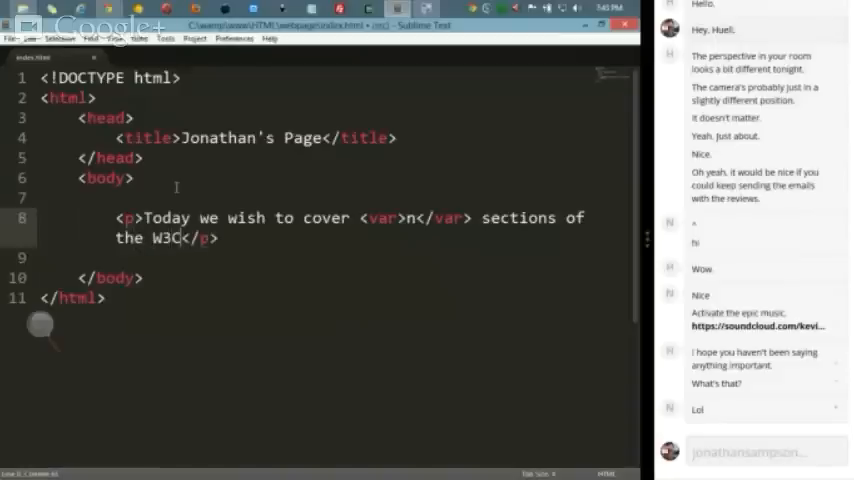
text(Working Draft)
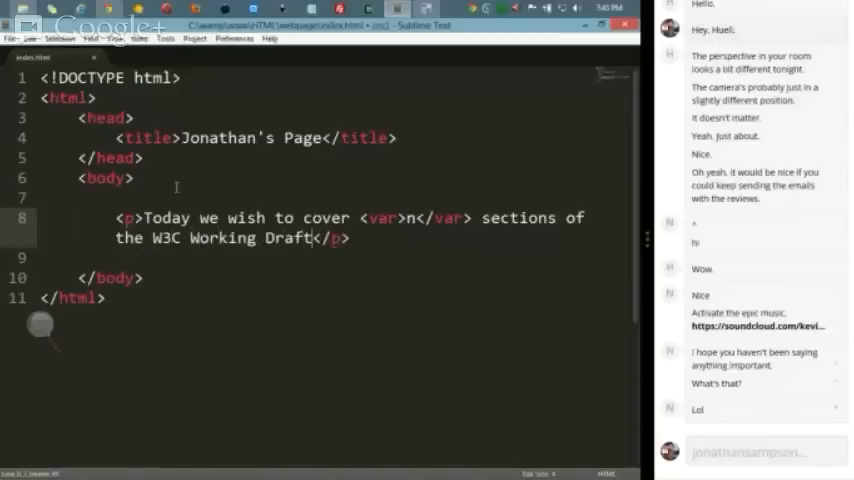
text(.)
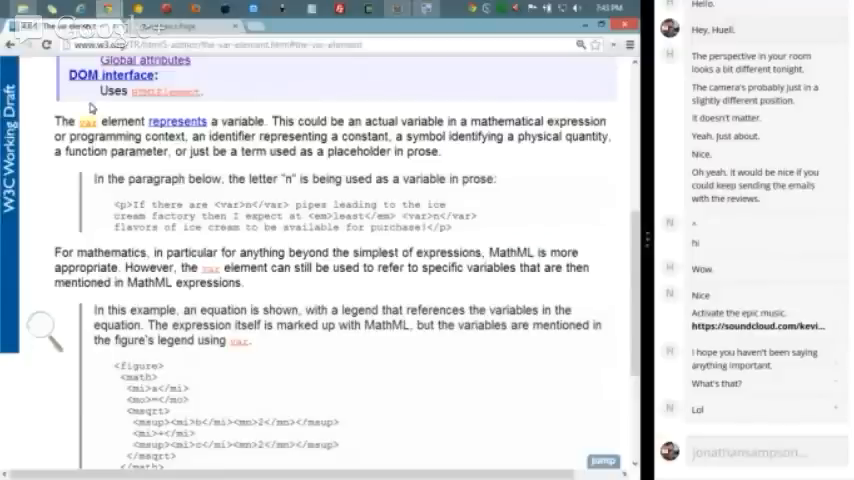
- Scroll the var examples and view the localhost page rendering the E = mc² blackboard sentence
scroll(down, 3)
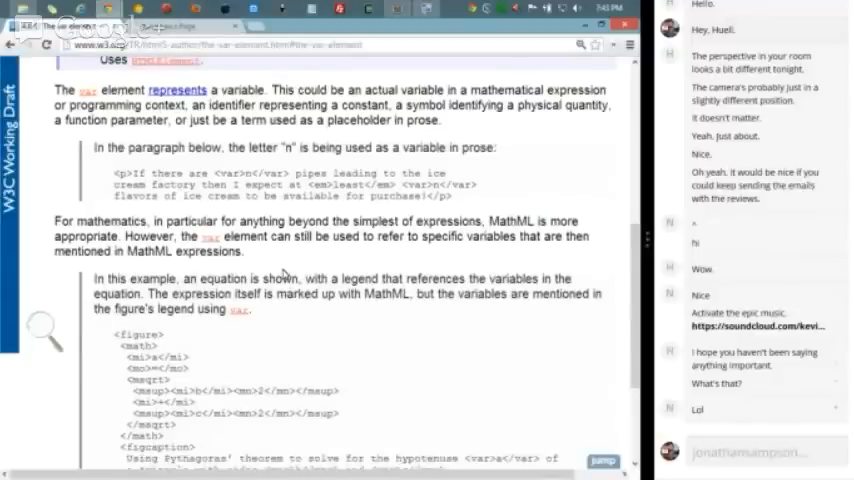
scroll(down, 3)
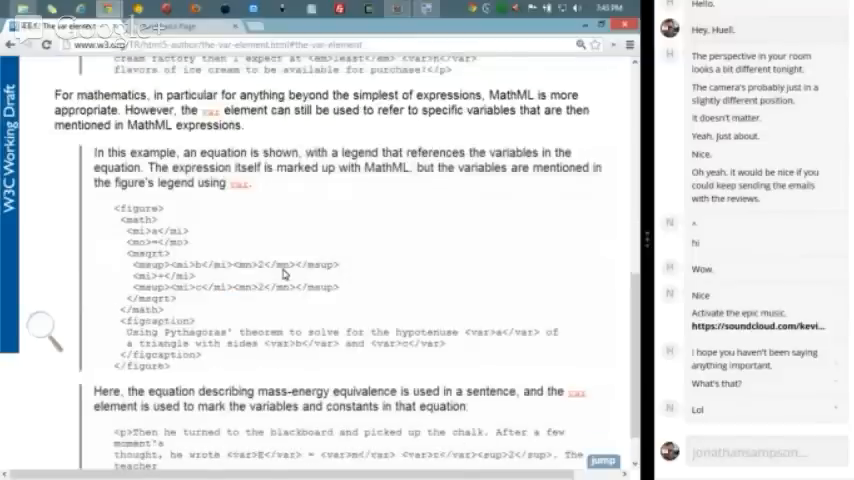
scroll(down, 3)
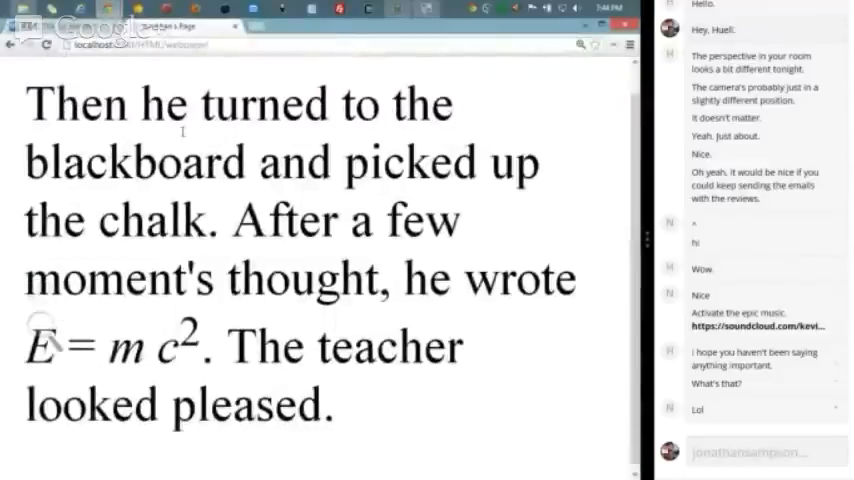
double_click(172, 344)
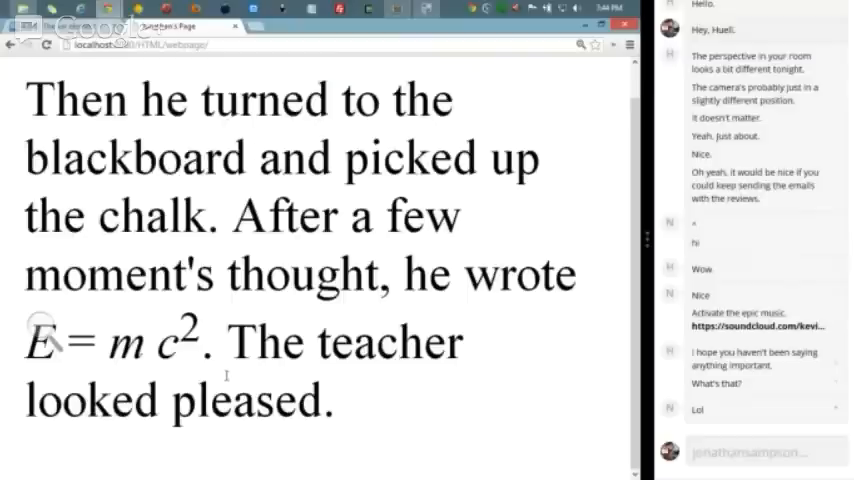
mouse_move(290, 28)
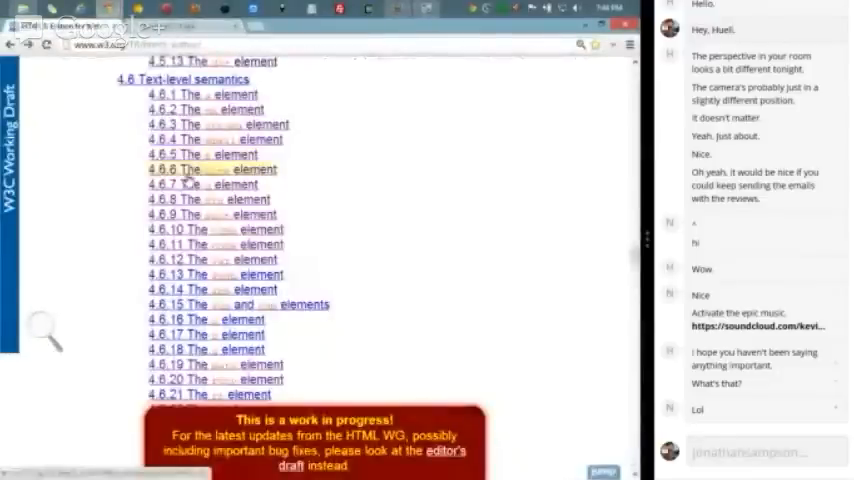
- Open the spec's 4.6.13 samp element section and scroll its examples
scroll(down, 3)
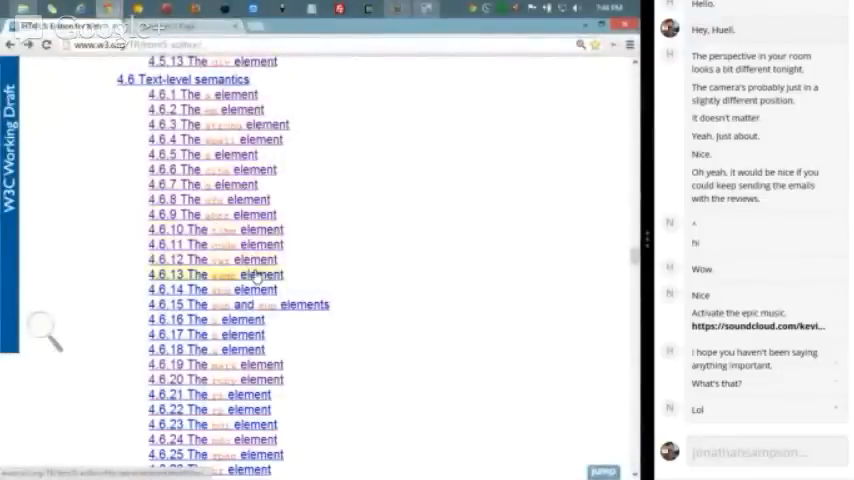
click(200, 274)
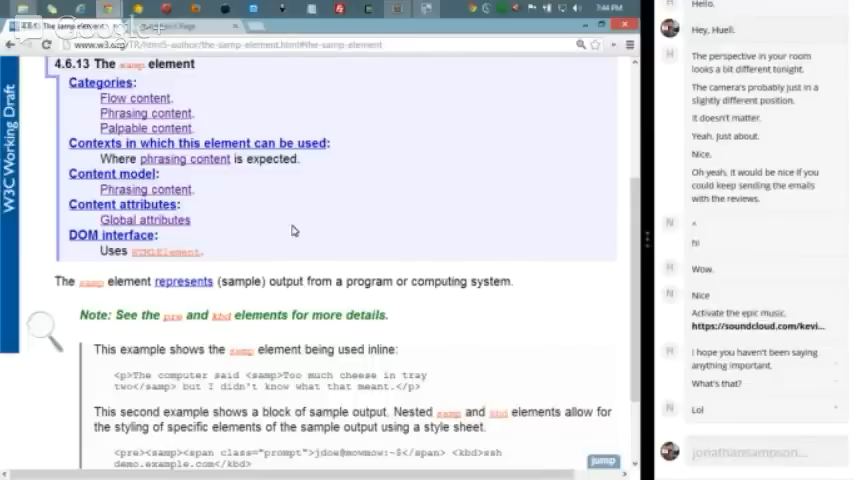
scroll(down, 3)
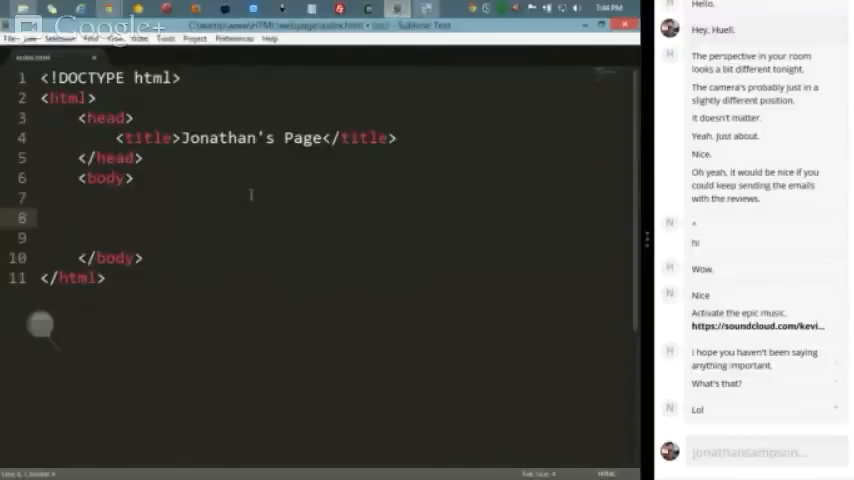
- Add a paragraph with "Too much cheese in tray two" wrapped in <samp> as the computer's message
text(<p>The computer said <samp>Too much cheese in tray two</samp> but I didn't know what that meant.</p>)
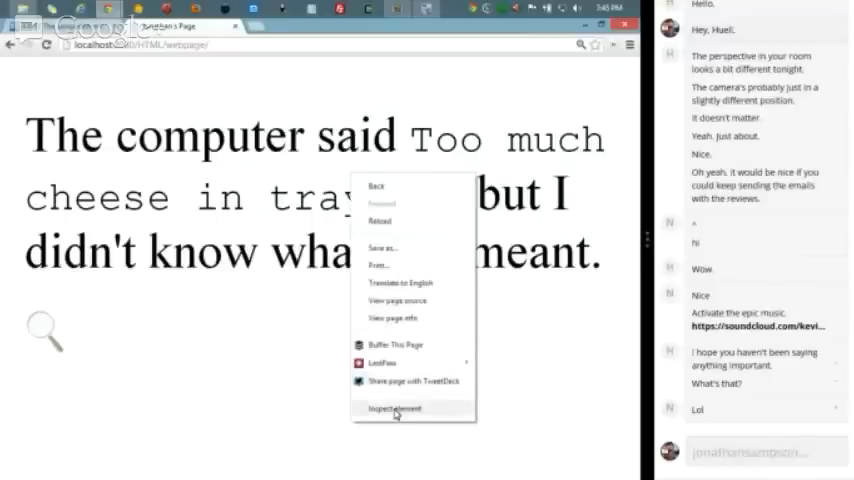
- Run a document.create command in Chrome's DevTools console to trigger an error, then return to the editor
click(392, 408)
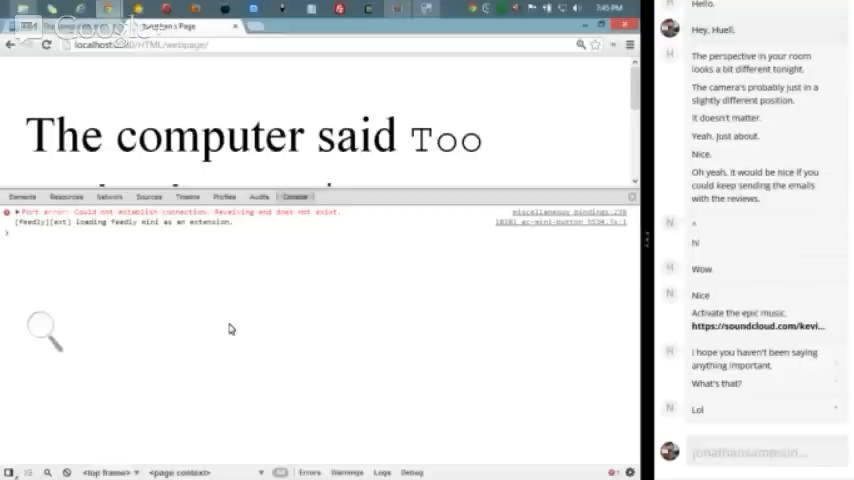
text(document.appendChild()
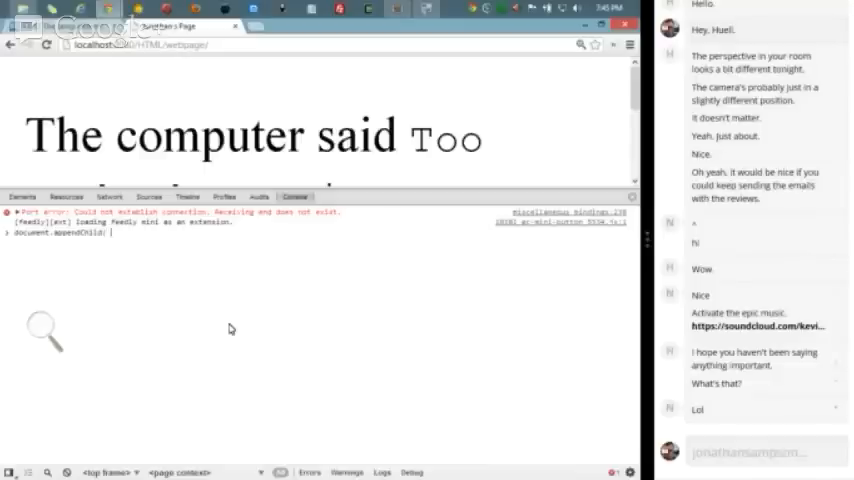
text(document.create)
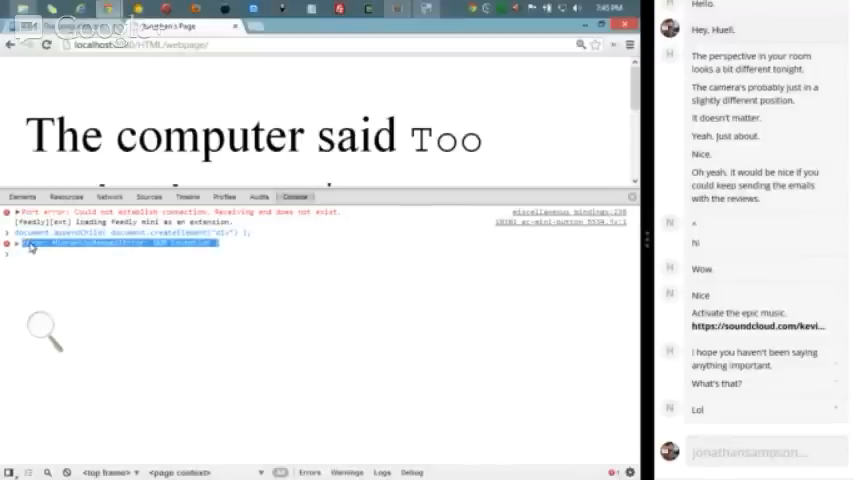
mouse_move(54, 268)
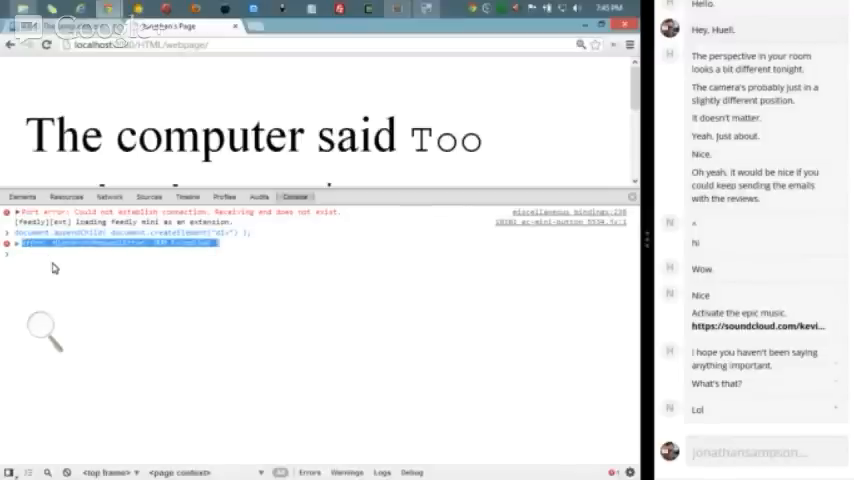
click(384, 16)
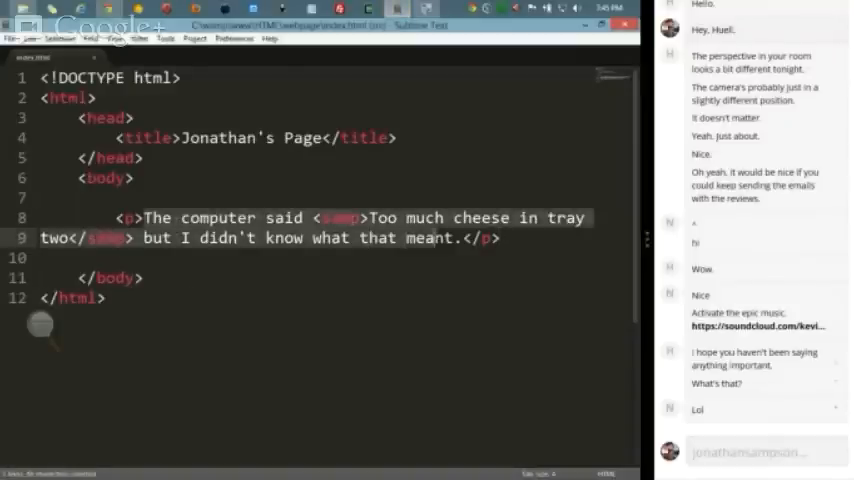
- Rewrite the paragraph as Todd's script message quoting <samp>Error: HierarchyRequestError: DOM Exception 3</samp>
text(Tod,)
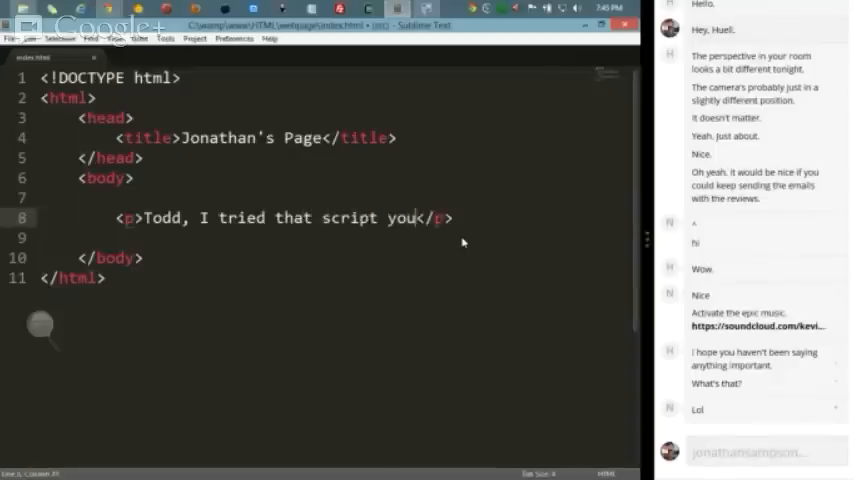
text(sent me, but the output int he console)
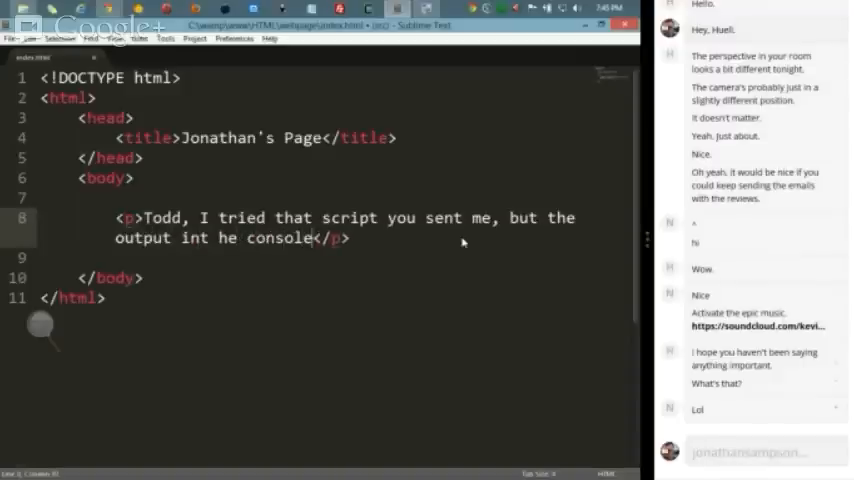
text(in the)
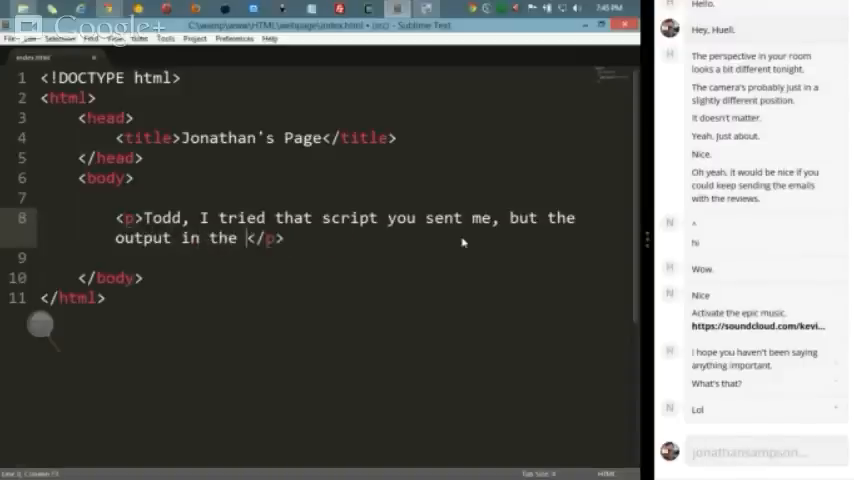
text(cosole said)
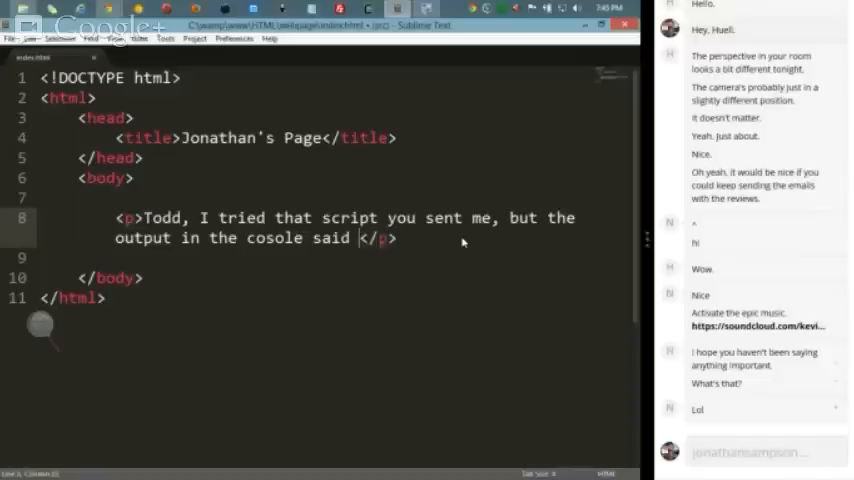
text(<samp></samp>.<)
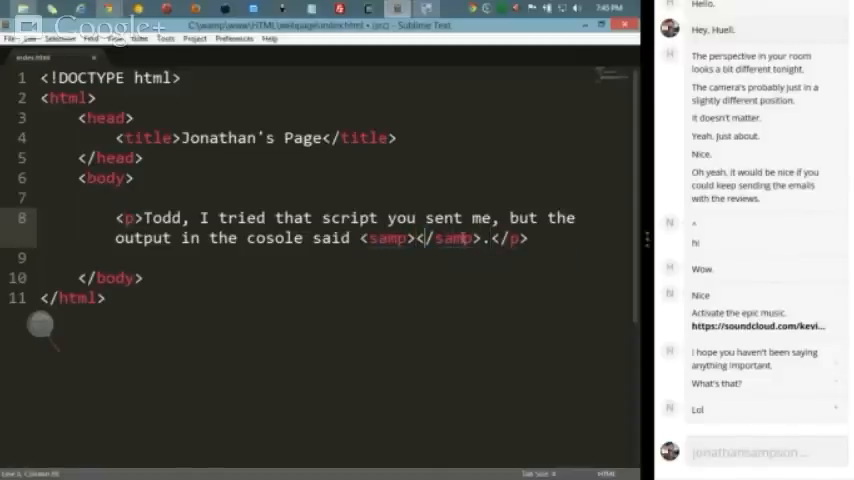
text(Error: HierarchyRequestError: DOM Exception 3)
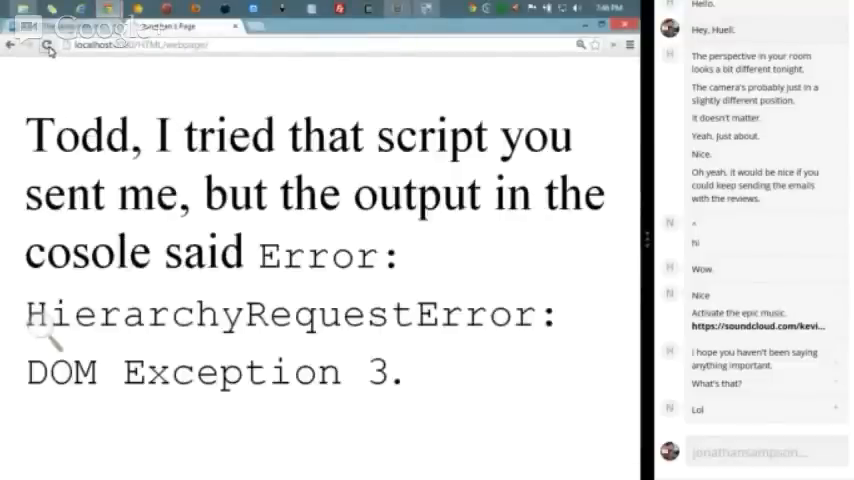
- Refresh the local page in Chrome to see the quoted error rendered as monospace sample output
double_click(376, 370)
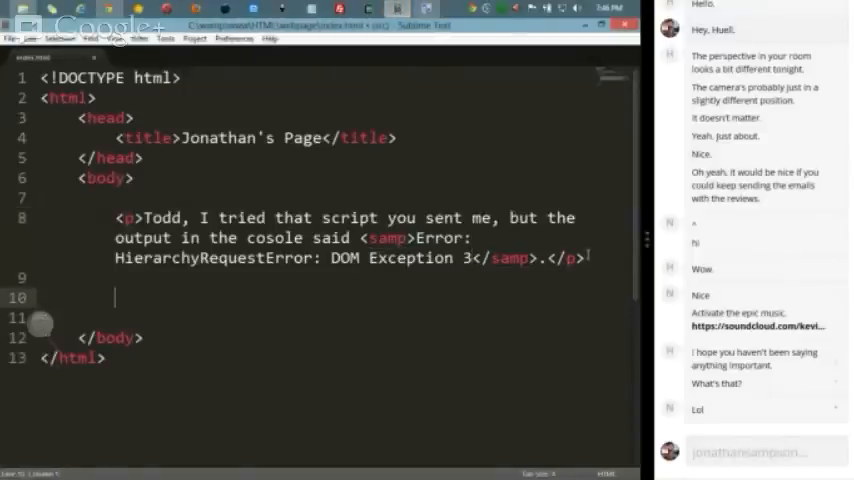
- Add a paragraph "I ran the following code:" with document.appendChild( document.createElement("div") ); inside a <code> element
text(<p>I ran the f)
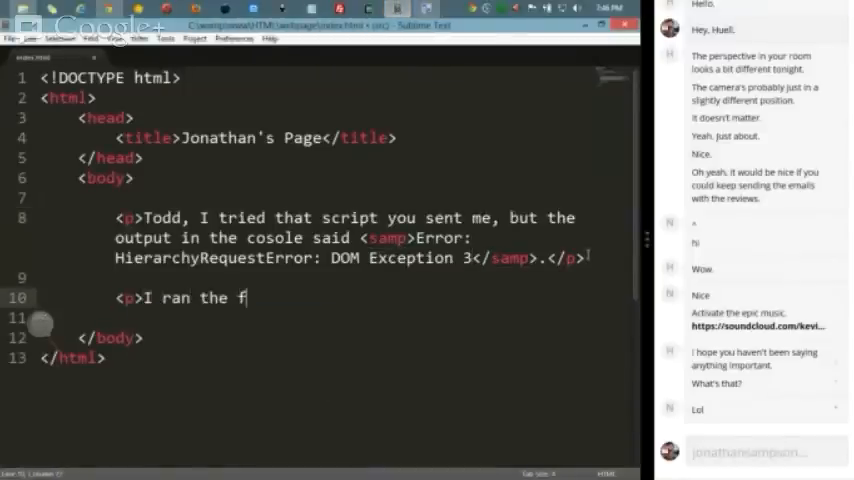
text(ollowing code:)
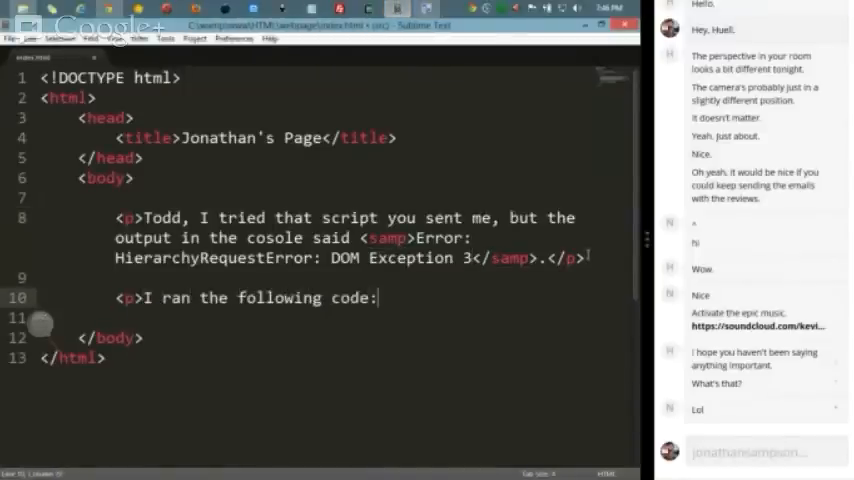
text(</p>)
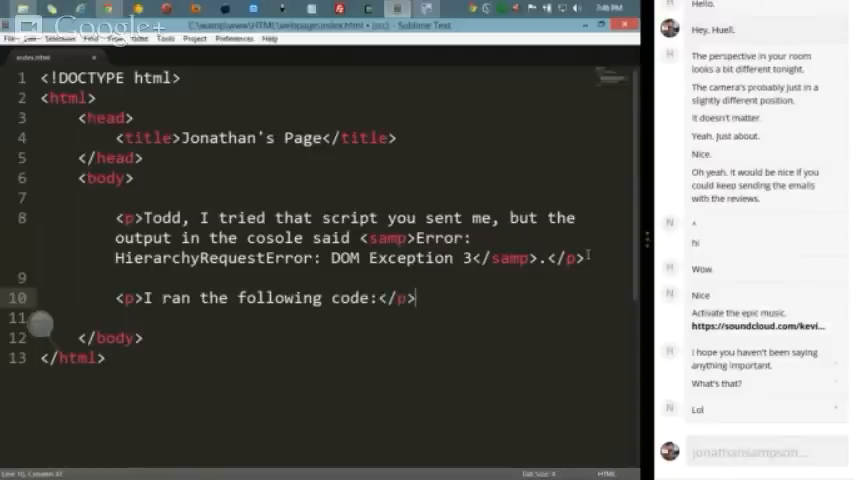
text(code></code>)
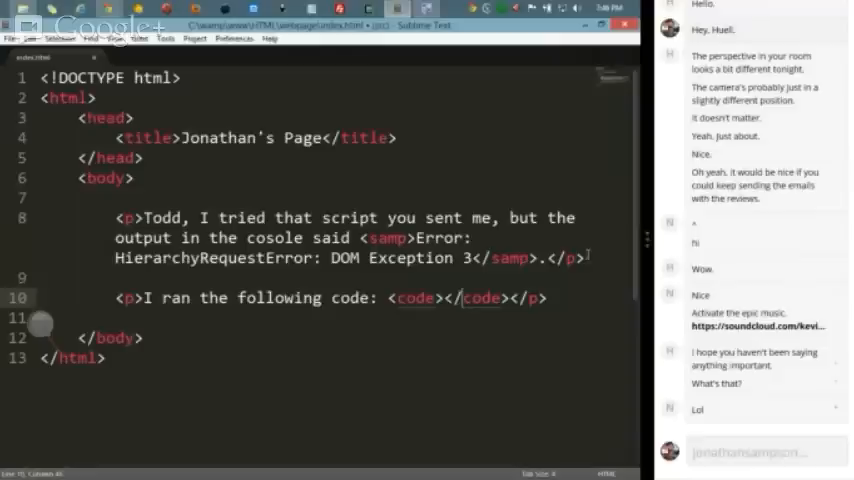
text(documen)
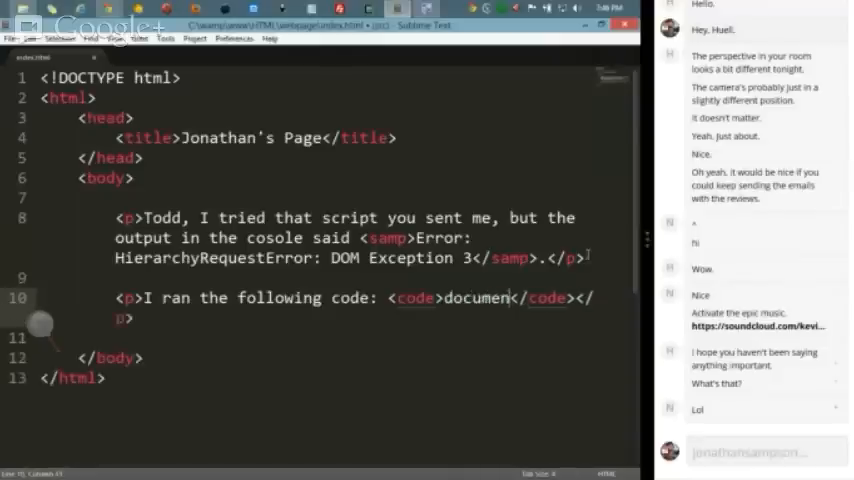
text(t.appendChild( d)
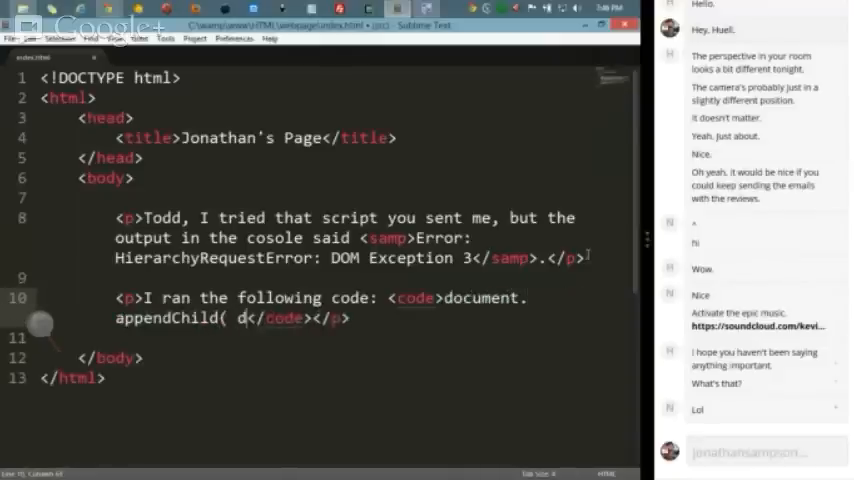
text(ocument.createEleme)
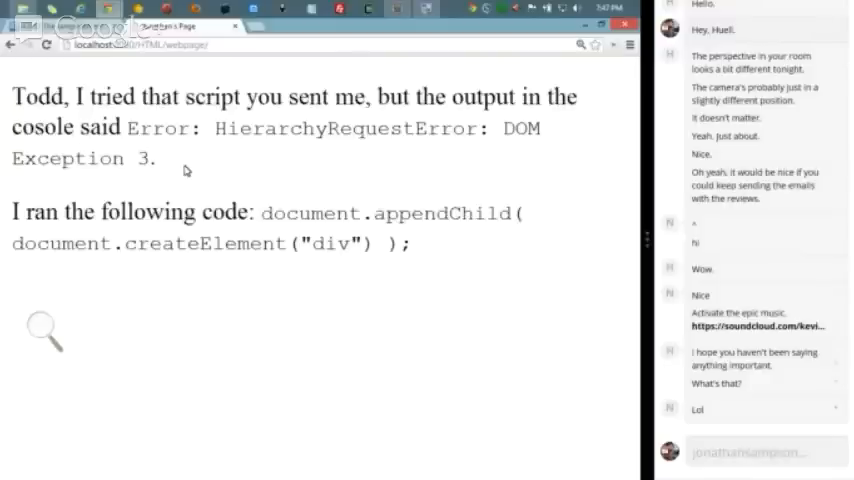
mouse_move(64, 74)
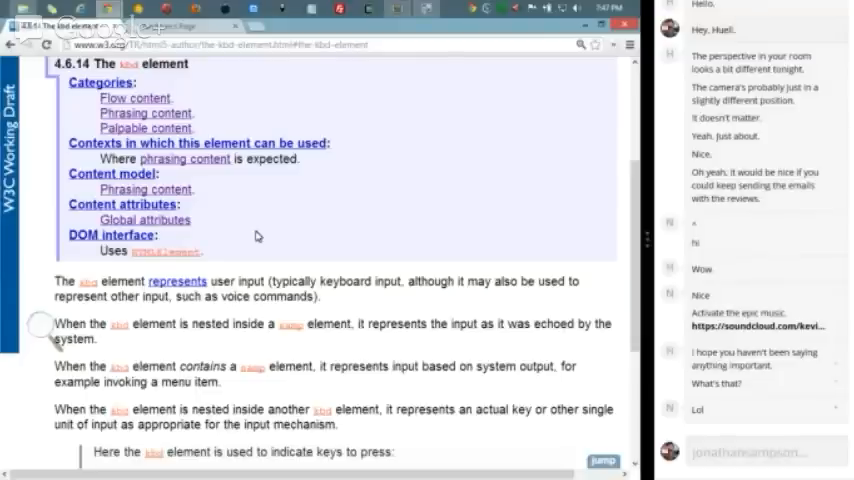
- Scroll through the W3C spec's section 4.6.14 describing the kbd element
scroll(down, 3)
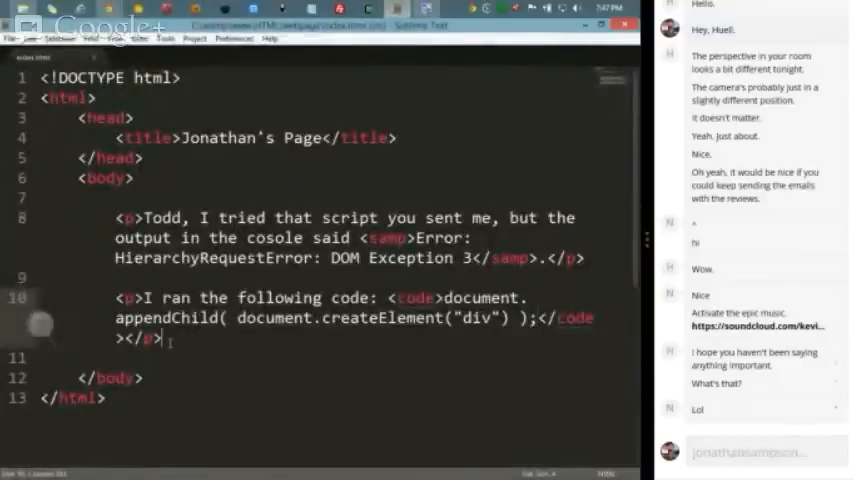
- Replace the body paragraphs with the sentence 'Try pressing Ctrl + Alt + Del.'
key(ctrl+z)
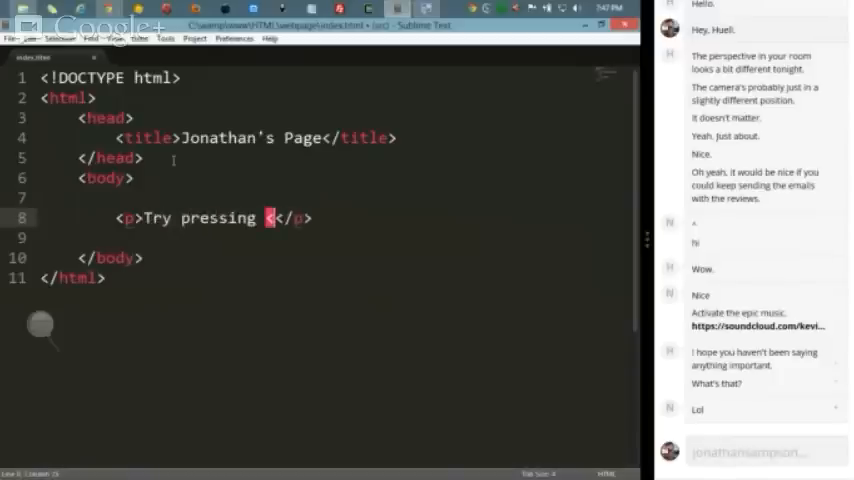
text(Ctrl)
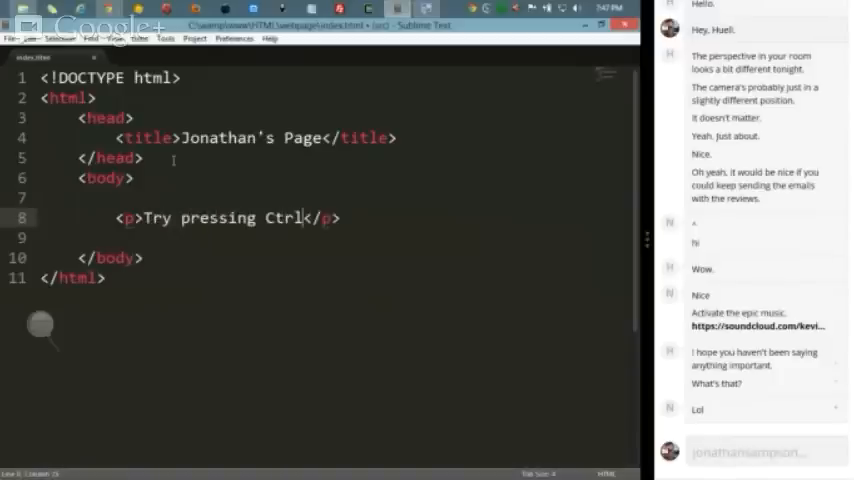
text(+)
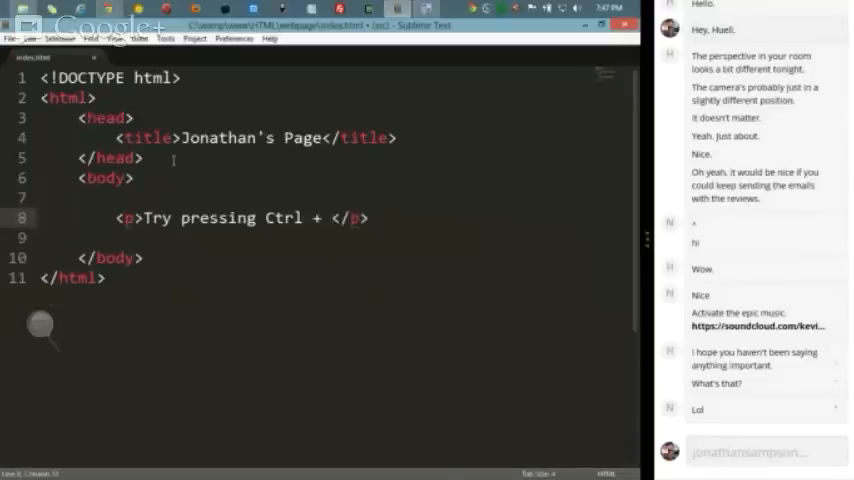
text(Alt + Del)
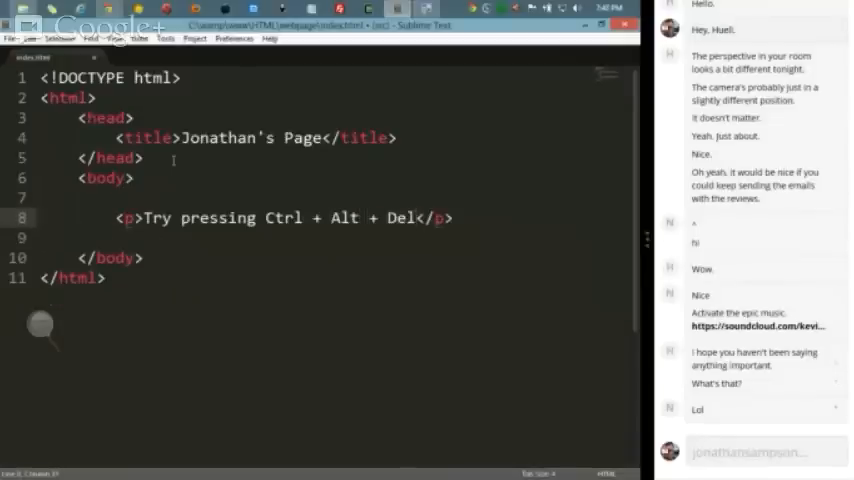
text(.)
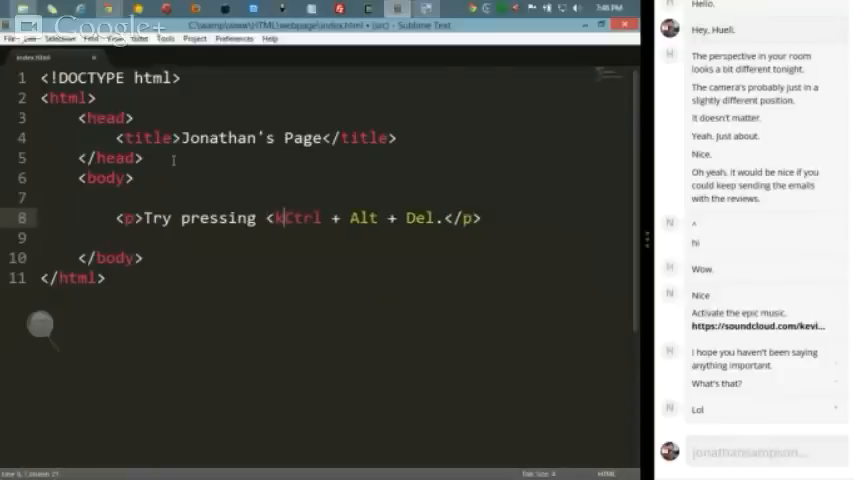
- Wrap Ctrl, Alt and Del each in <kbd></kbd> elements
text(bd>)
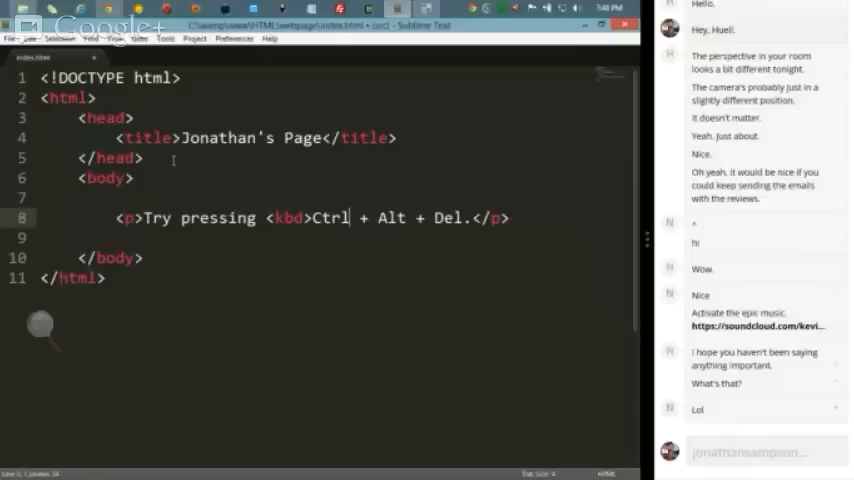
text(</kbd>)
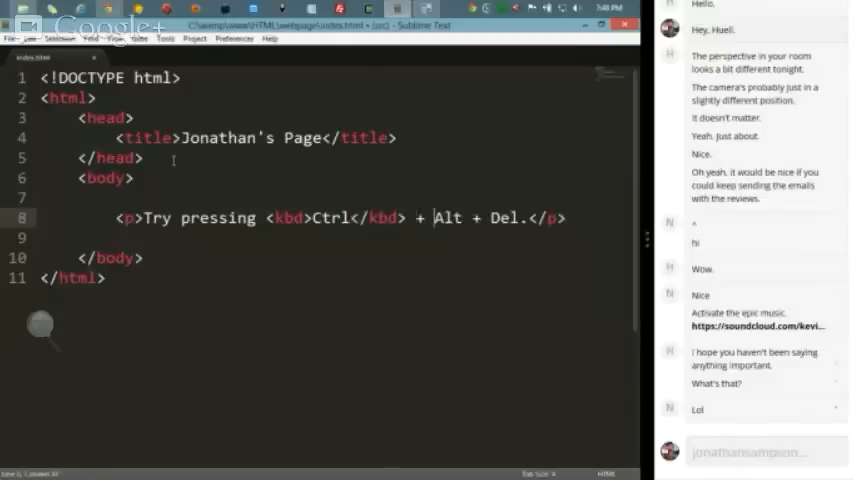
text(<kbd>)
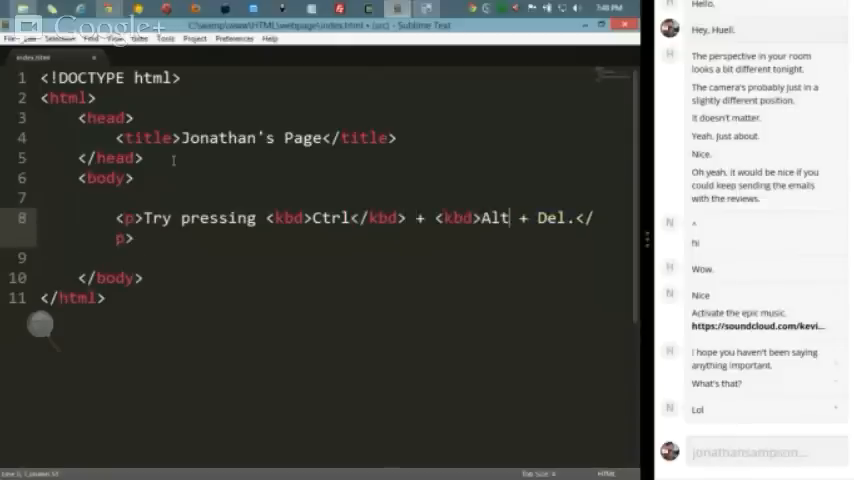
text(</kbd>)
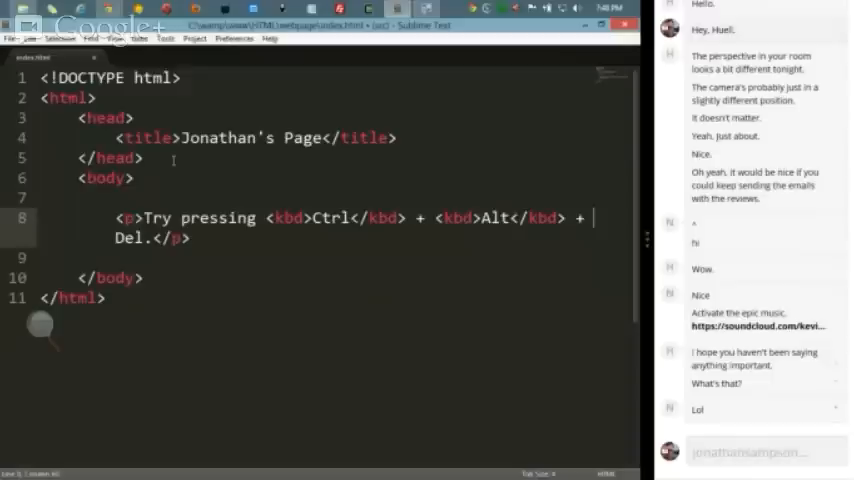
text(<kbd>)
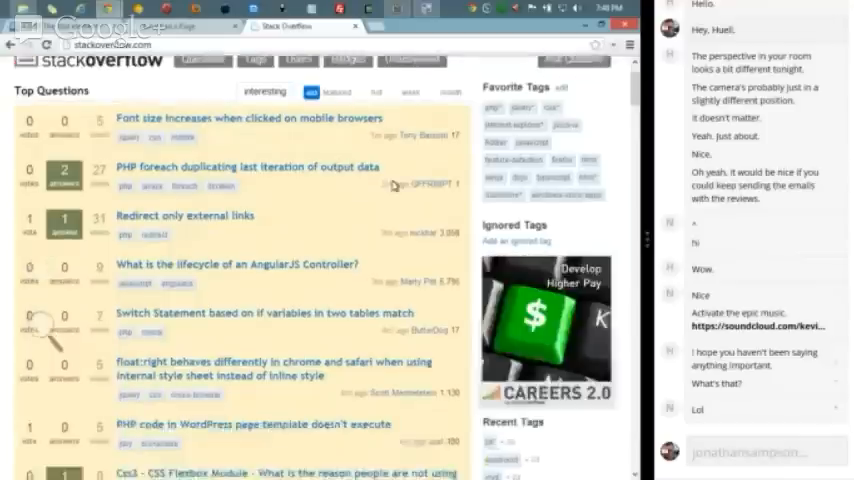
- Paste the kbd-marked 'Try pressing Ctrl + Alt + Del.' paragraph into the Stack Overflow answer editor to preview it
scroll(down, 3)
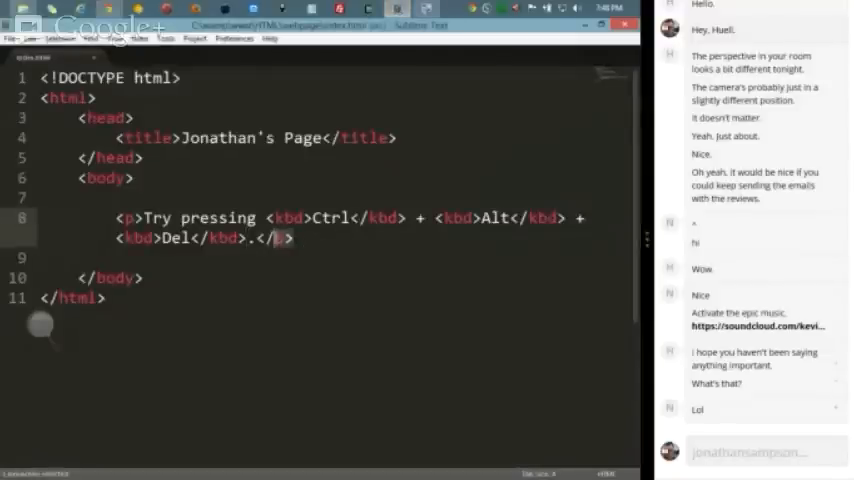
drag(118, 216, 292, 238)
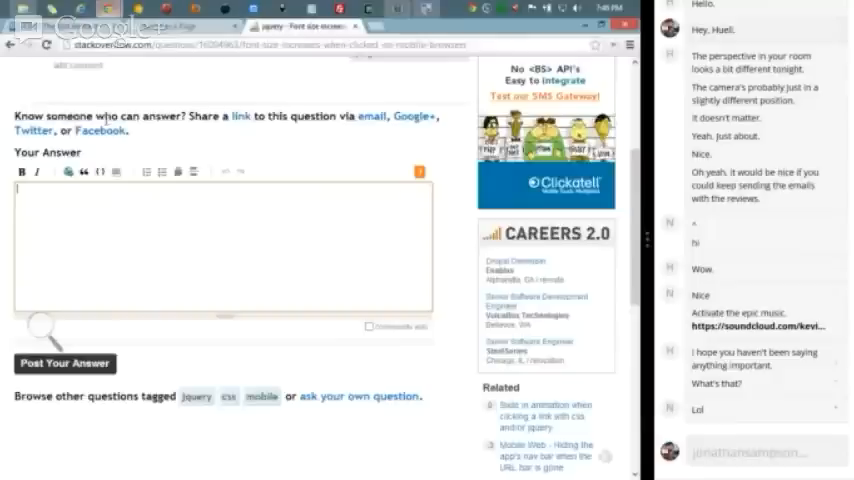
text(<p>Try pressing <kbd>Ctrl</kbd> + <kbd>Alt</kbd> + <kbd>Del</kbd>.</p>)
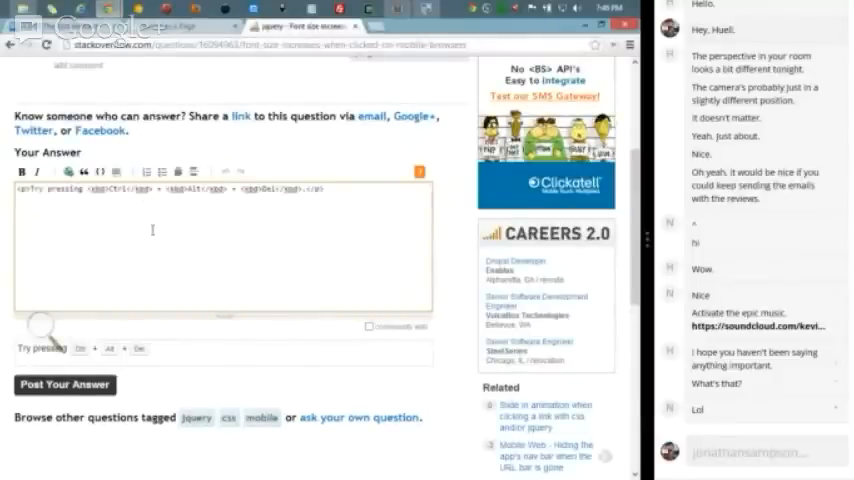
scroll(down, 3)
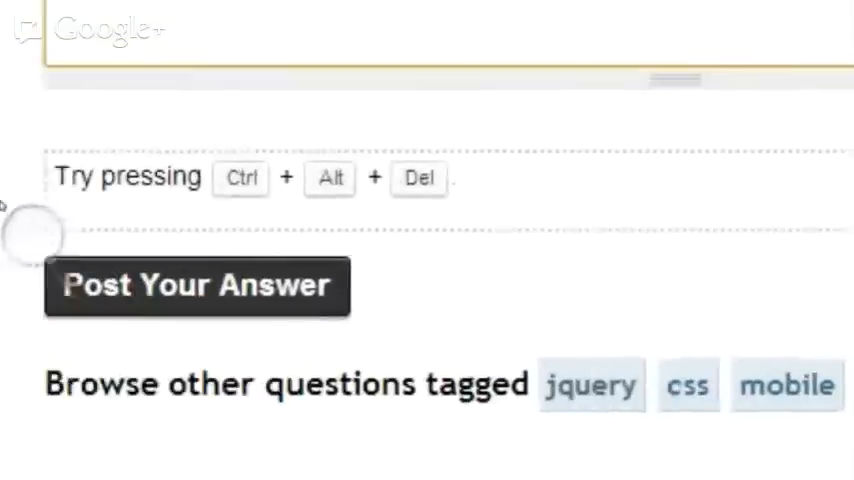
mouse_move(132, 204)
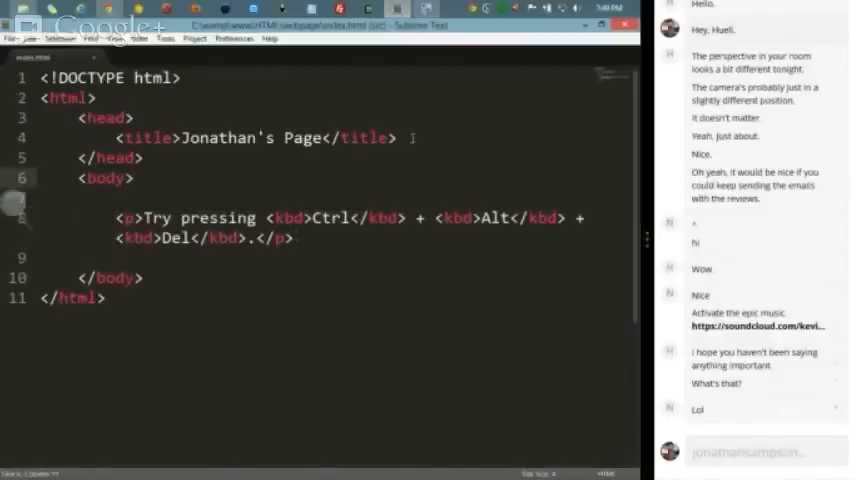
- Add a <style> block with a kbd rule: background lightblue and border-radius .25em
text(<style>)
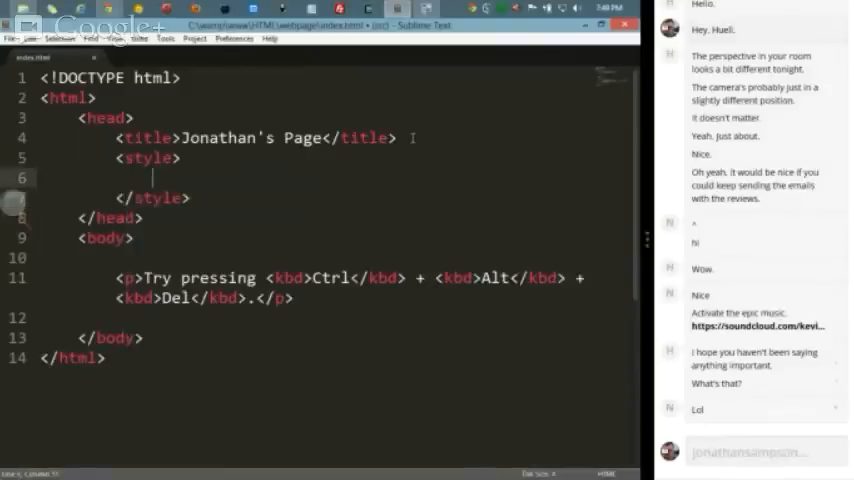
text(kbd {)
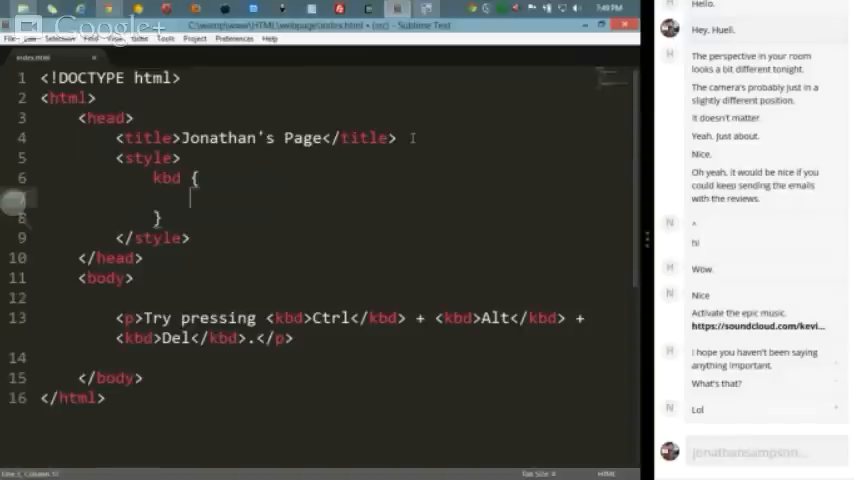
text(background)
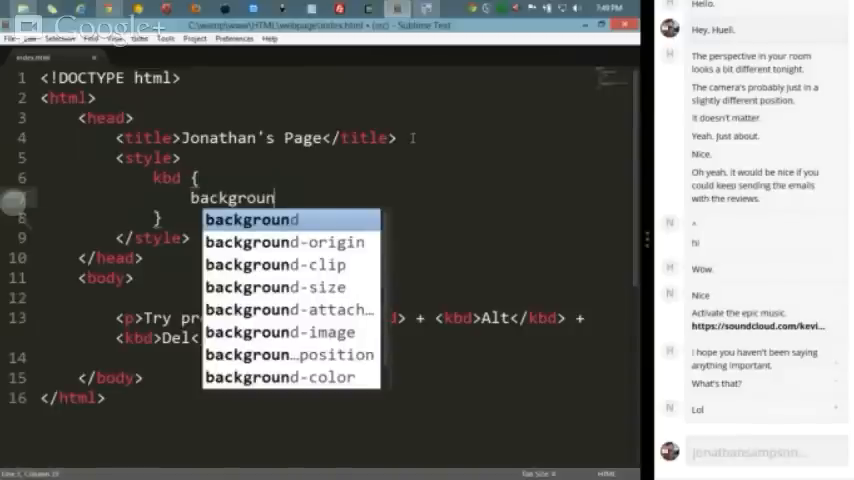
text(: li;)
text(b)
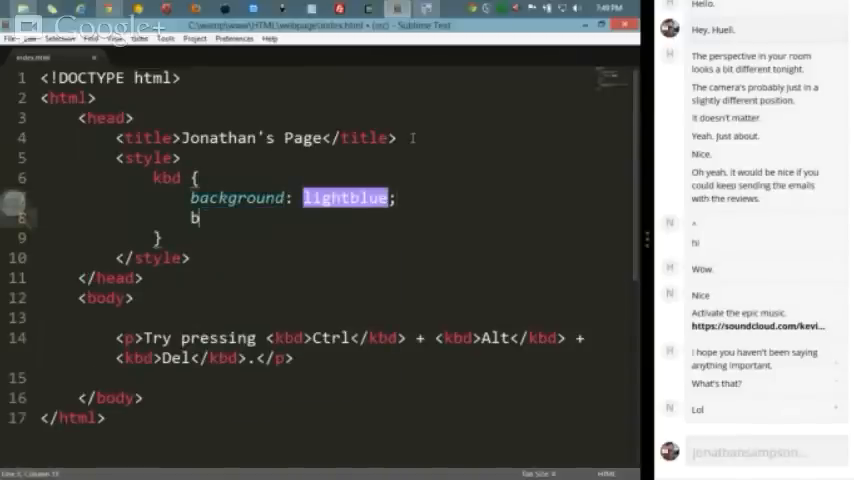
text(order-radius)
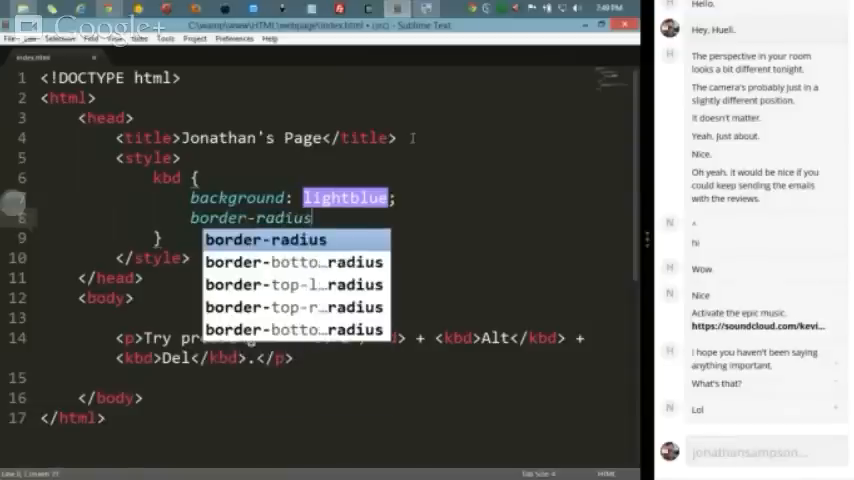
text(: .25em;)
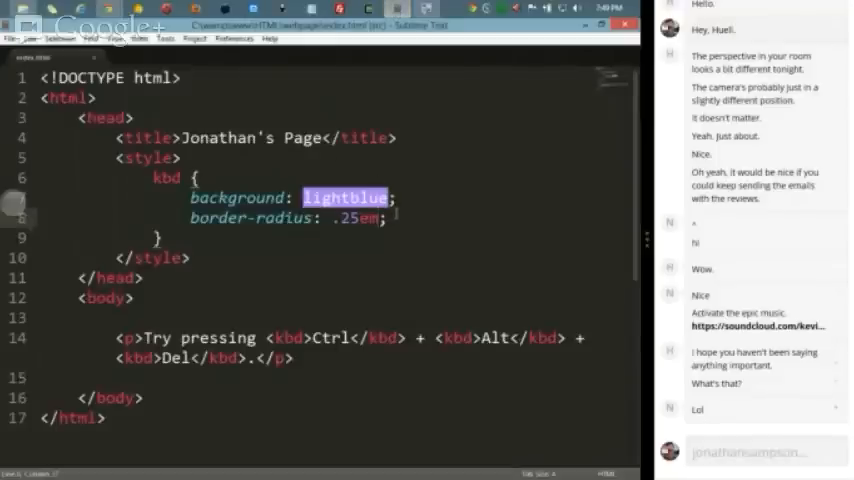
- Give the kbd rule a box-shadow of 0 .1em .1em #000
text(box-shadow:)
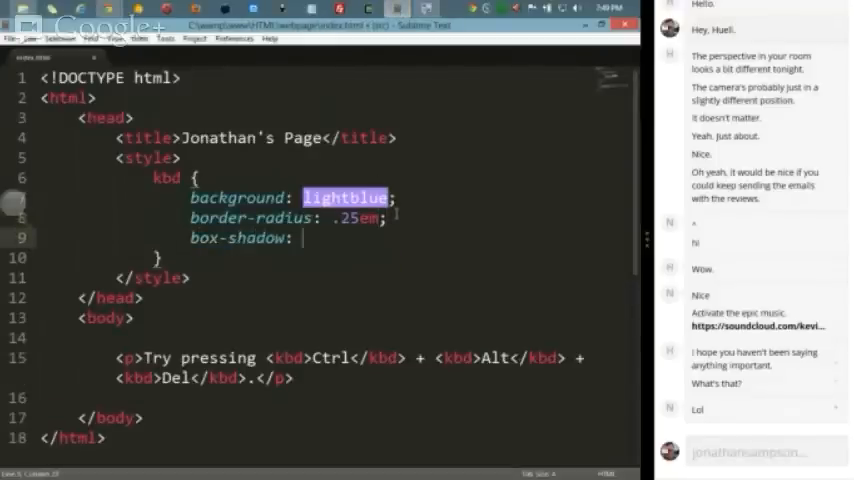
text(0)
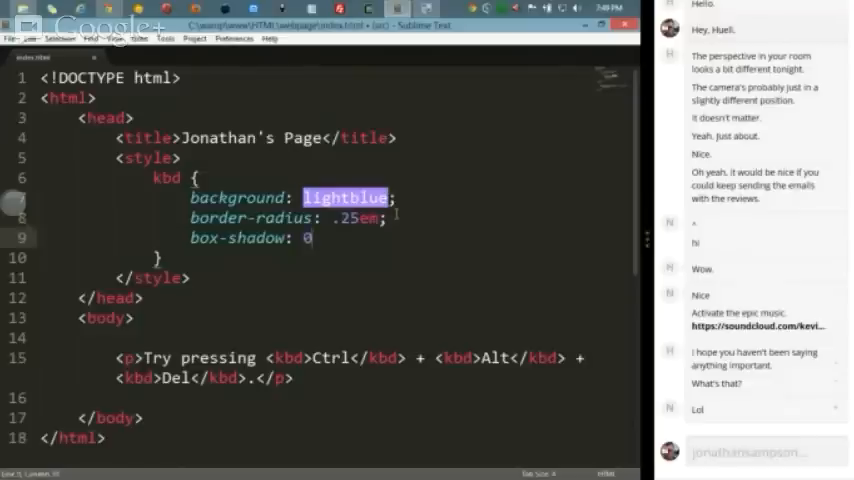
text(.1em)
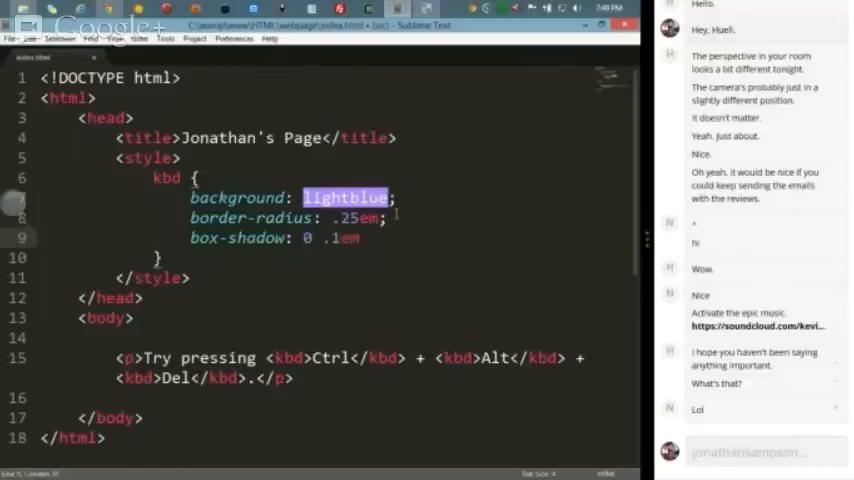
text(.0)
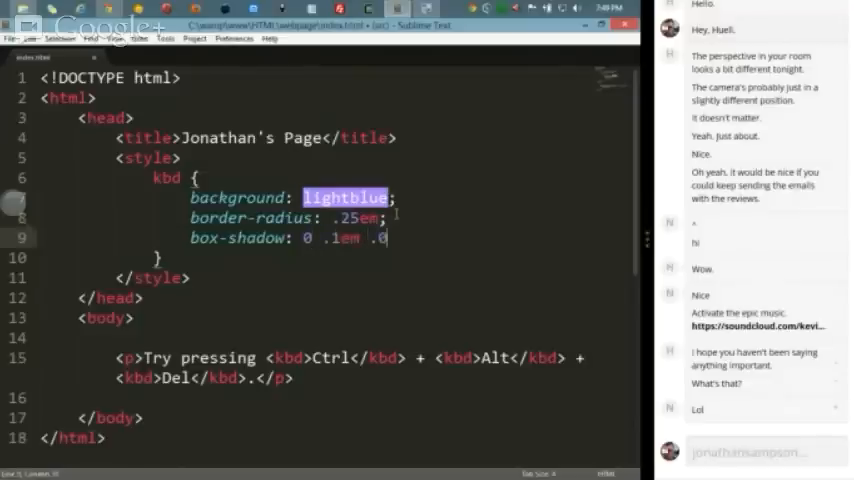
text(.1em #)
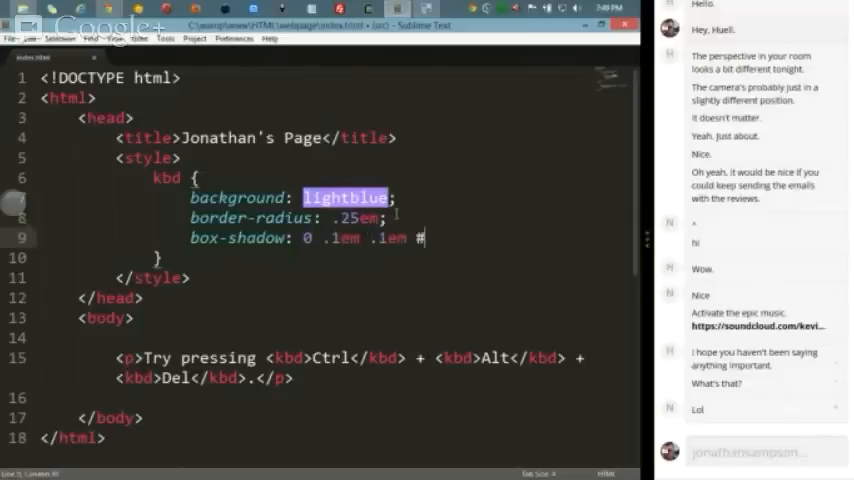
text(000;)
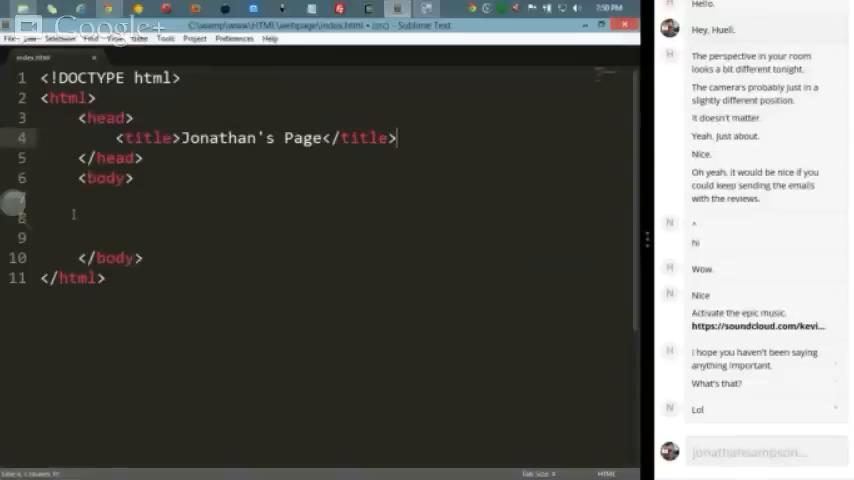
- Switch to Chrome, revisit the kbd element section and scroll to section 4.6's list of text-level elements
key(alt+tab)
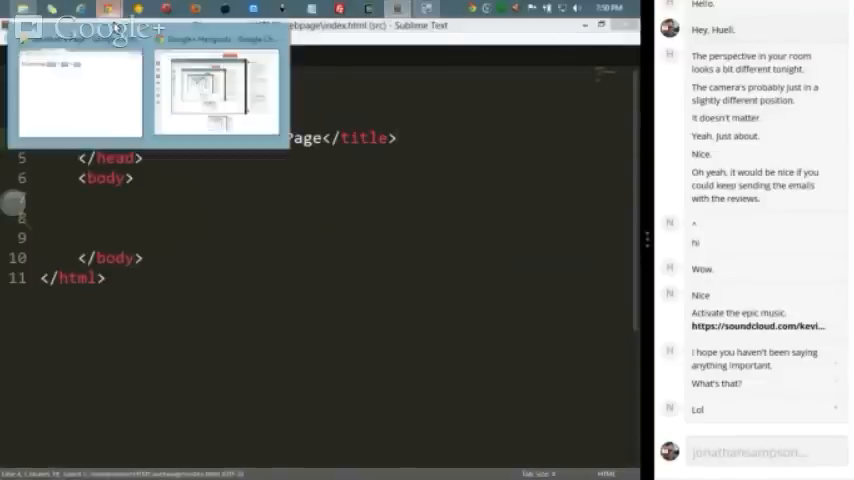
click(216, 90)
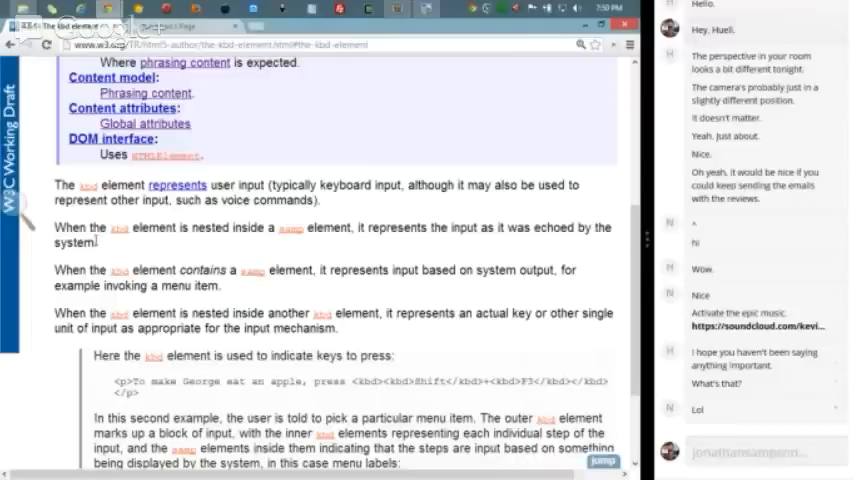
mouse_move(224, 250)
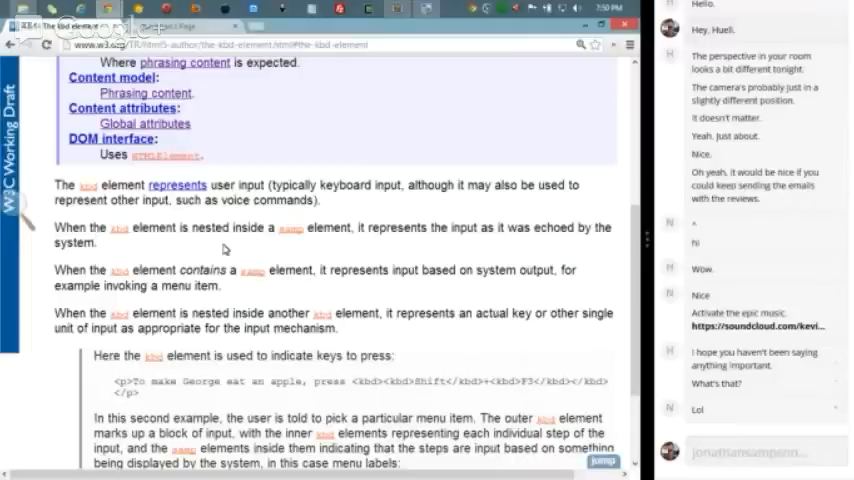
scroll(down, 3)
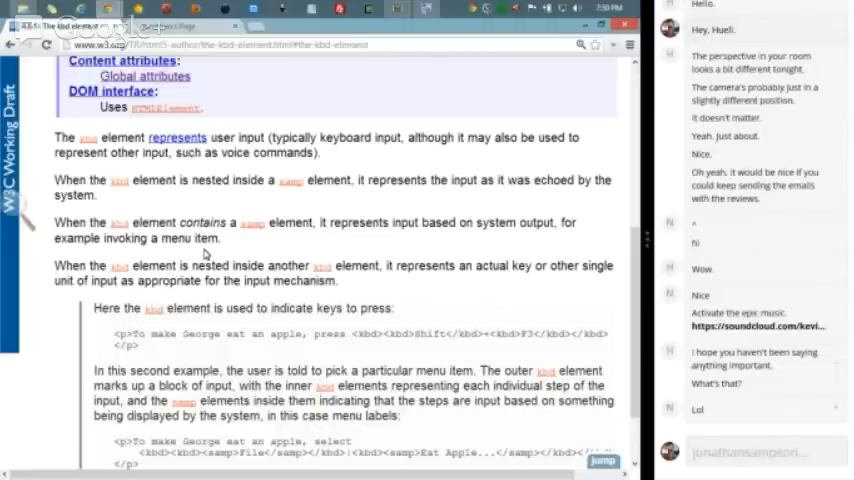
scroll(down, 3)
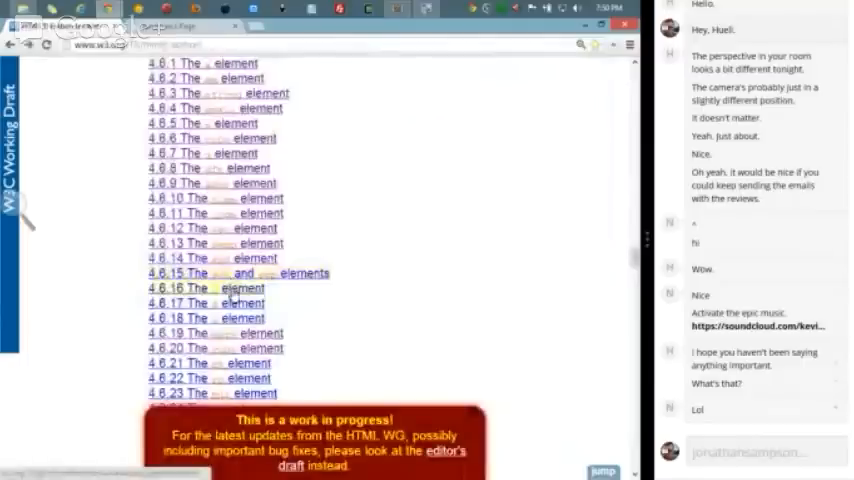
- Scroll through the spec's 4.6.15 sub and sup elements description
scroll(down, 3)
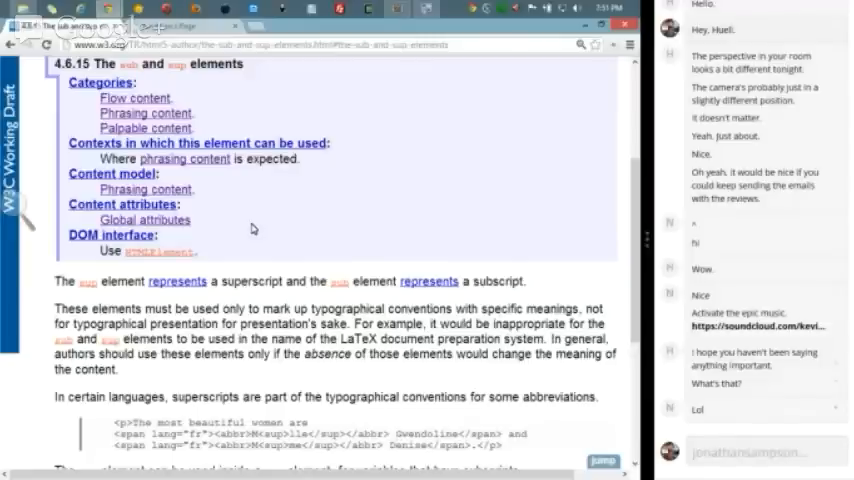
scroll(down, 3)
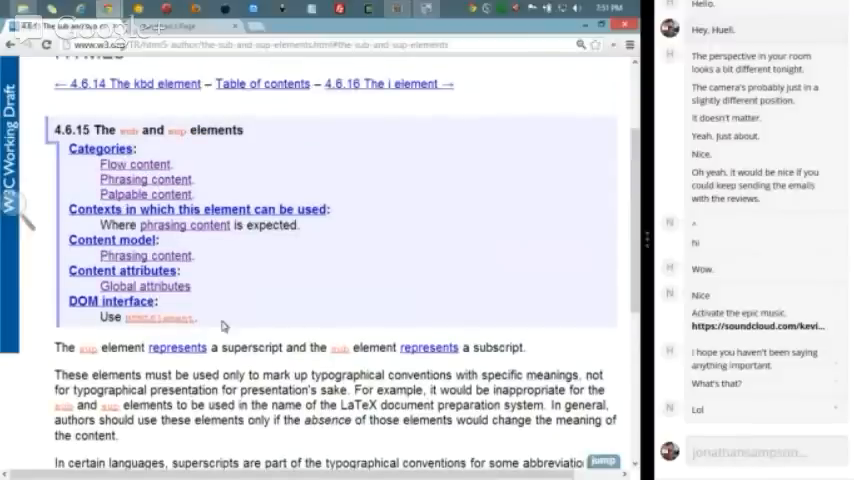
scroll(down, 3)
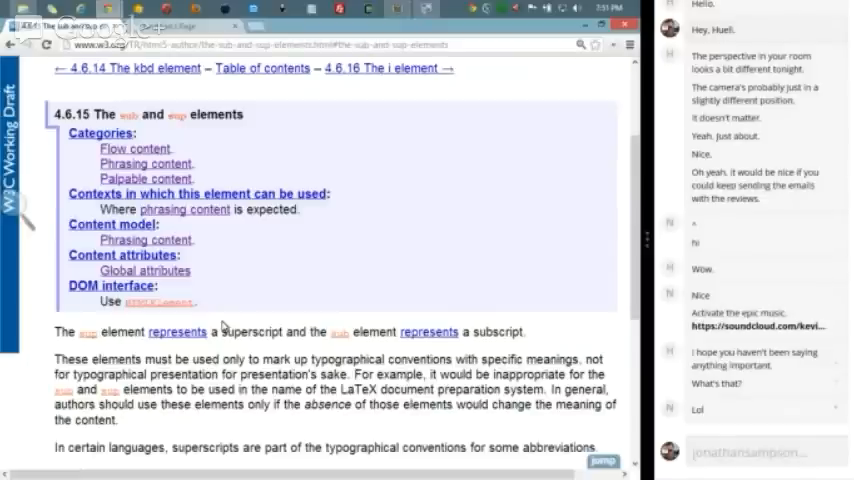
scroll(down, 3)
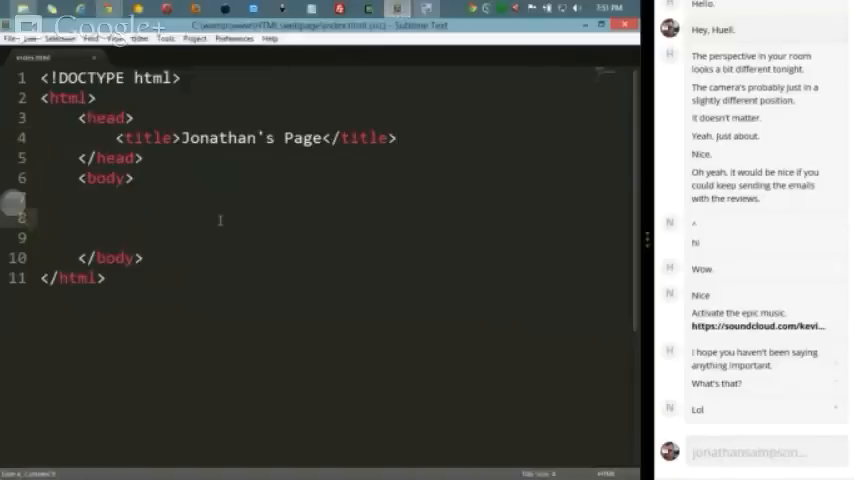
- Add the paragraph <p>Jonathan<sup>Sampson</sup></p> to the body and tweak its text
text(<p>)
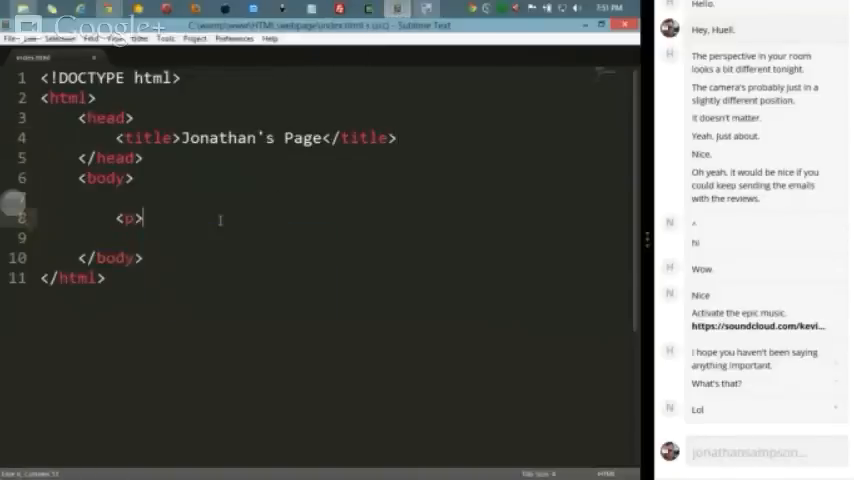
text(Jonathan)
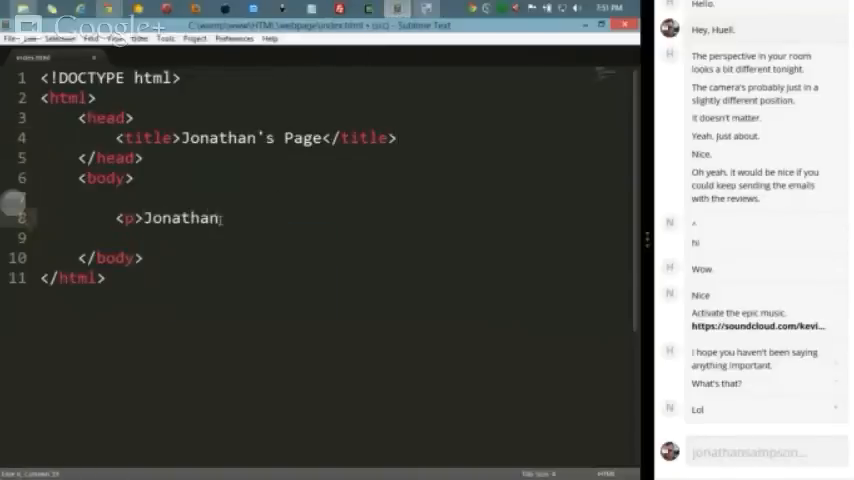
text(<sup>S)
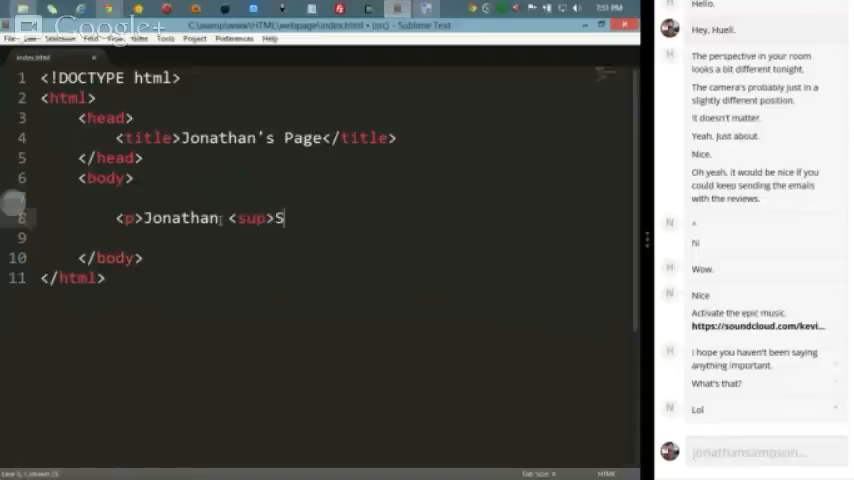
text(ampson</sup></p>)
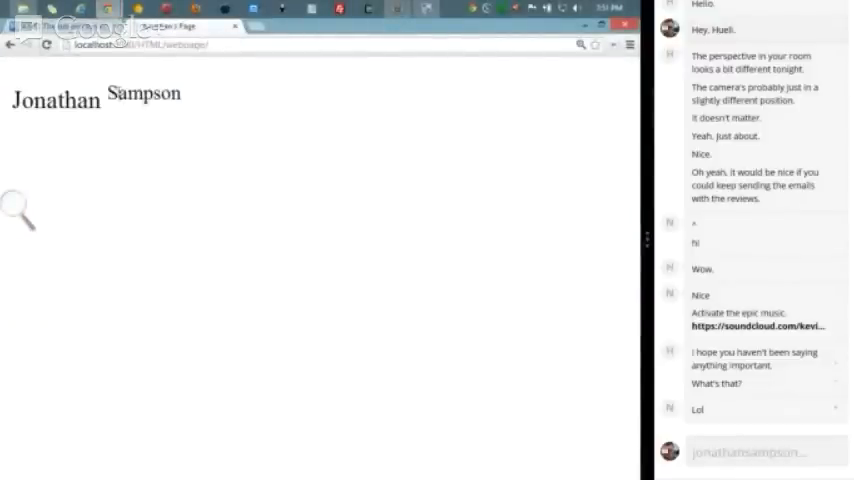
mouse_move(118, 98)
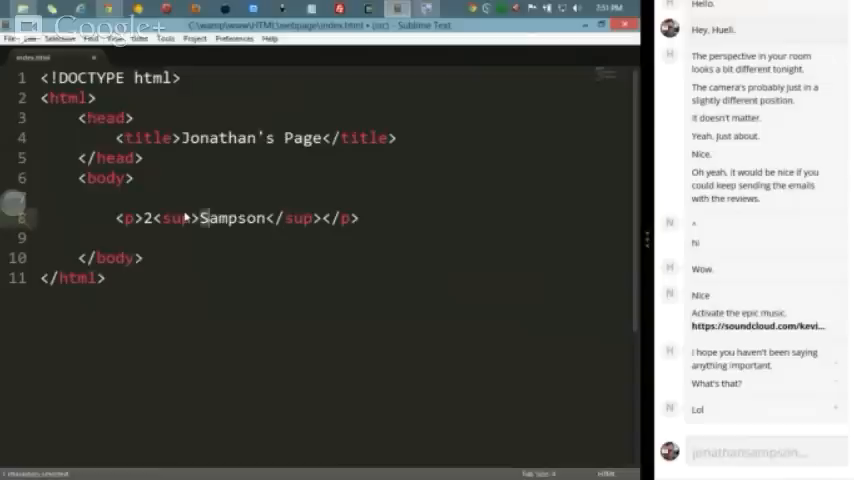
text(3)
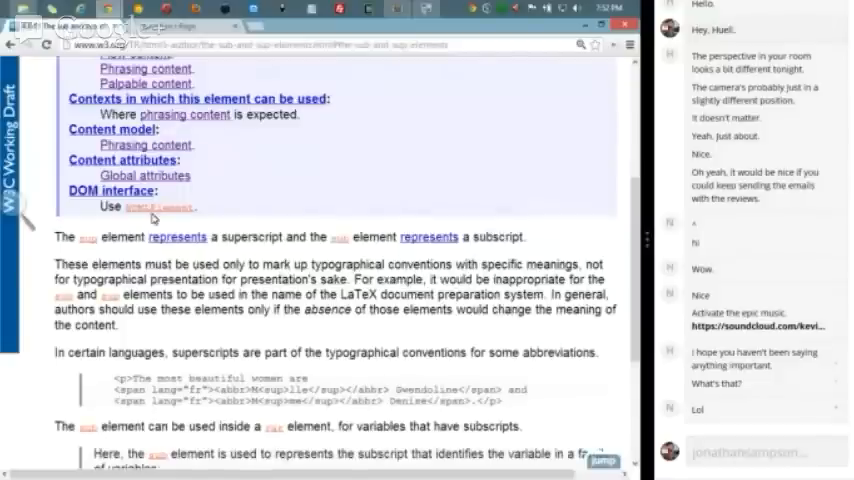
- Scroll the sub and sup section down to the variable-subscript and mathematical-expression examples
scroll(down, 3)
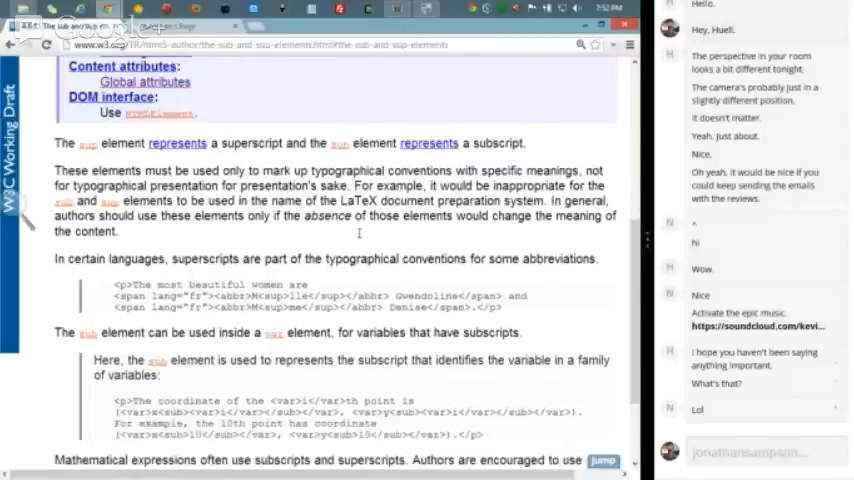
scroll(down, 3)
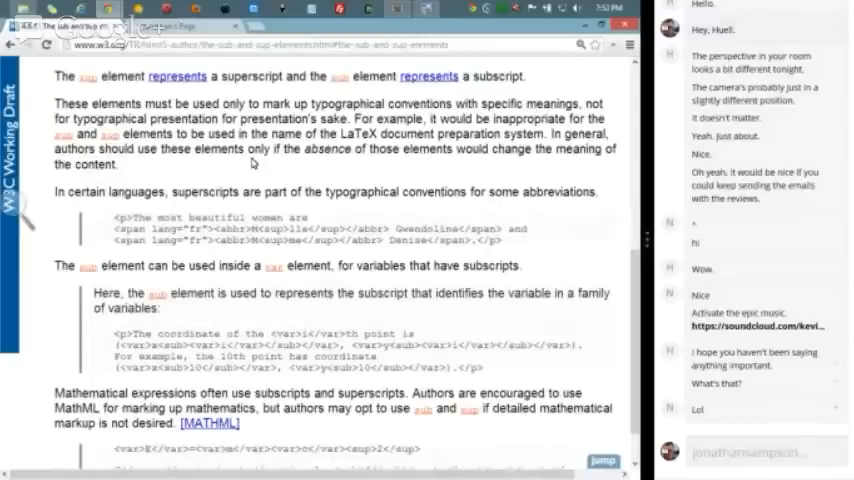
scroll(down, 3)
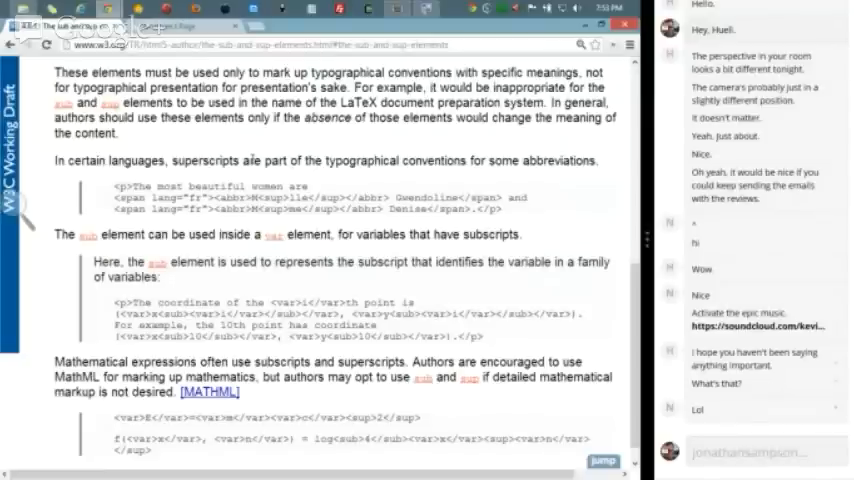
scroll(down, 3)
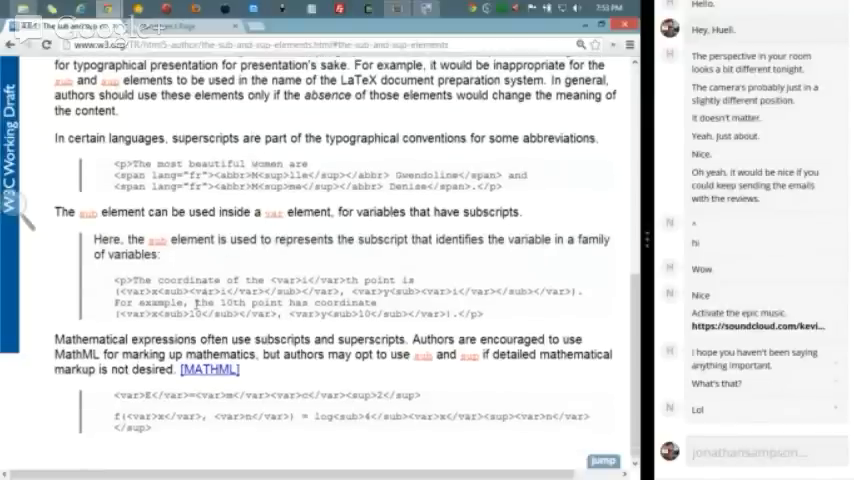
mouse_move(208, 260)
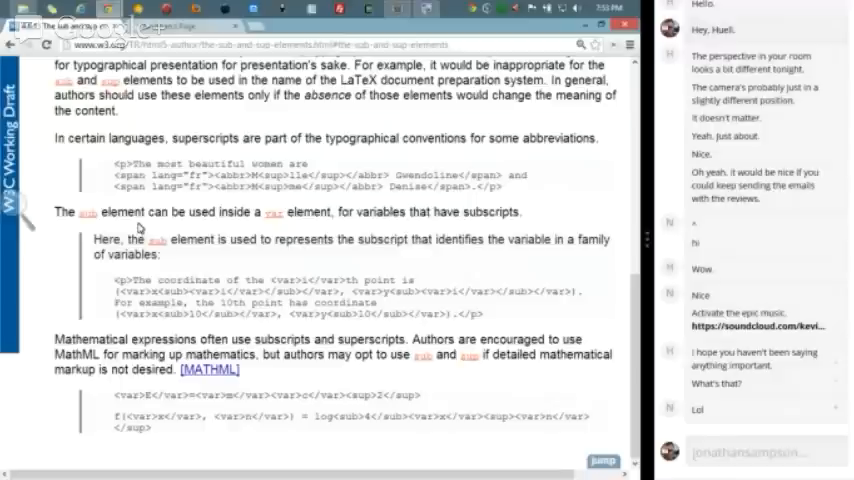
mouse_move(230, 278)
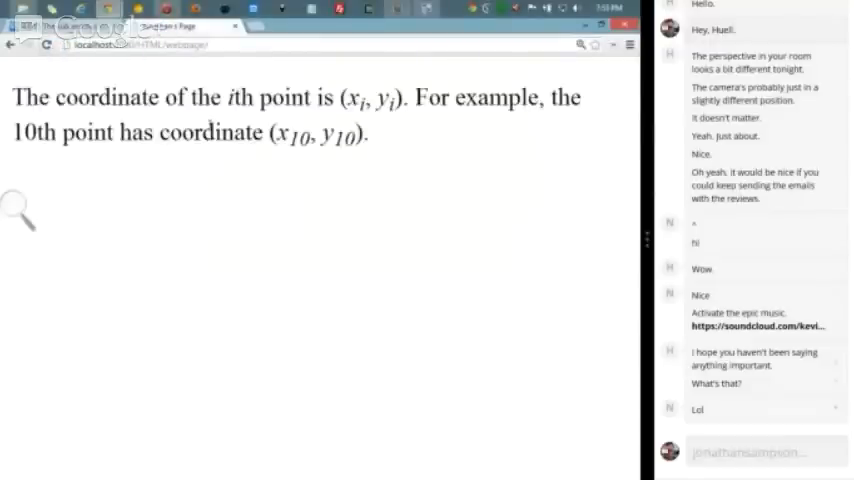
mouse_move(268, 204)
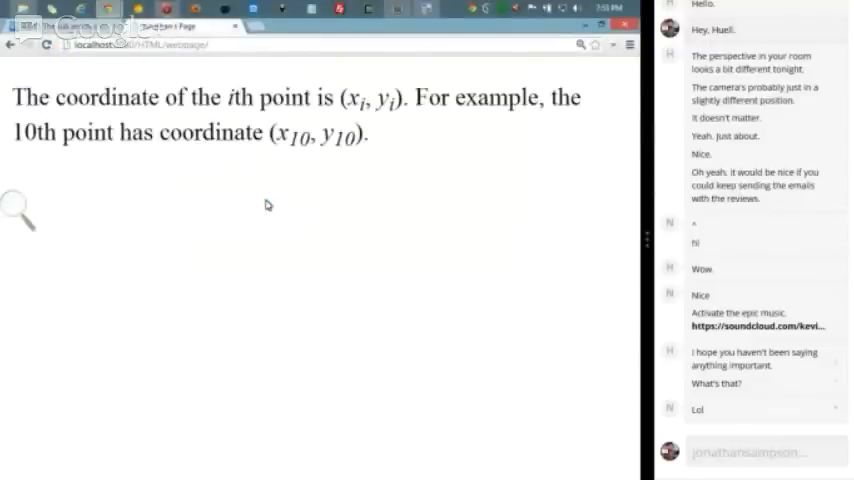
mouse_move(388, 36)
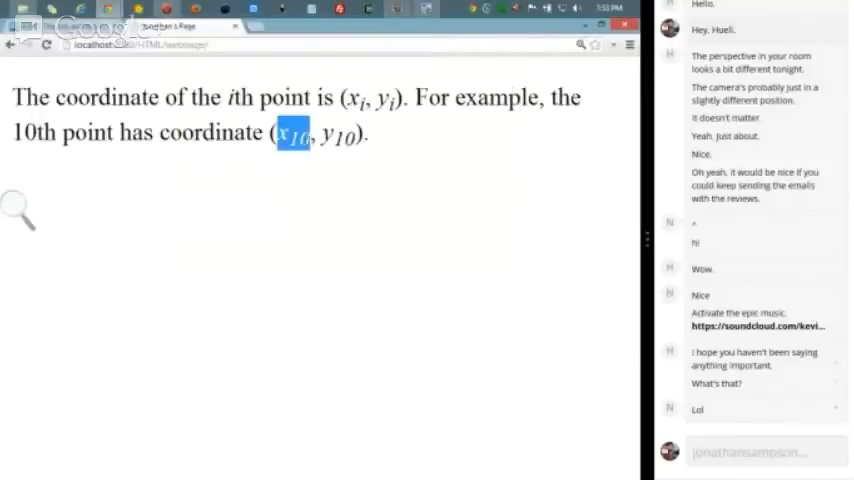
- Clear the highlight on the subscripted x10 in Opera's rendered coordinate sentence
click(320, 148)
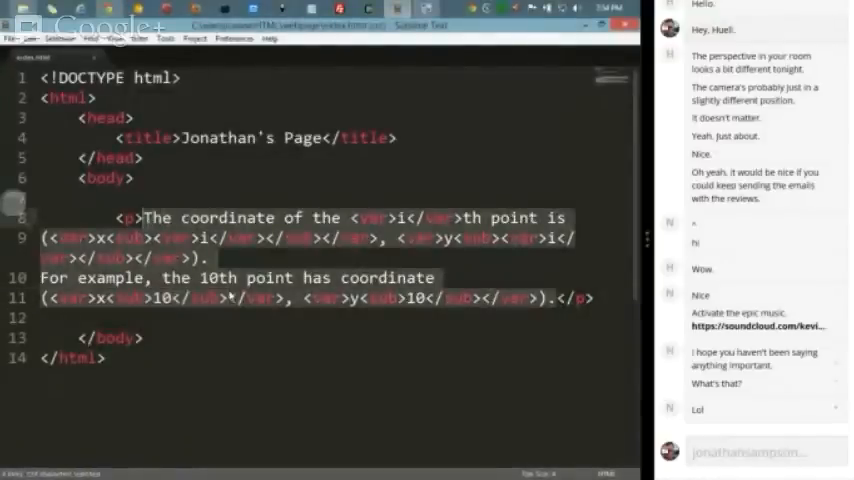
- Rewrite the paragraph as 'Today is April 18<sub>th</sub>.' and switch to the browser to preview it
text(Today's is the </p>)
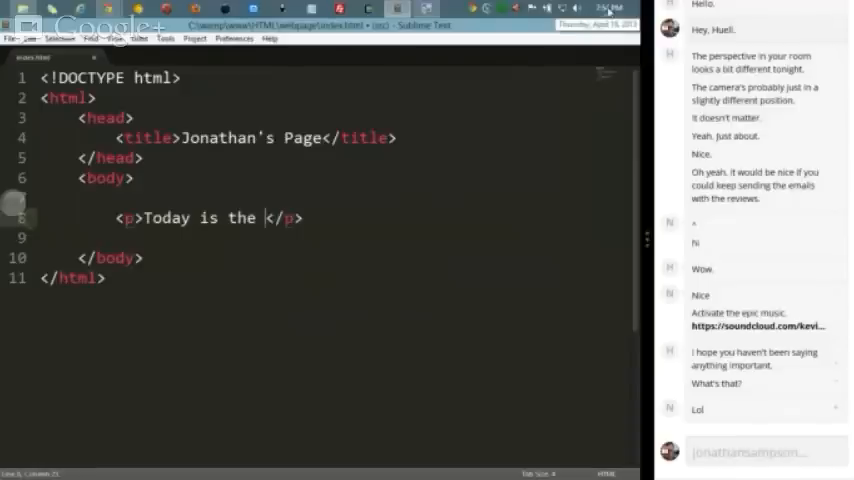
text(April 18<sup>)
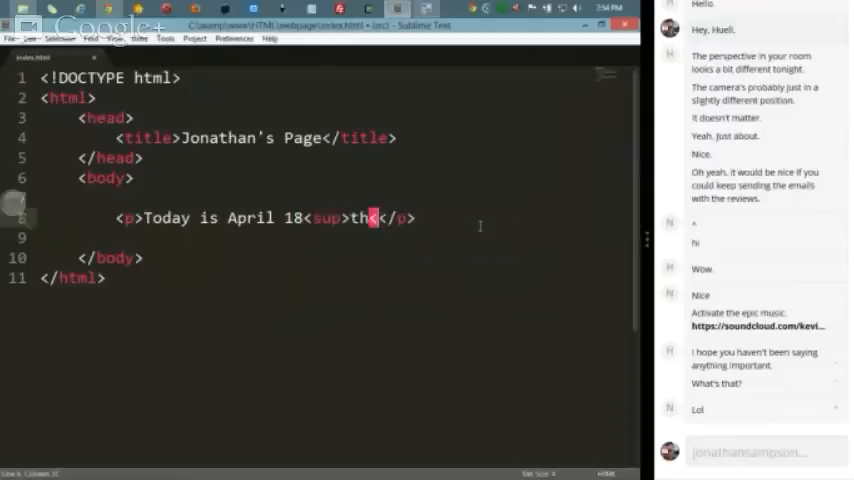
text(</sup>.)
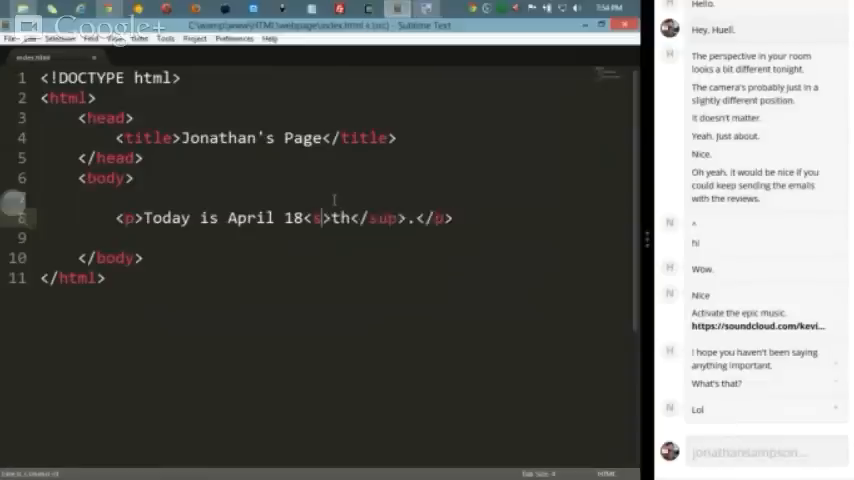
text(sub)
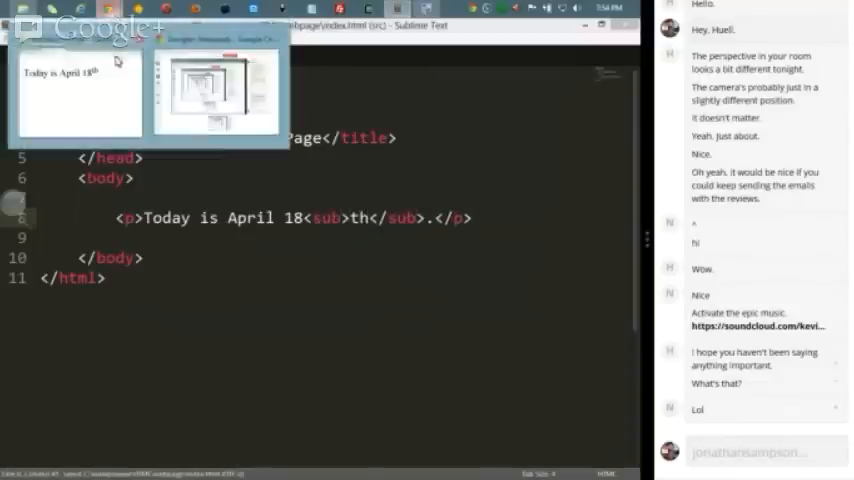
click(216, 84)
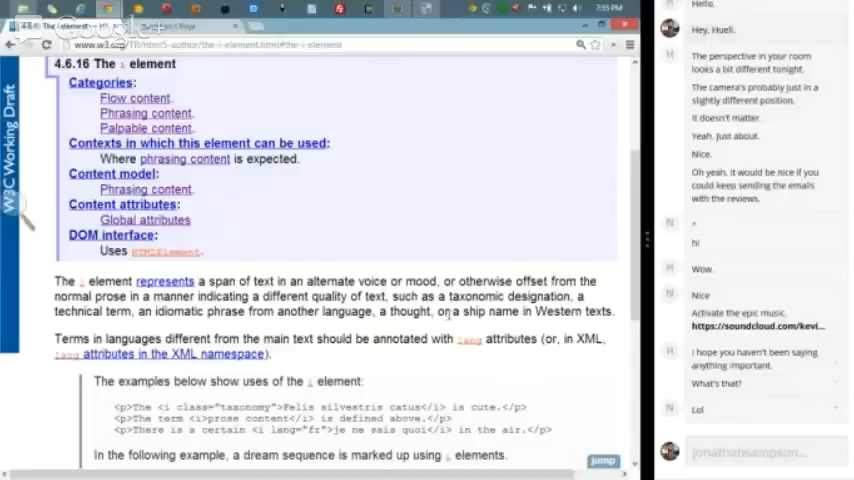
- Scroll through the i element section's taxonomy and dream-sequence examples down to the contents
scroll(down, 3)
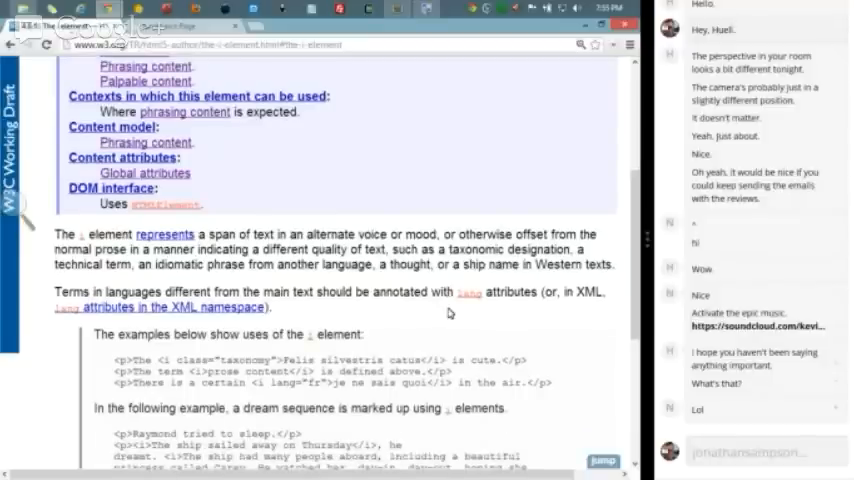
scroll(down, 3)
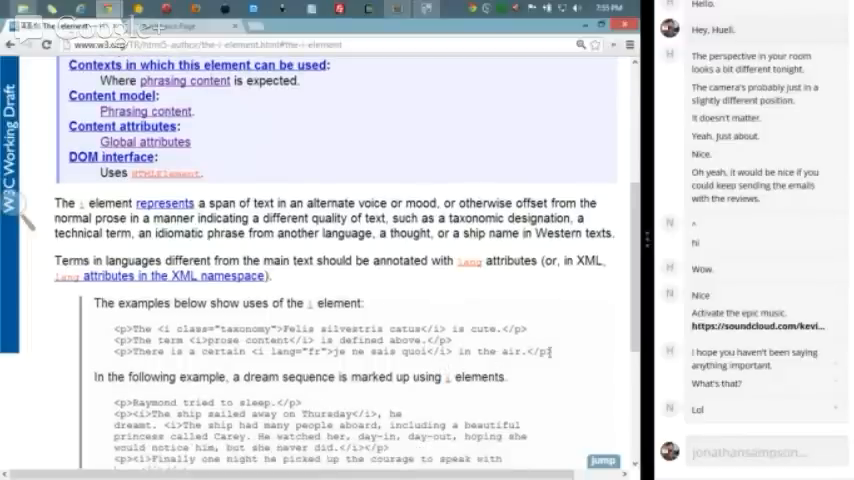
scroll(down, 3)
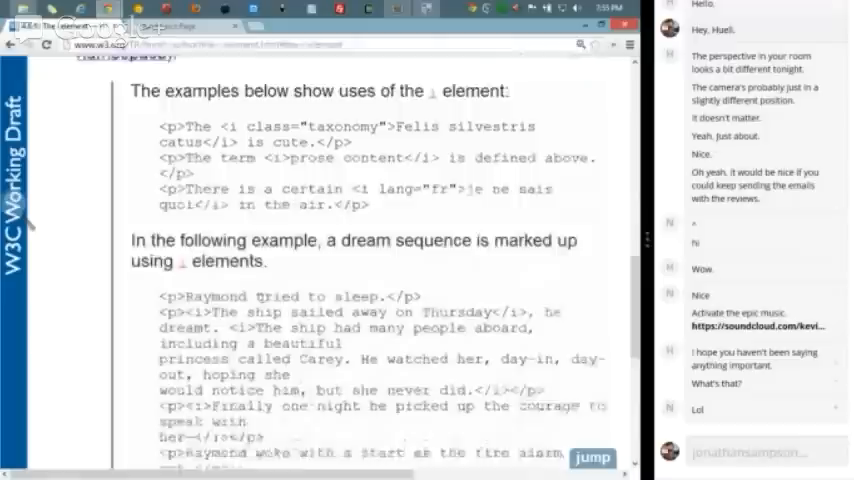
scroll(down, 3)
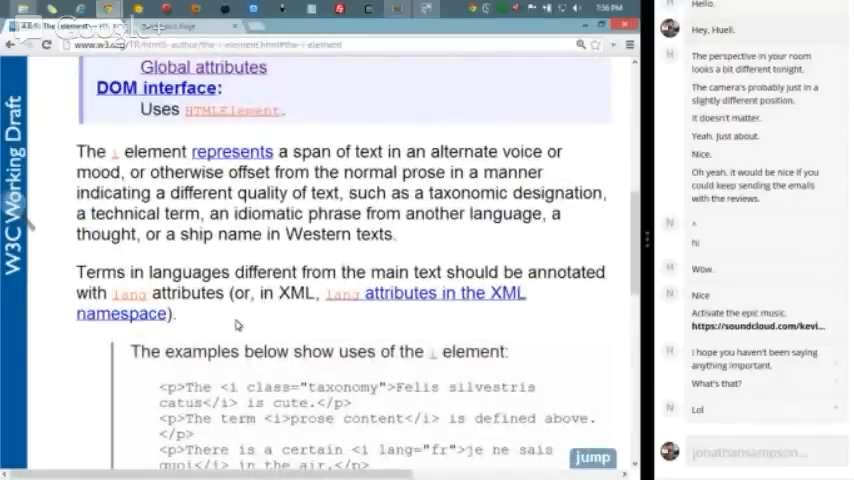
scroll(down, 3)
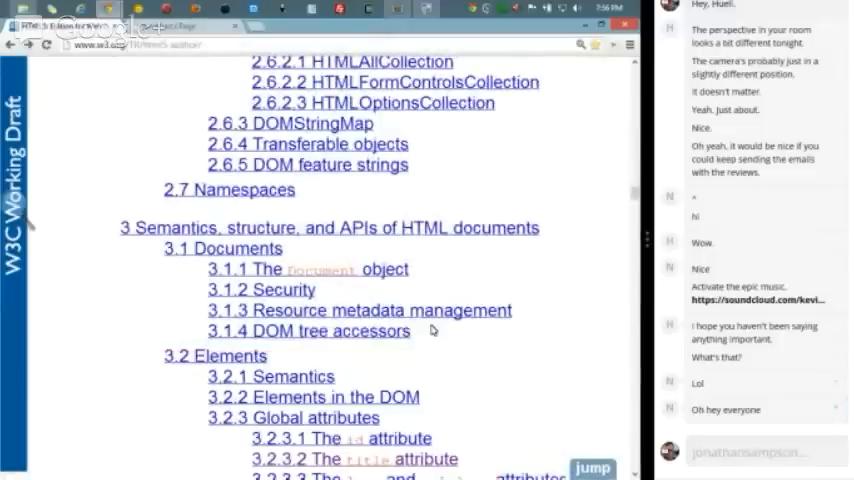
- Scroll the table of contents down to the end of the 4.6 text-level element entries
scroll(down, 3)
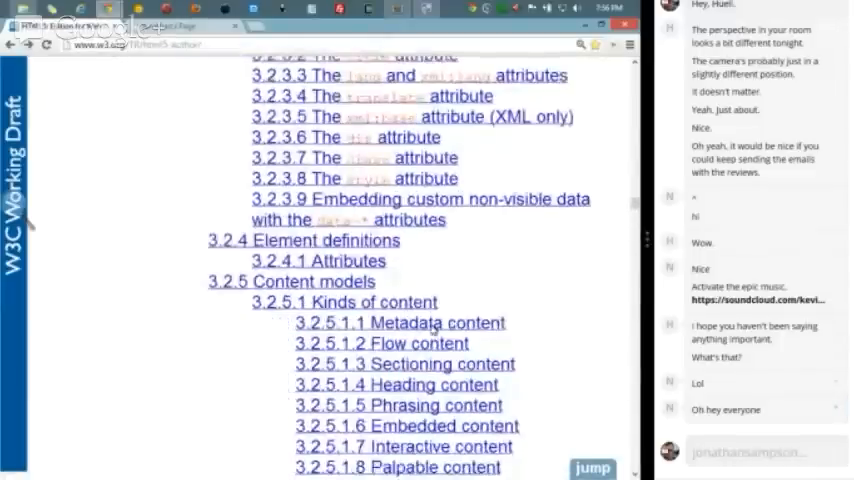
scroll(down, 3)
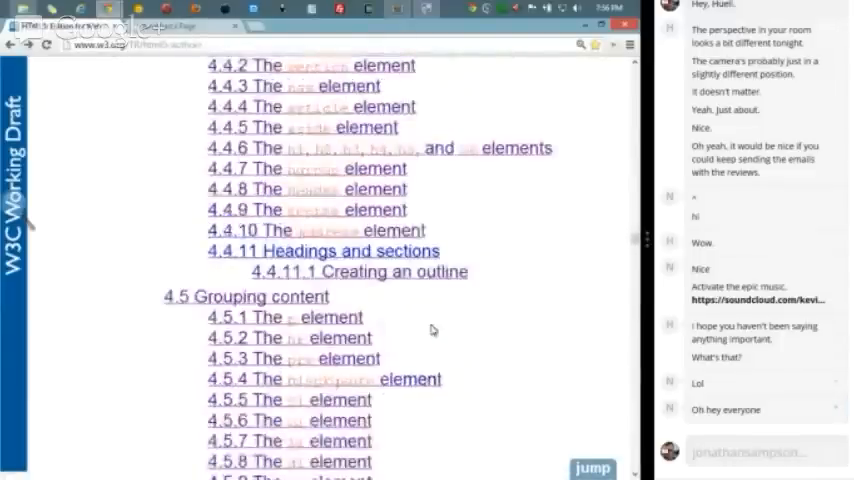
scroll(down, 3)
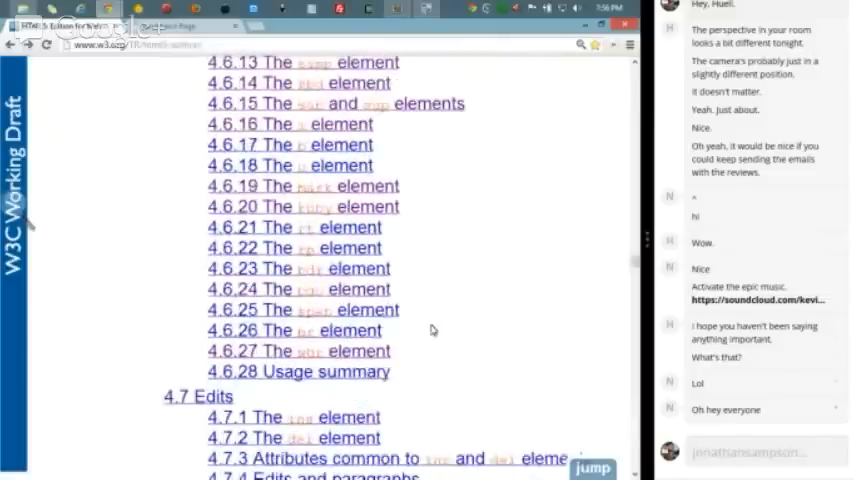
- Bring up section 4.6.17 The b element and read its key-word examples
click(300, 144)
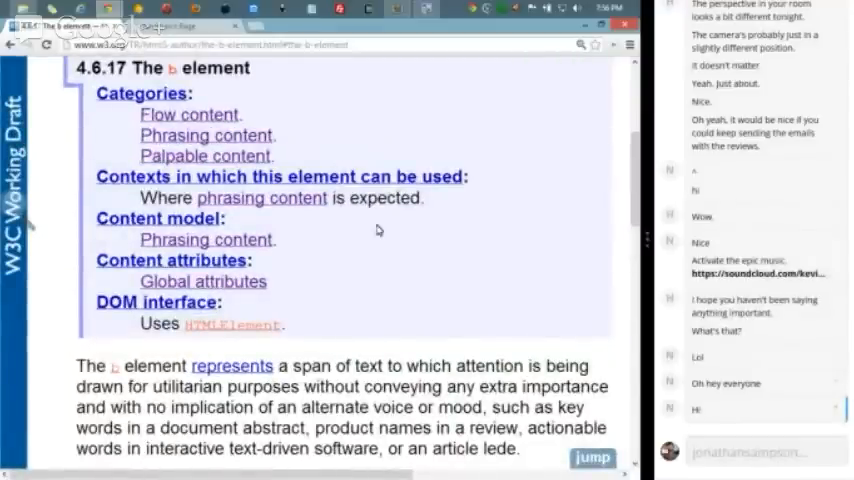
scroll(down, 3)
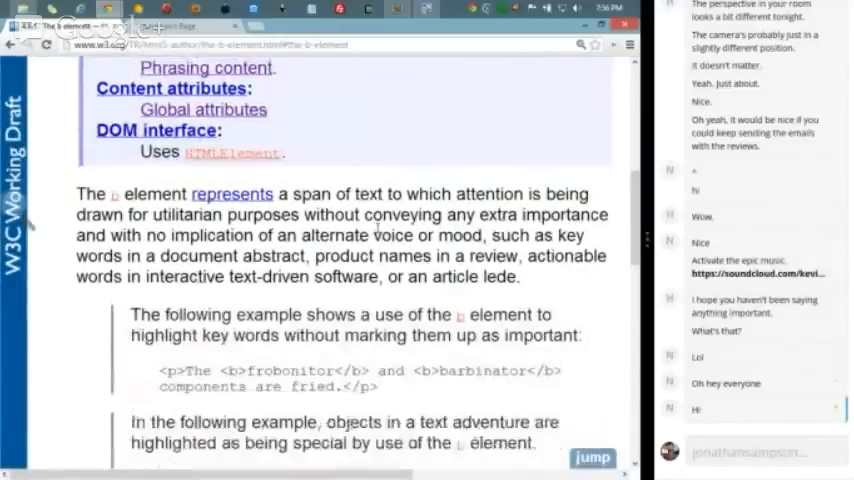
scroll(down, 3)
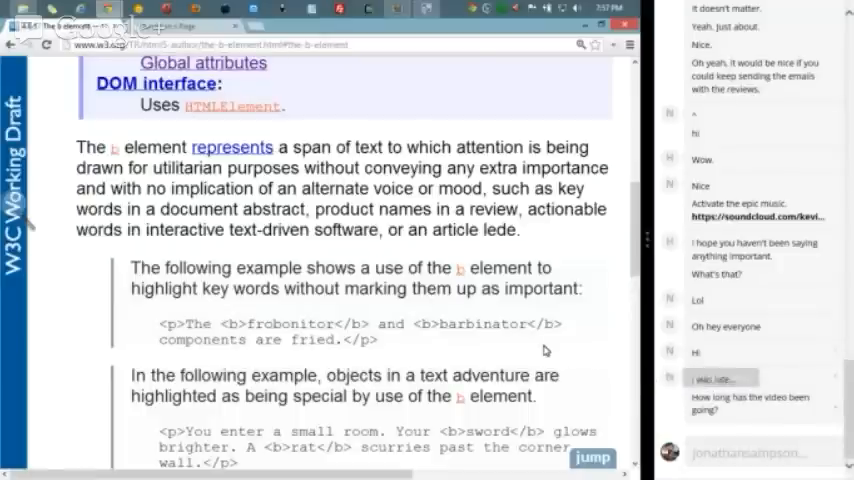
scroll(down, 3)
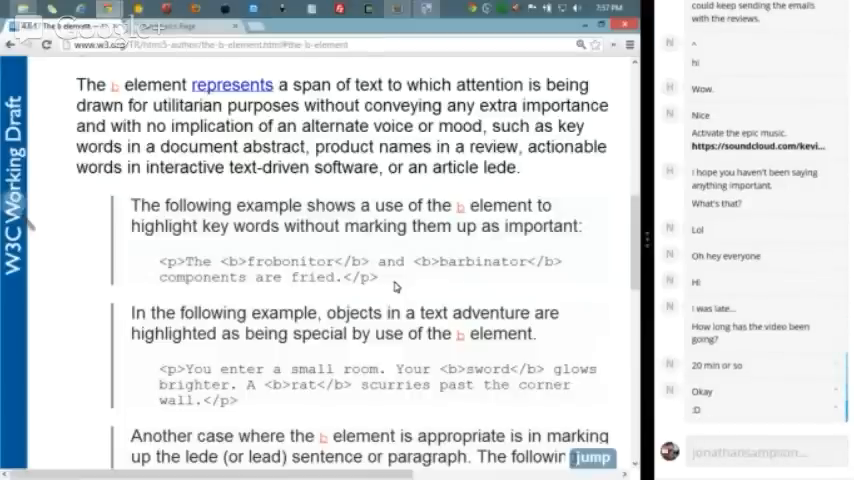
- Continue through the frobonitor and text-adventure examples to the lede-sentence article example
scroll(down, 3)
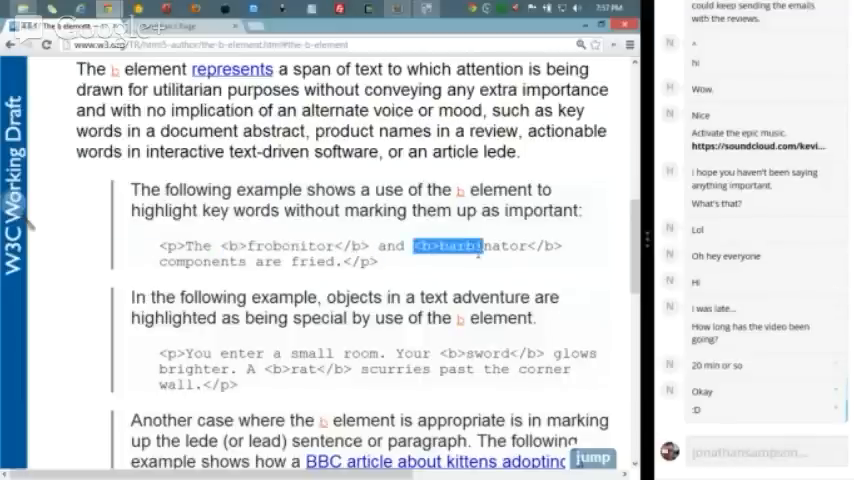
click(392, 262)
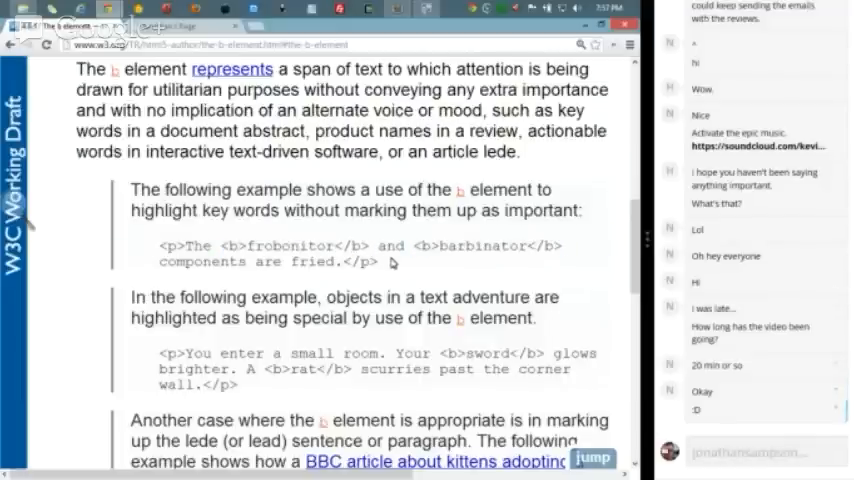
scroll(down, 3)
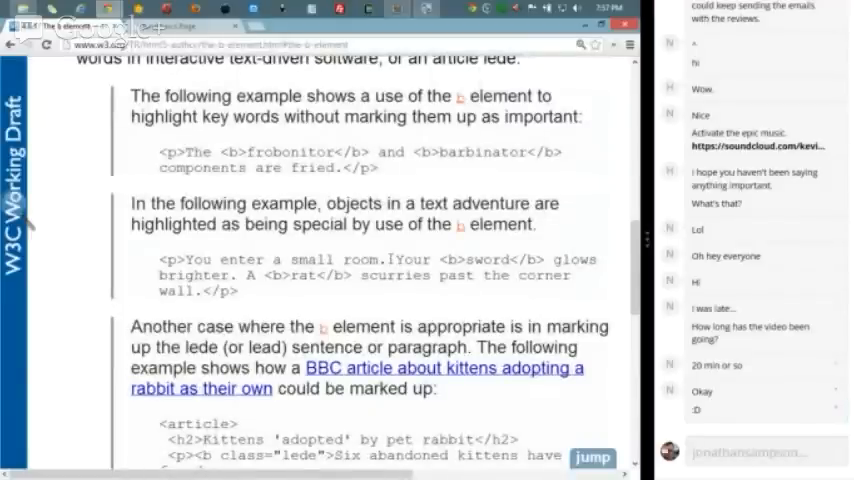
scroll(down, 3)
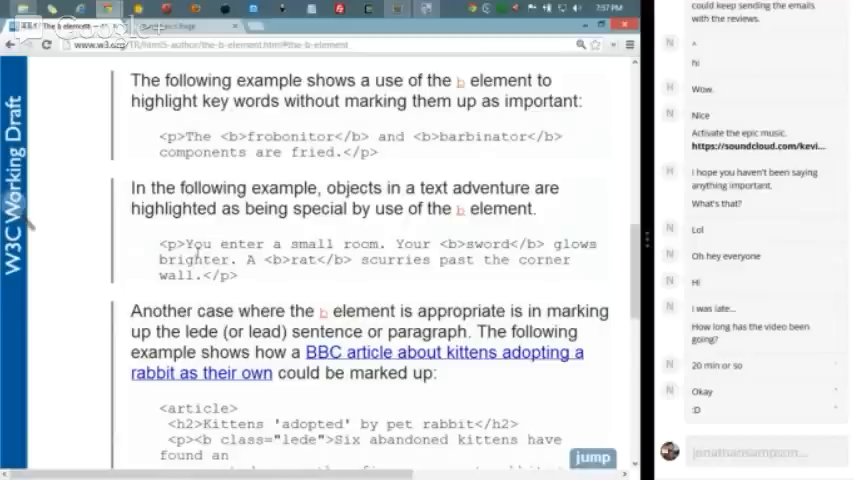
- Copy the text-adventure example into the paragraph and wrap 'small room' in <i></i>, then preview it
right_click(300, 256)
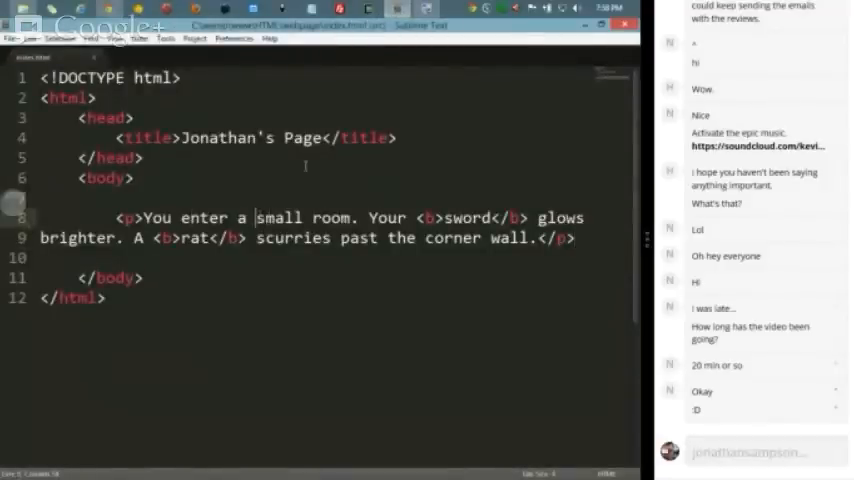
text(<i>)
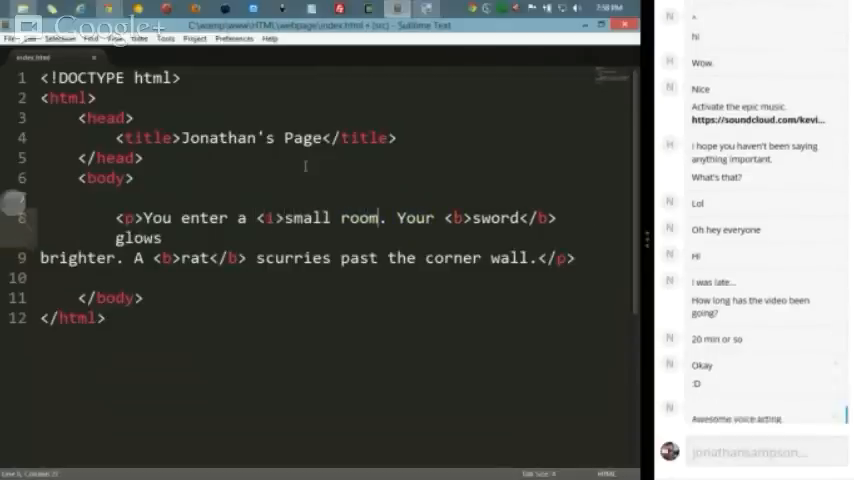
text(</i>)
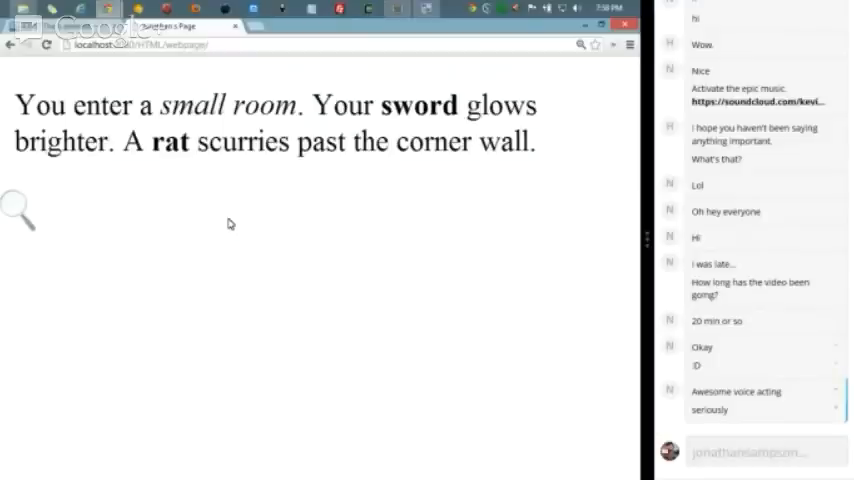
scroll(down, 3)
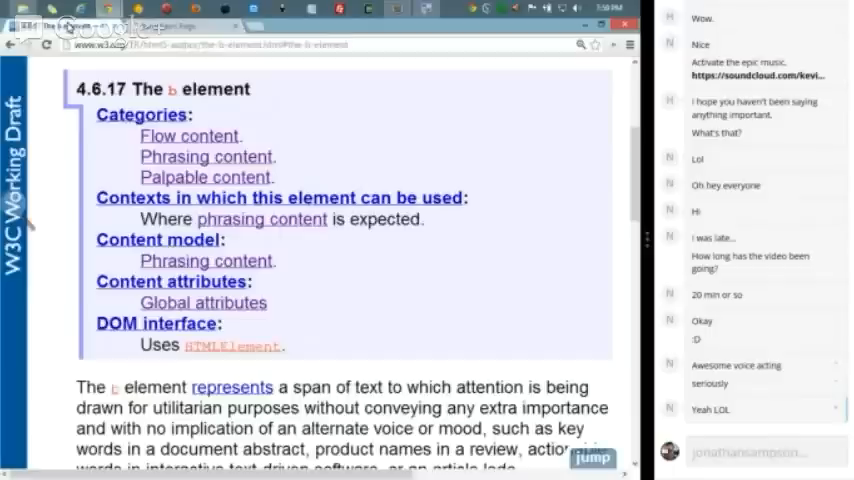
- Bring up section 4.6.18 The u element from the contents and read its description
scroll(down, 3)
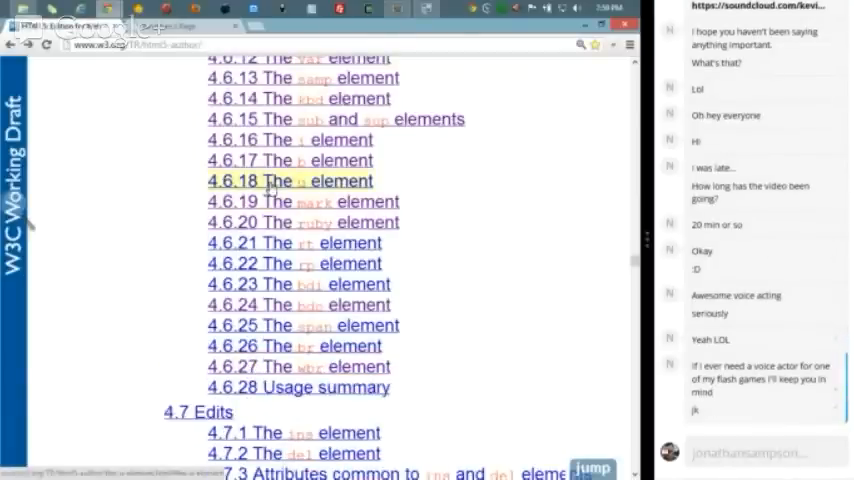
click(290, 180)
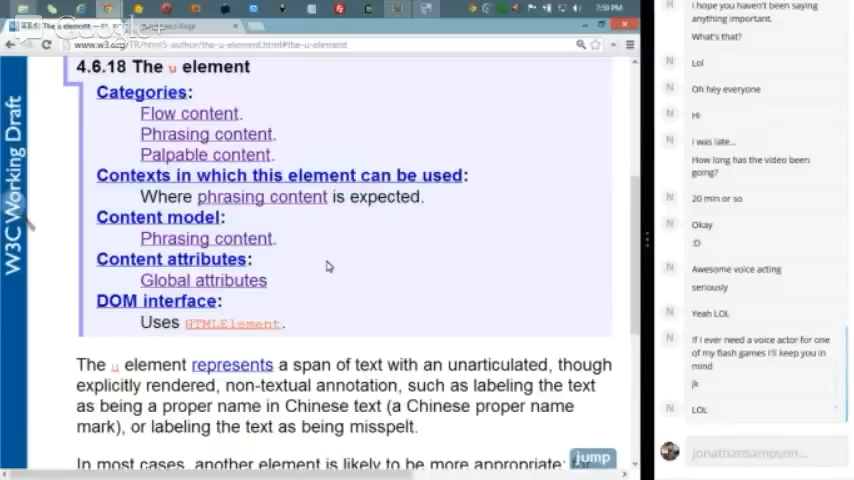
scroll(down, 3)
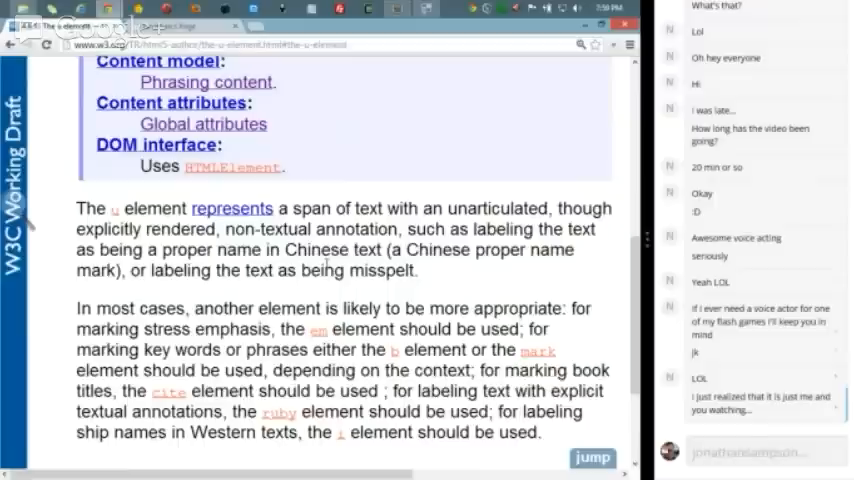
scroll(down, 3)
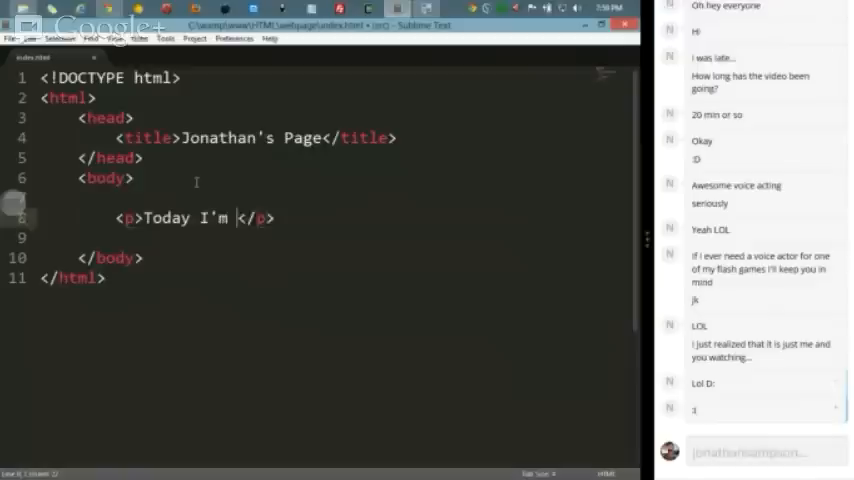
- Write the misspelled word learniing wrapped in <u class="spelling">
text(learniing HTML.)
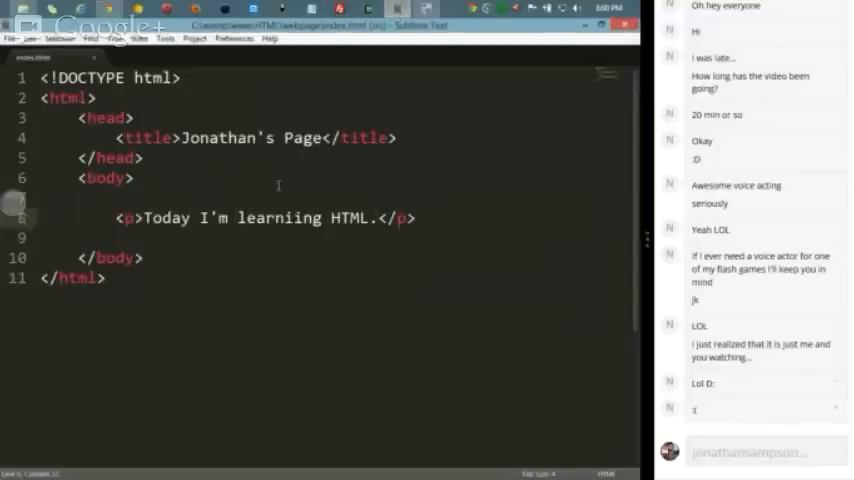
text(<u>)
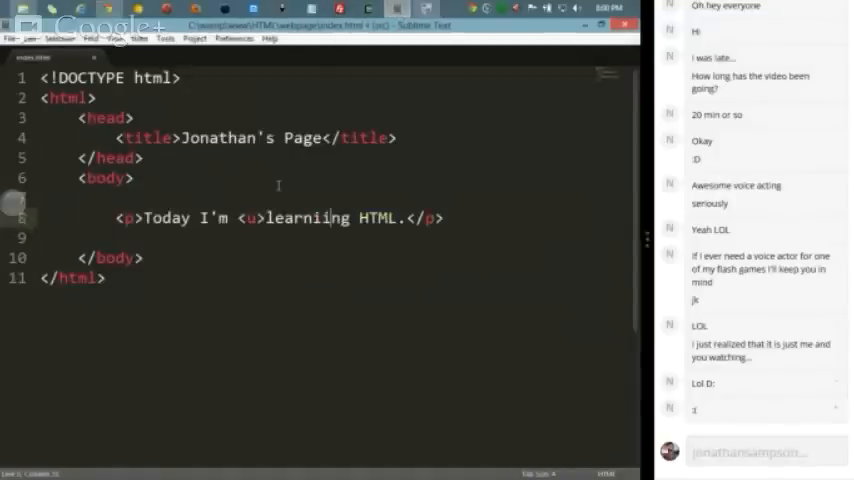
text(</u>u)
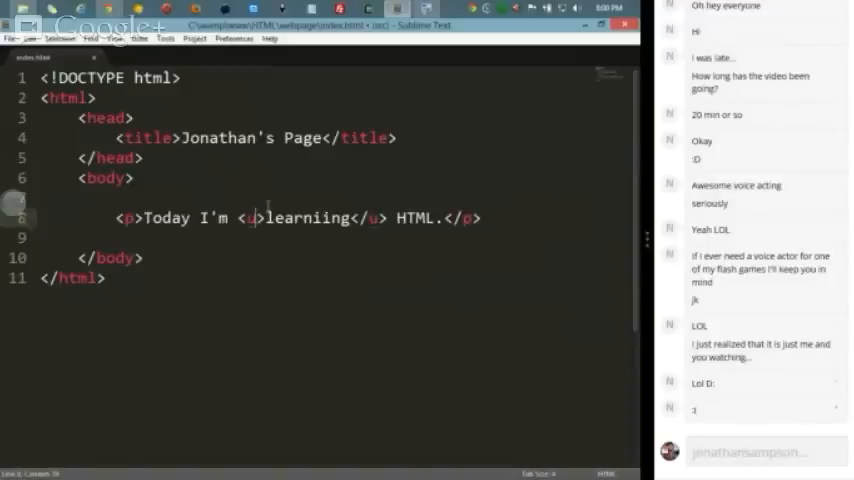
text(class="spe)
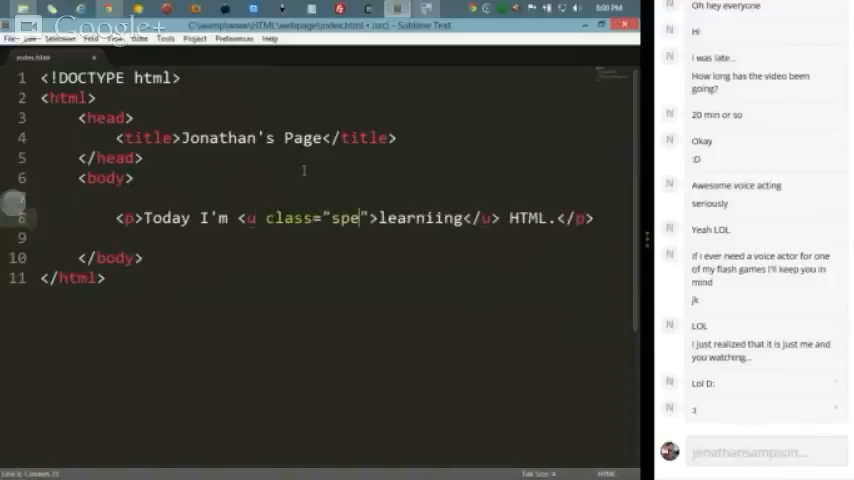
text(lling)
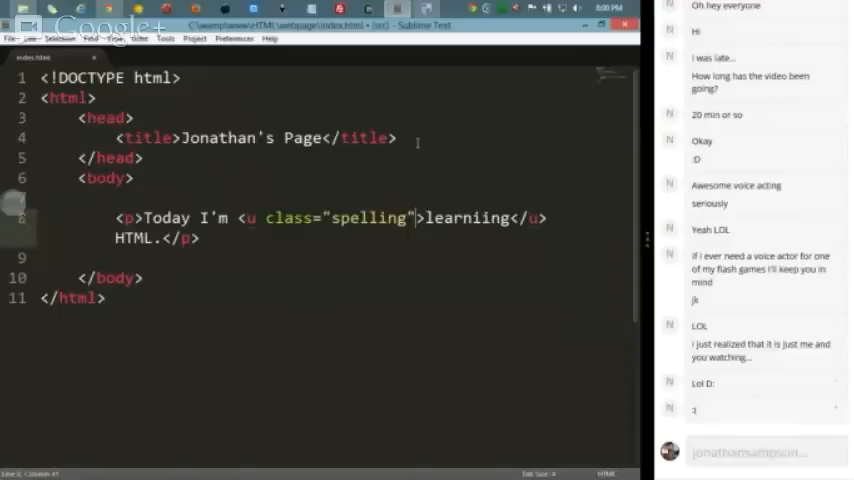
- Insert an empty style block in the head via the <st completion
text(<sty)
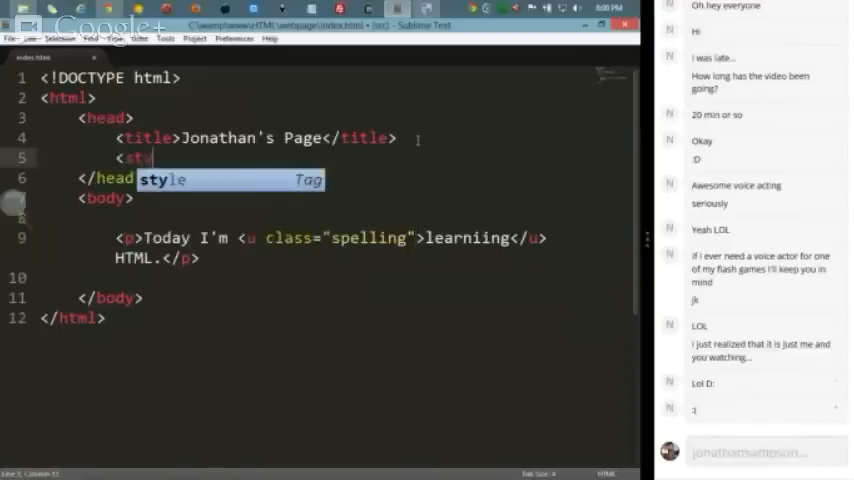
key(Tab)
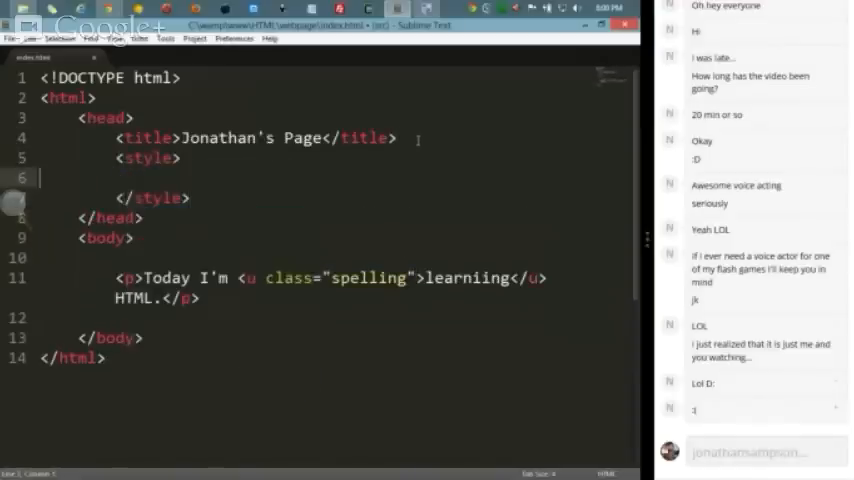
- Write a u.spelling style rule with text-decoration: blink and a red colour
text(u.)
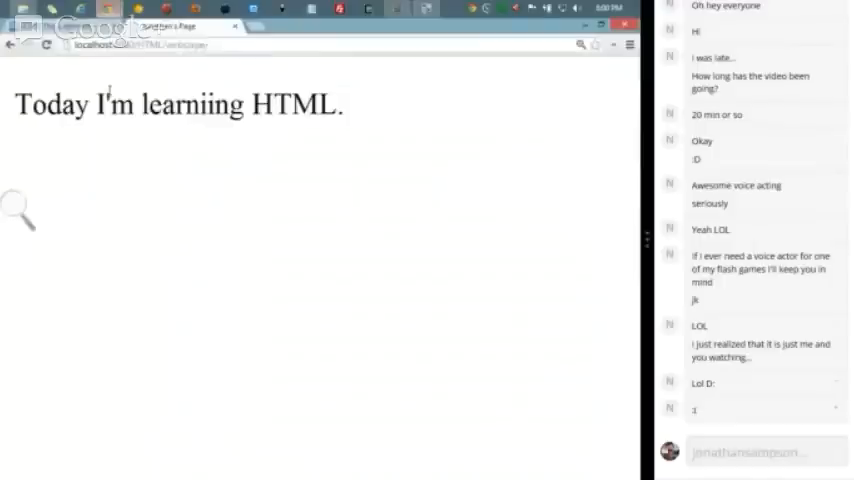
double_click(192, 104)
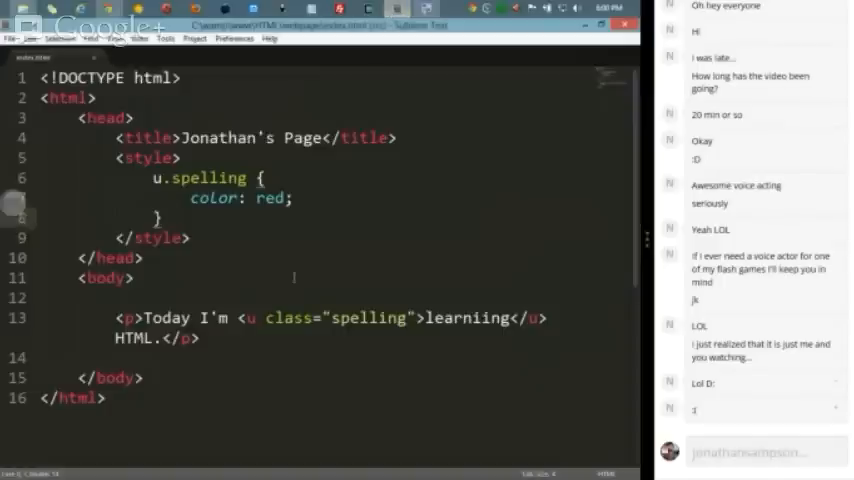
drag(150, 176, 164, 218)
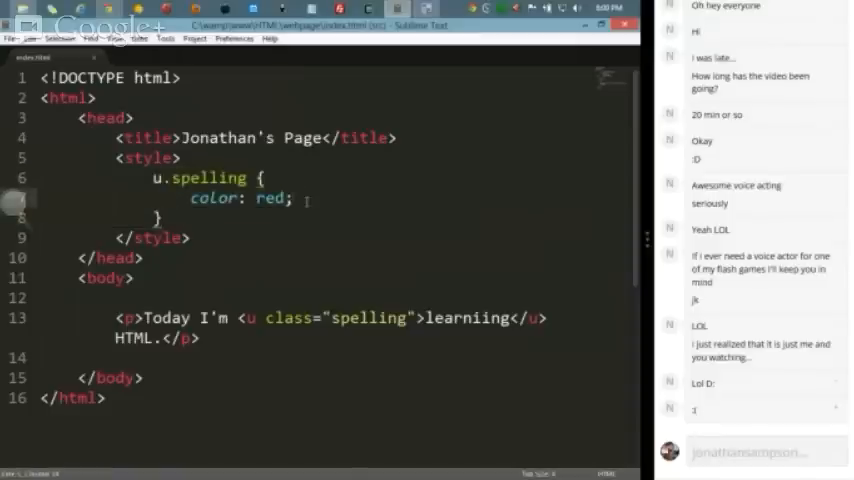
text(text-decoration:)
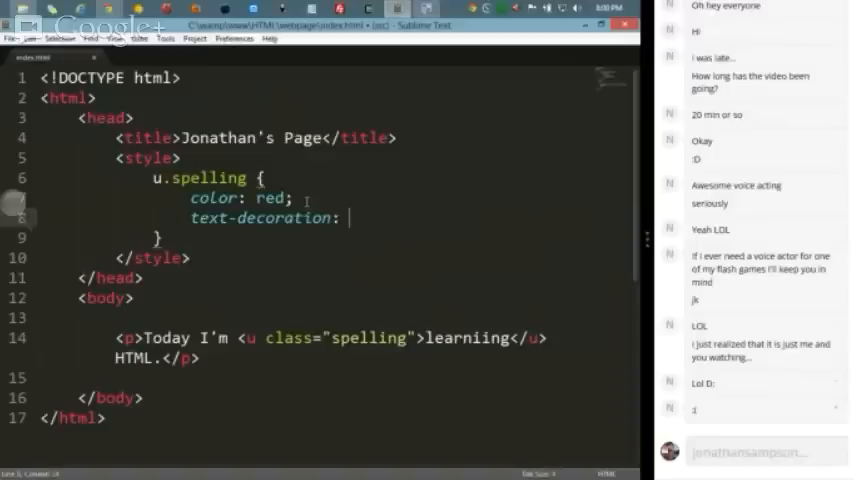
text(blink;)
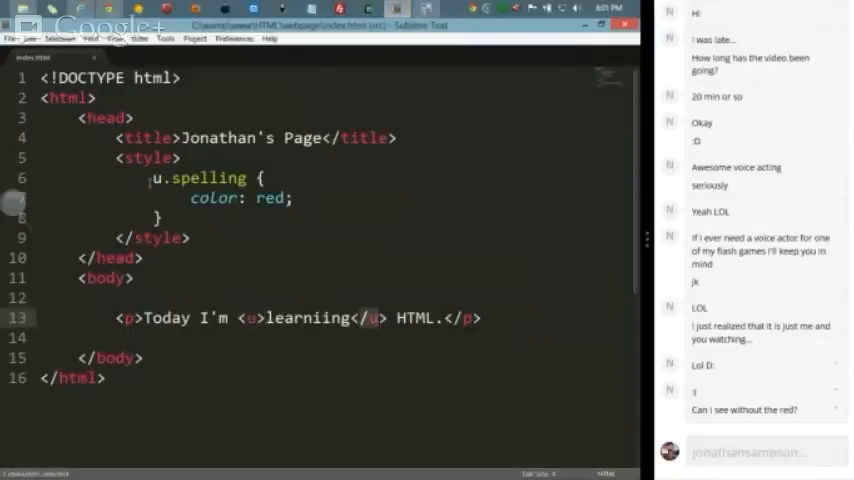
- Remove class="spelling" from the u element so the word is no longer styled
double_click(204, 176)
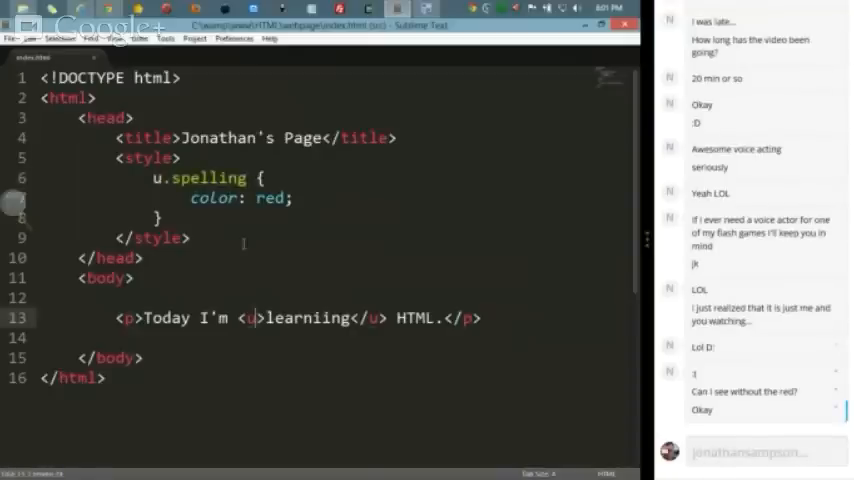
double_click(206, 176)
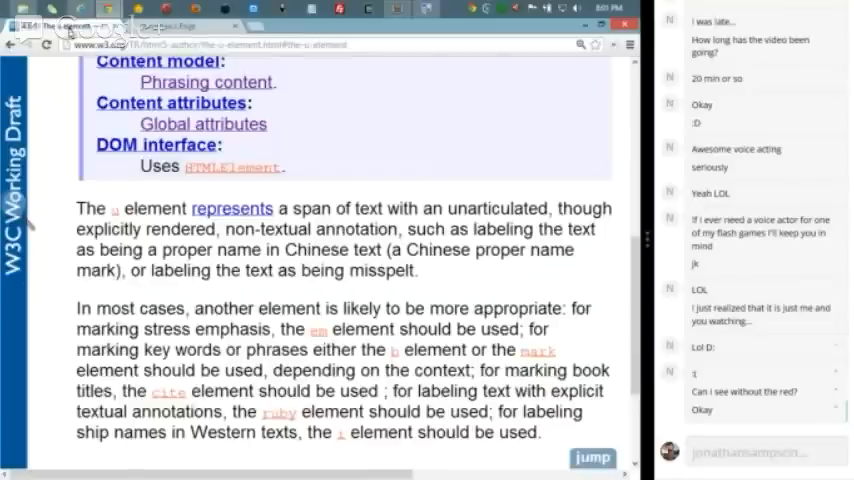
scroll(down, 3)
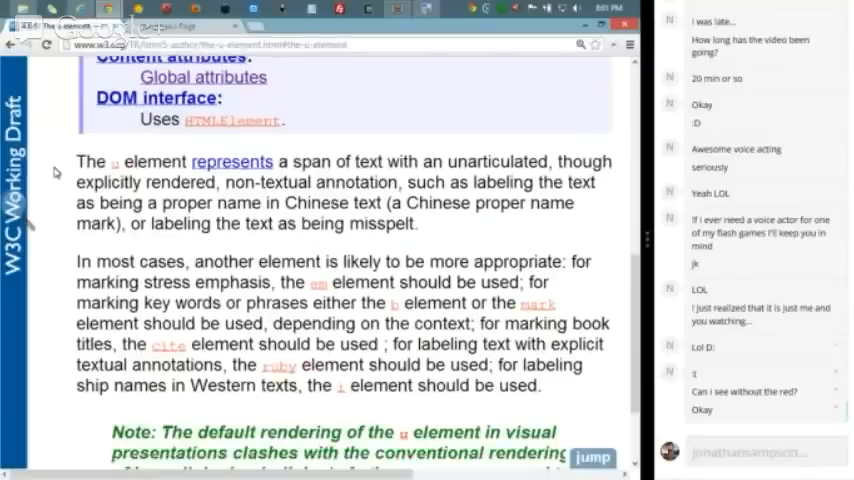
scroll(down, 3)
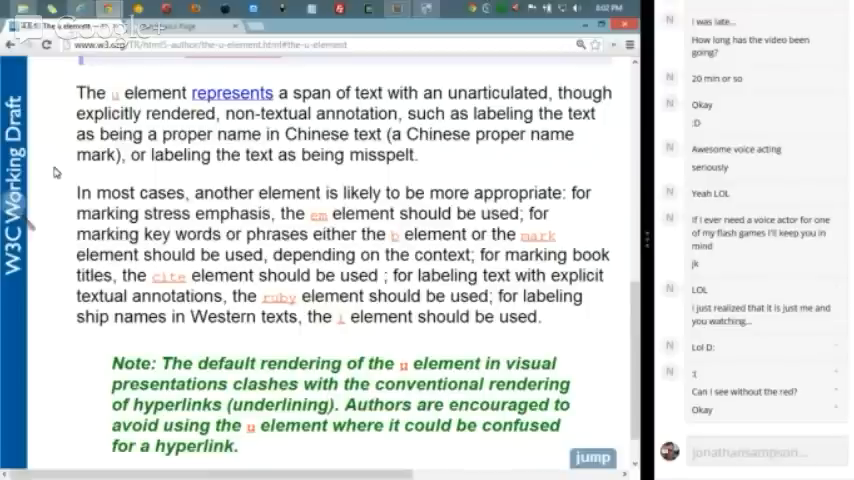
scroll(down, 3)
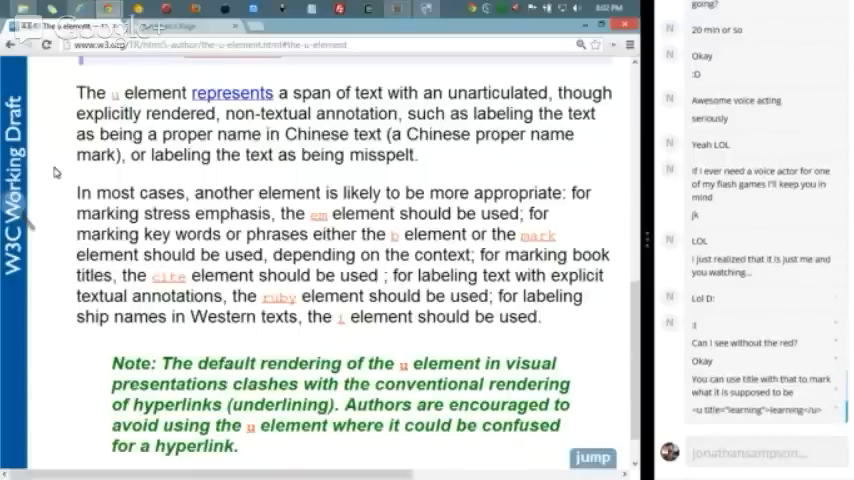
scroll(down, 3)
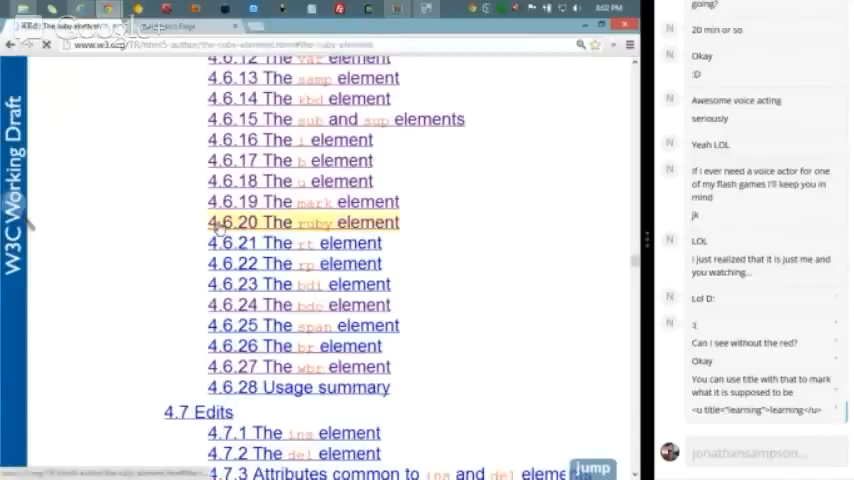
click(312, 220)
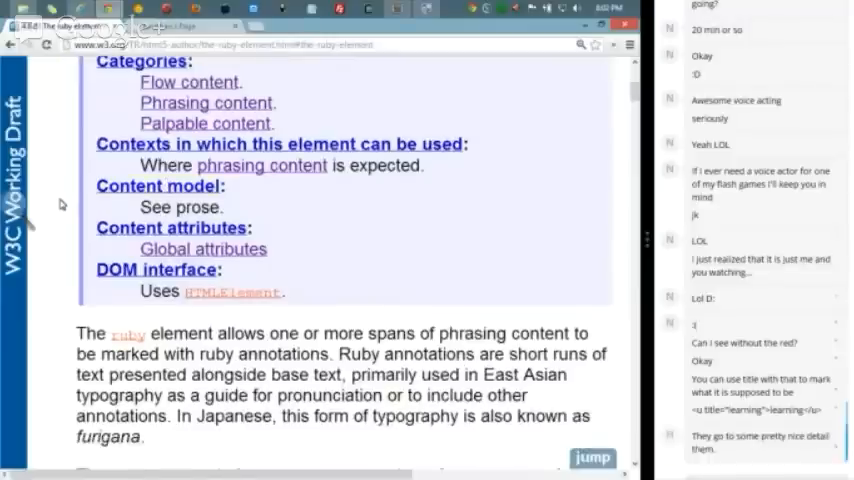
scroll(down, 3)
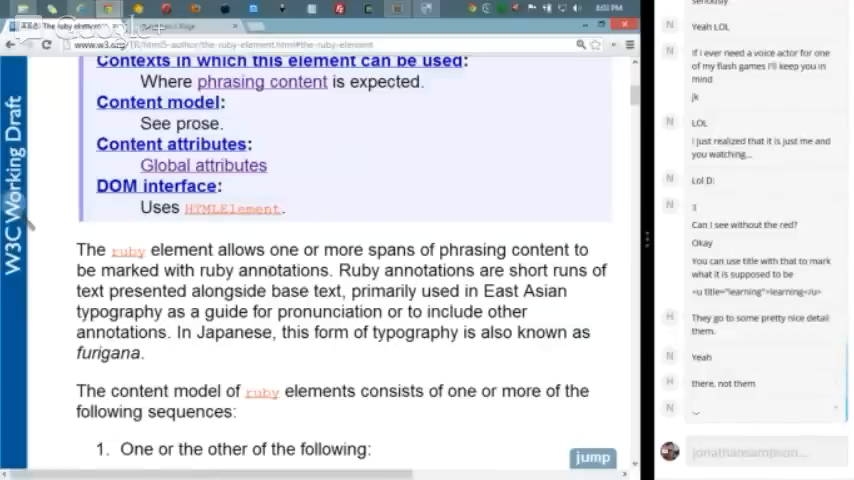
scroll(down, 3)
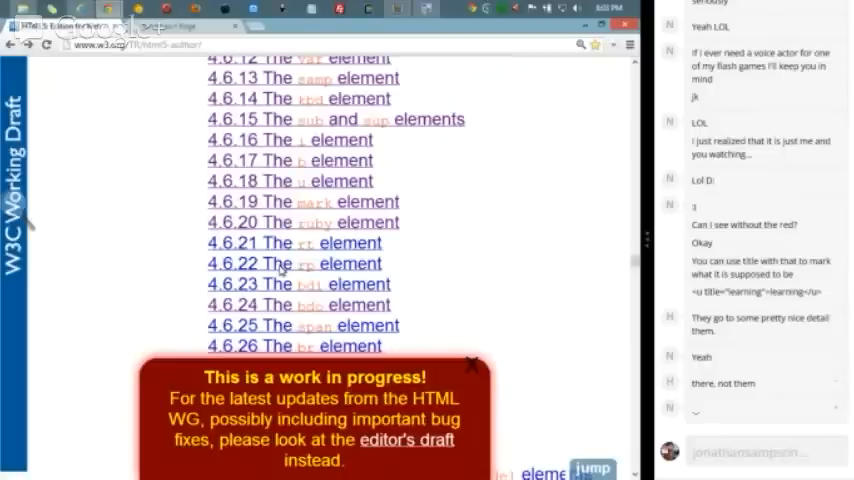
- Dismiss the work-in-progress banner and bring up section 4.6.23 The bdi element
click(468, 364)
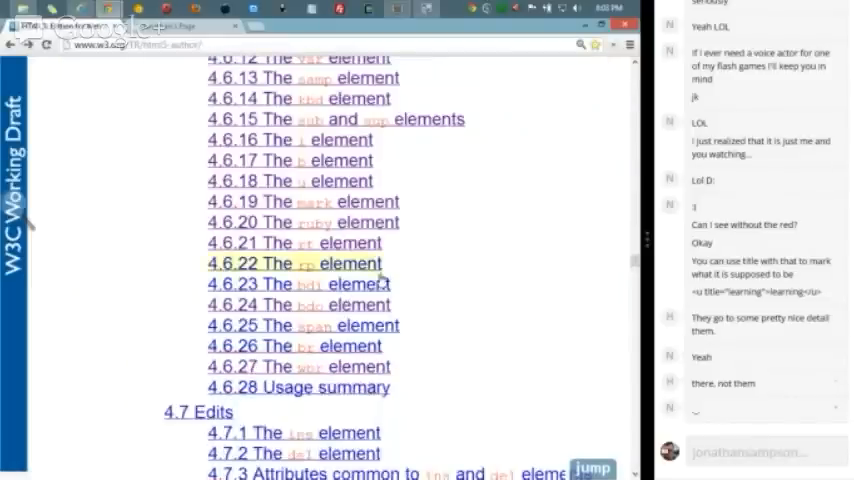
click(294, 262)
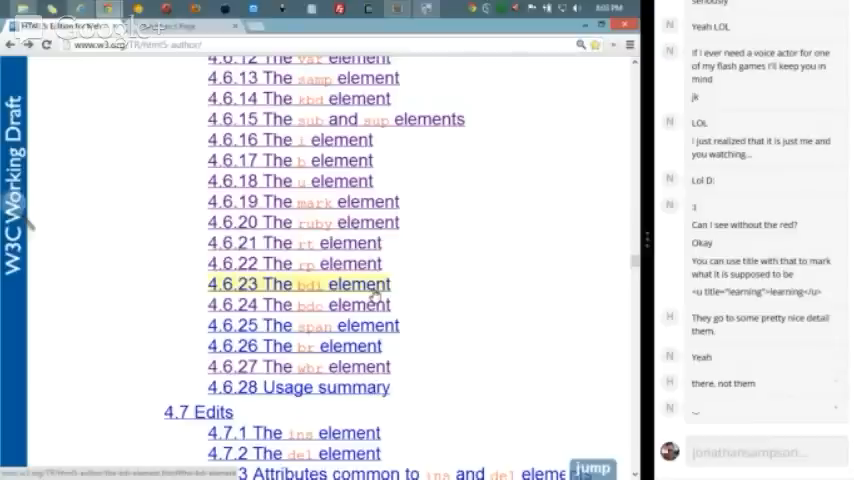
click(308, 284)
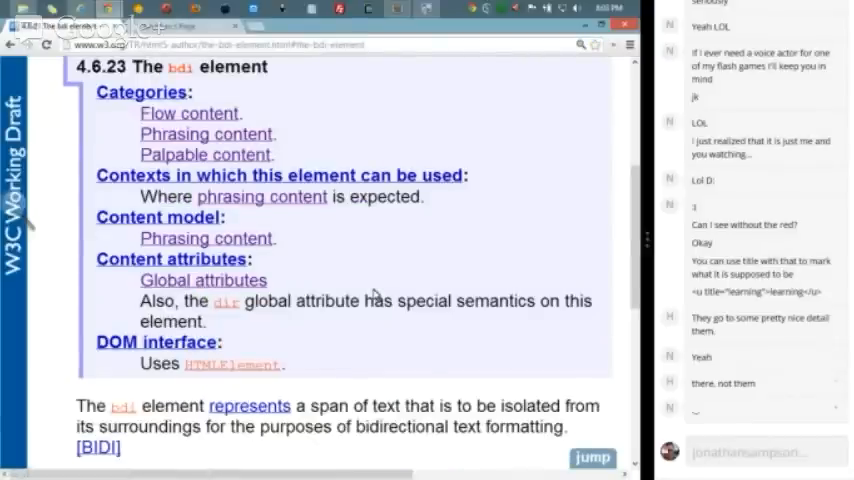
- Read down the bdi section's notes to its example list of usernames and post counts
scroll(down, 3)
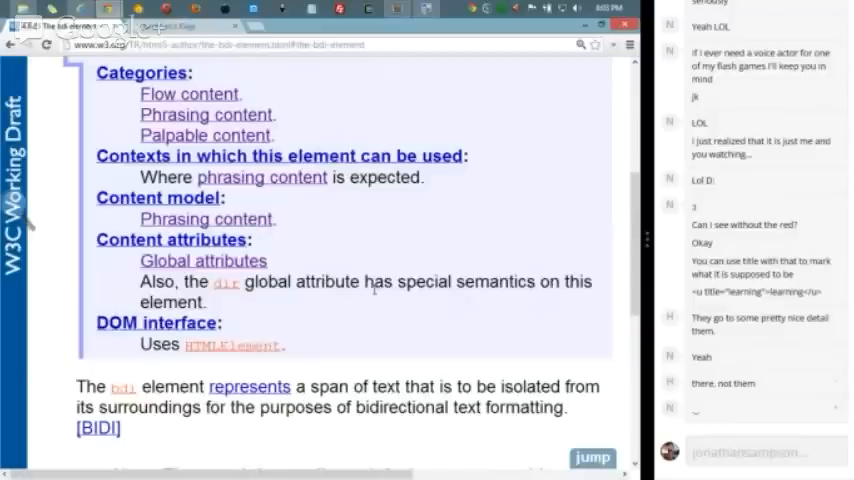
scroll(down, 3)
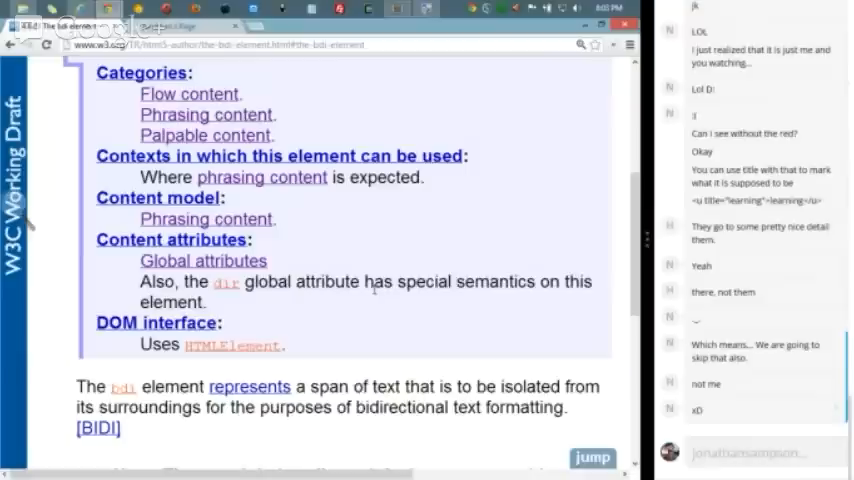
scroll(down, 3)
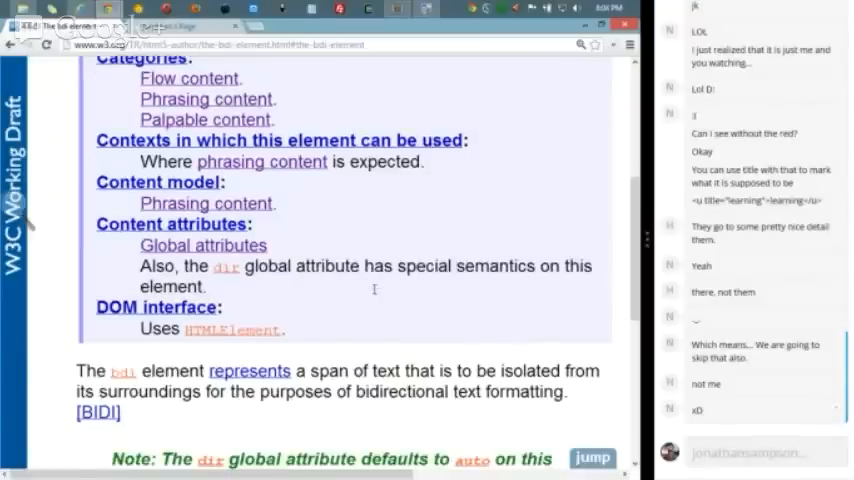
scroll(down, 3)
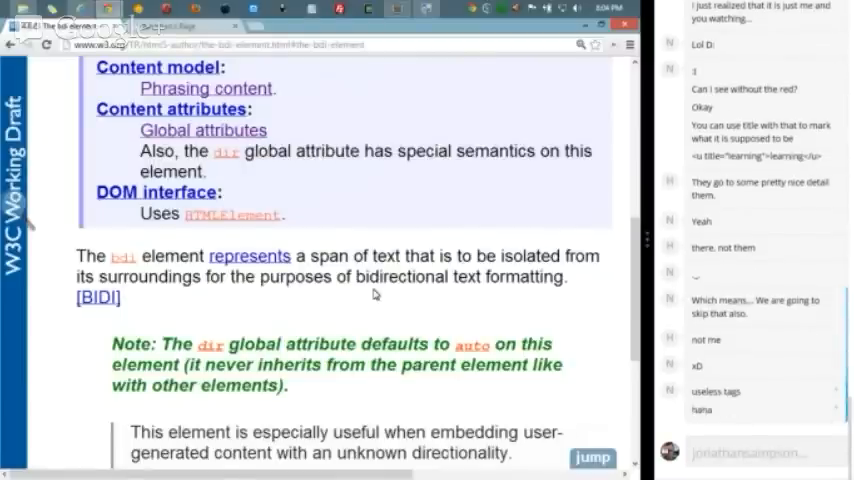
scroll(down, 3)
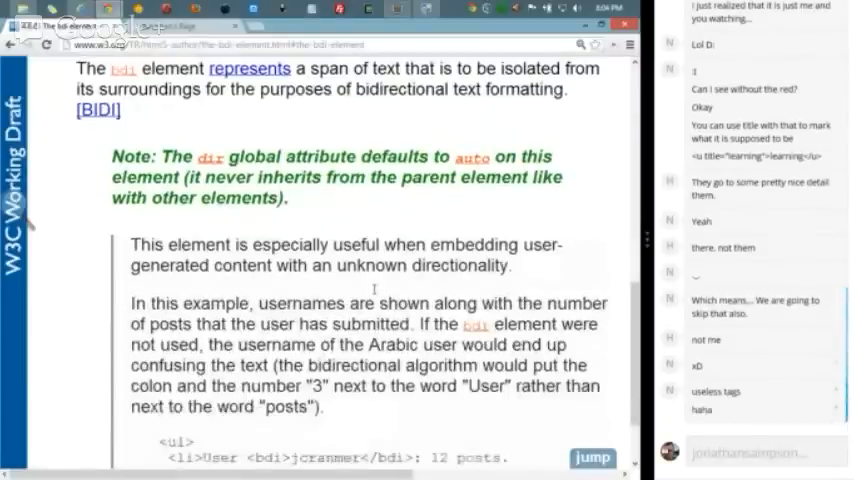
scroll(down, 3)
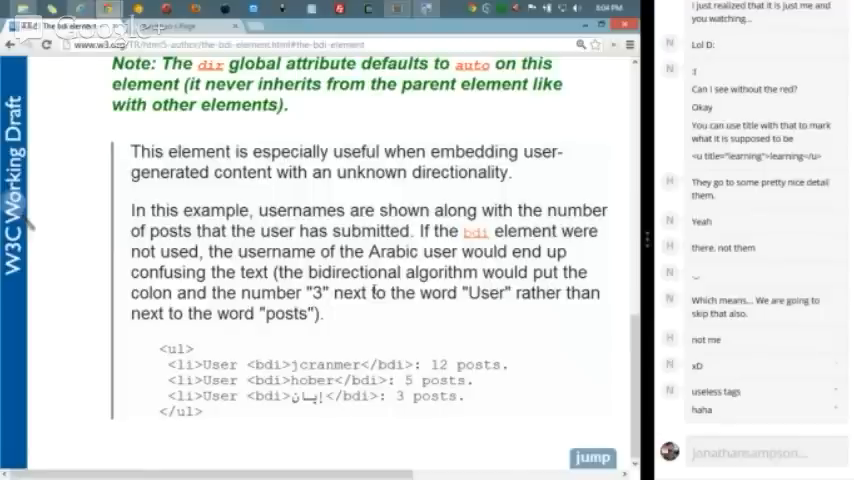
mouse_move(400, 316)
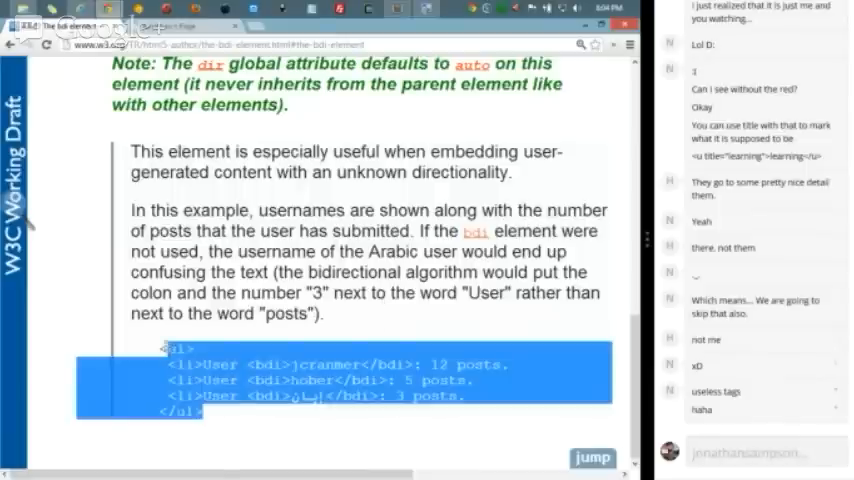
mouse_move(274, 196)
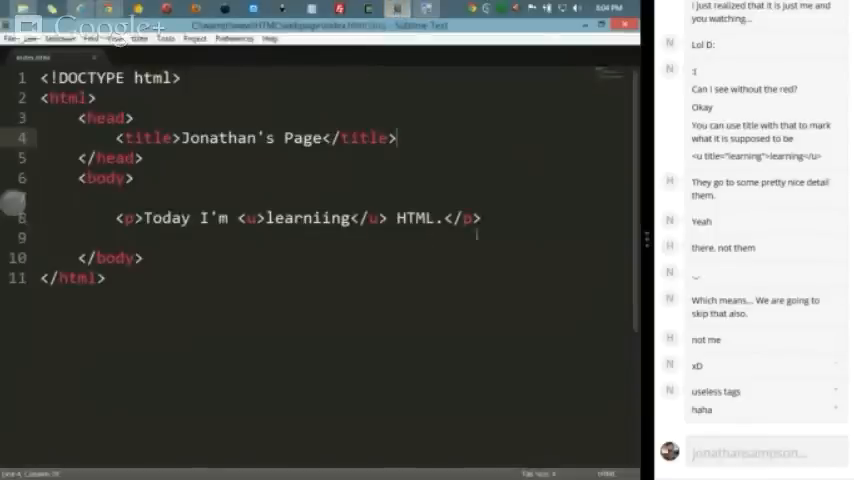
- Replace the paragraph line with the copied bdi <ul> example, save and preview the page
triple_click(300, 218)
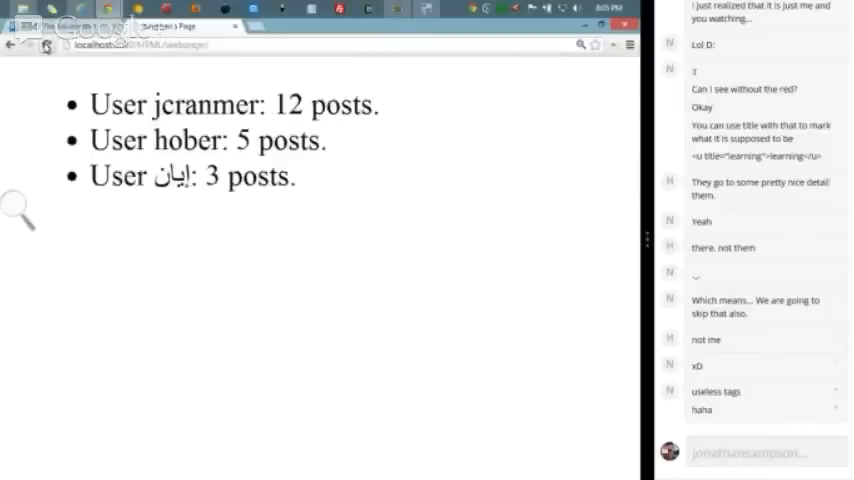
mouse_move(118, 188)
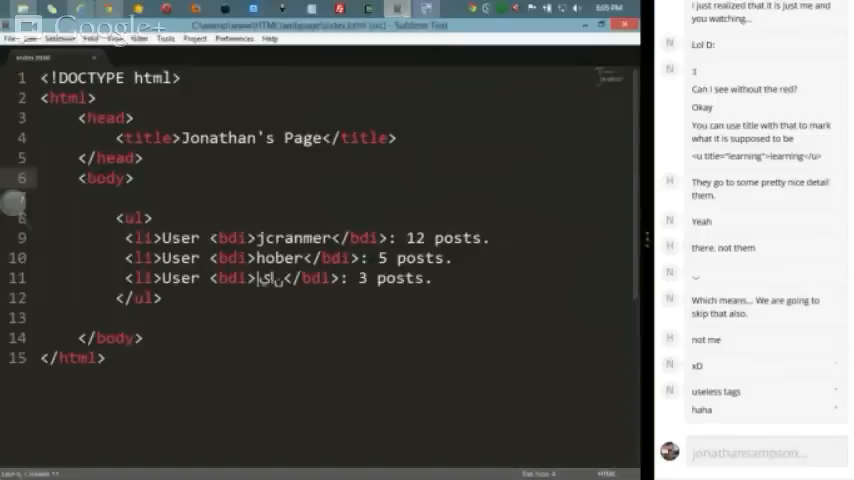
double_click(324, 278)
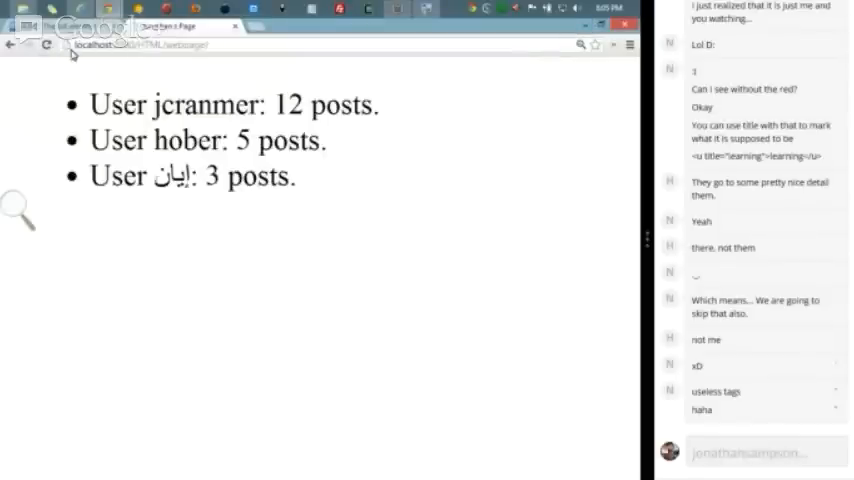
scroll(down, 3)
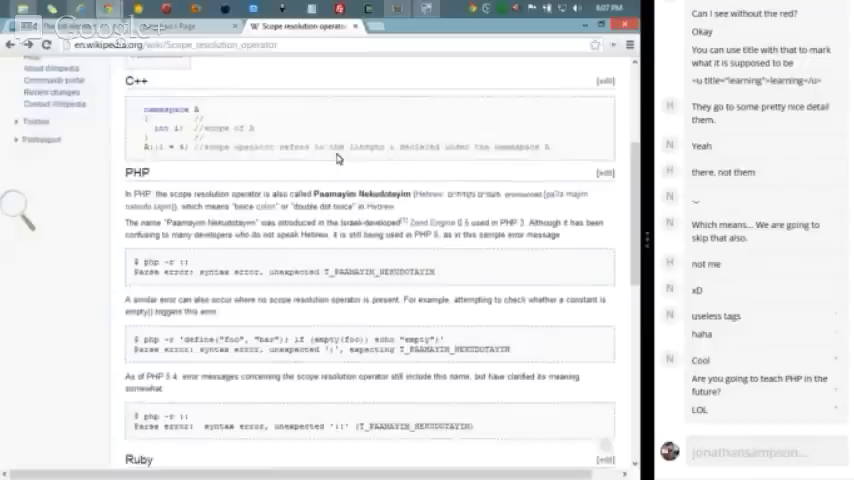
- Select the operator's Hebrew name in Wikipedia's PHP section for copying
scroll(down, 3)
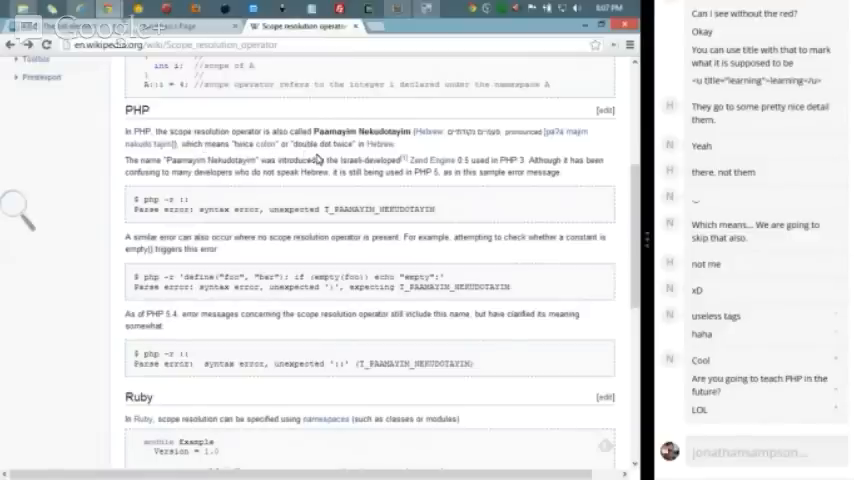
double_click(474, 132)
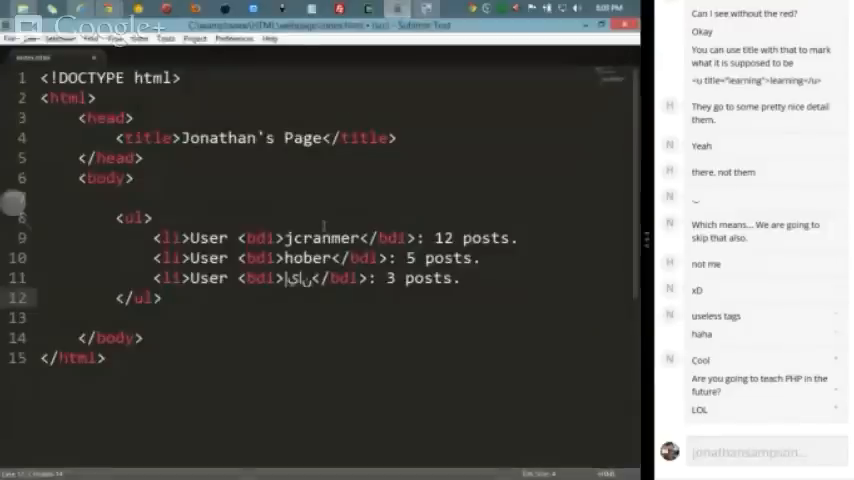
- Replace the user list with a paragraph: the Hebrew name, 'or the Scope Resolution Operator.'
drag(118, 218, 160, 298)
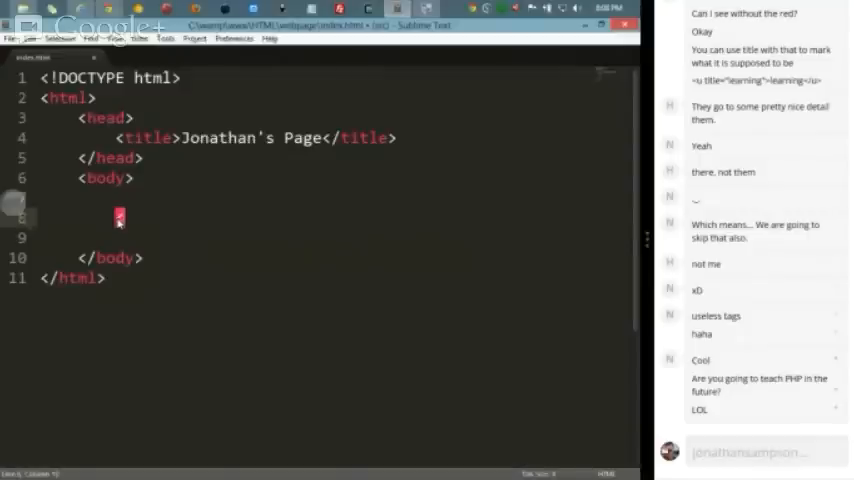
text(<p>It's the םיתדוקנ םיימעפ)
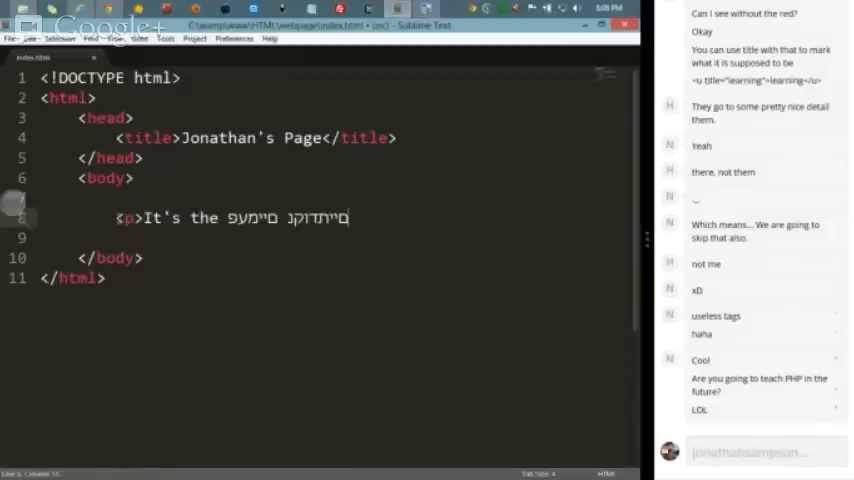
text(, or the Sco)
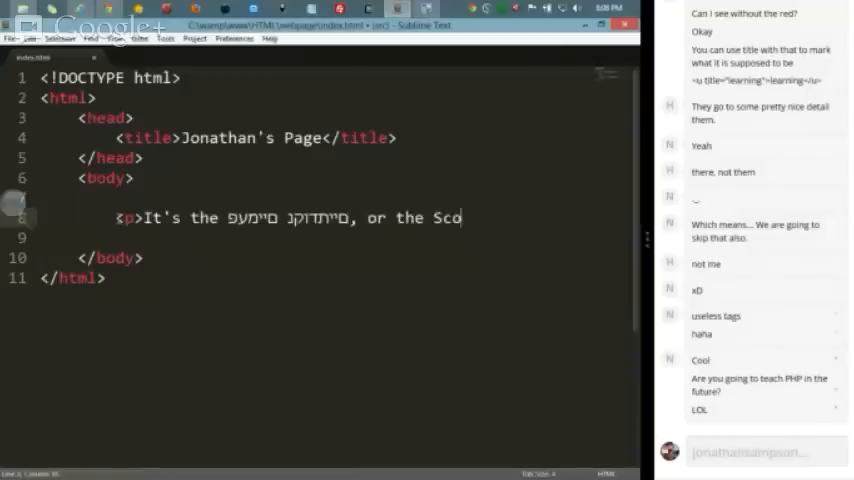
text(pe Resolution Operato)
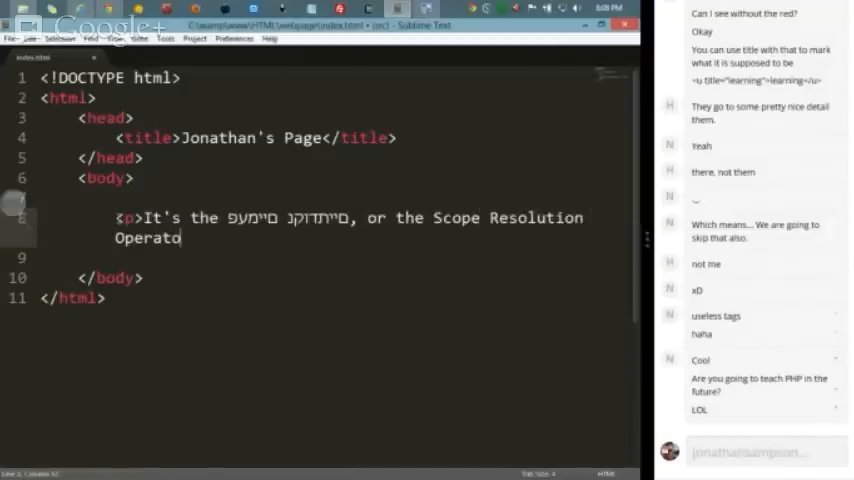
text(r.</p>)
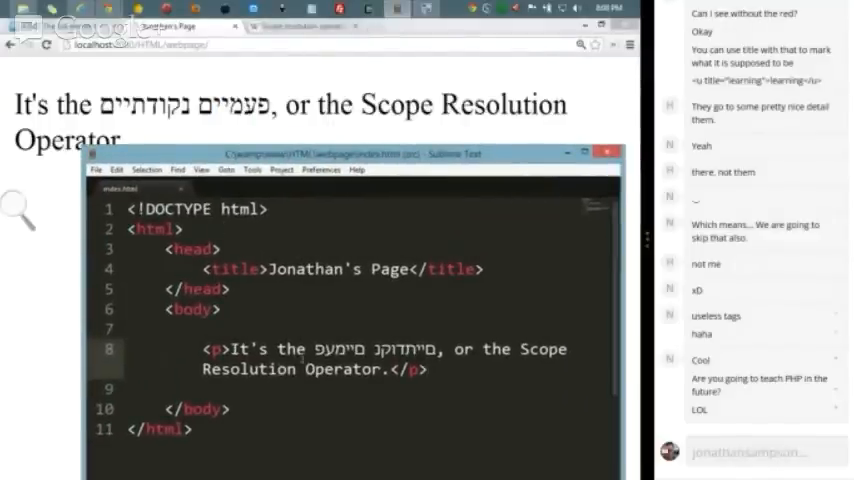
mouse_move(332, 296)
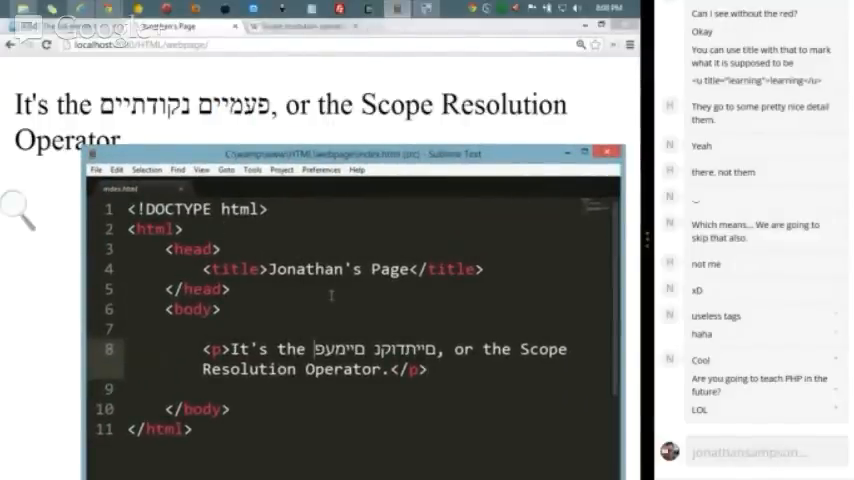
- Wrap the Hebrew name in a bdi element so its direction is isolated
text(<bdi>)
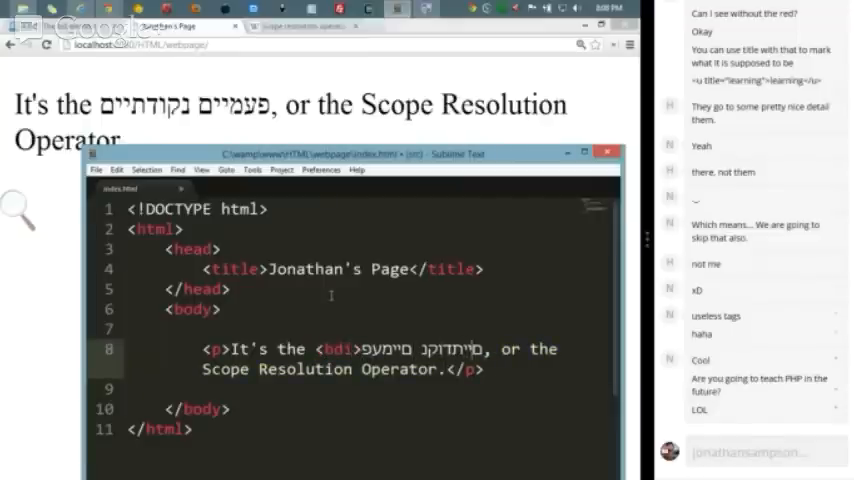
text(</bdi>)
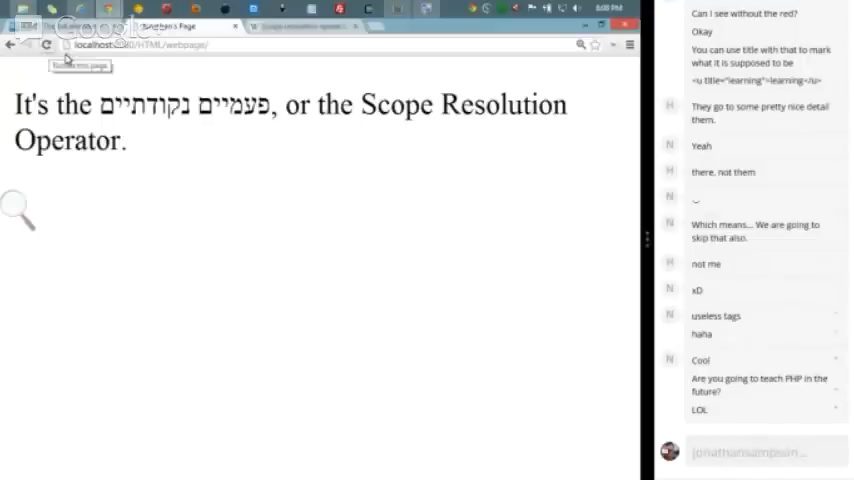
click(300, 24)
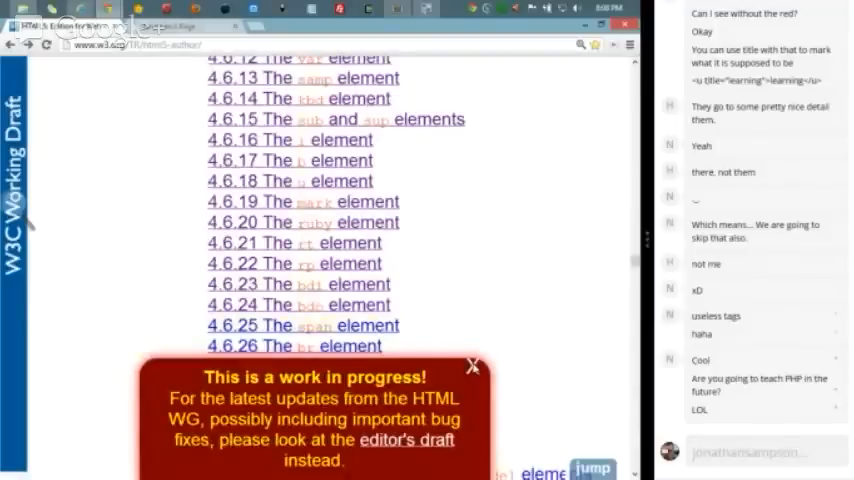
- Read the spec's 4.6.24 bdo element section down to its dir attribute requirement
click(292, 304)
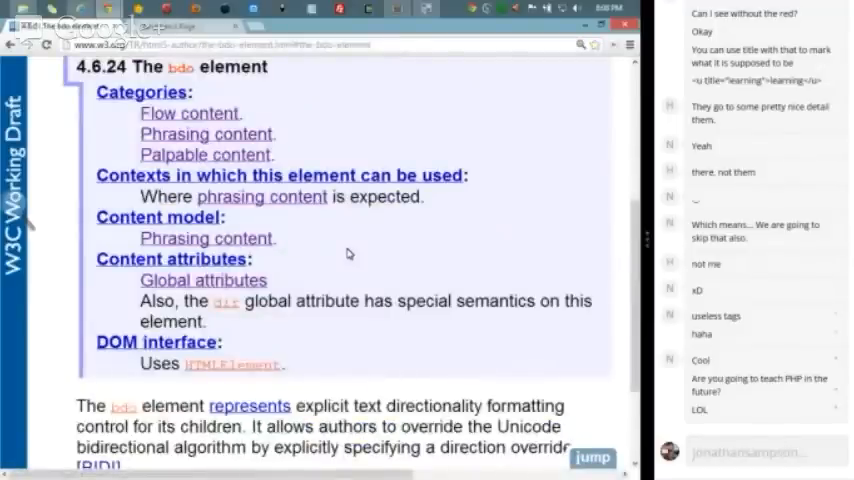
scroll(down, 3)
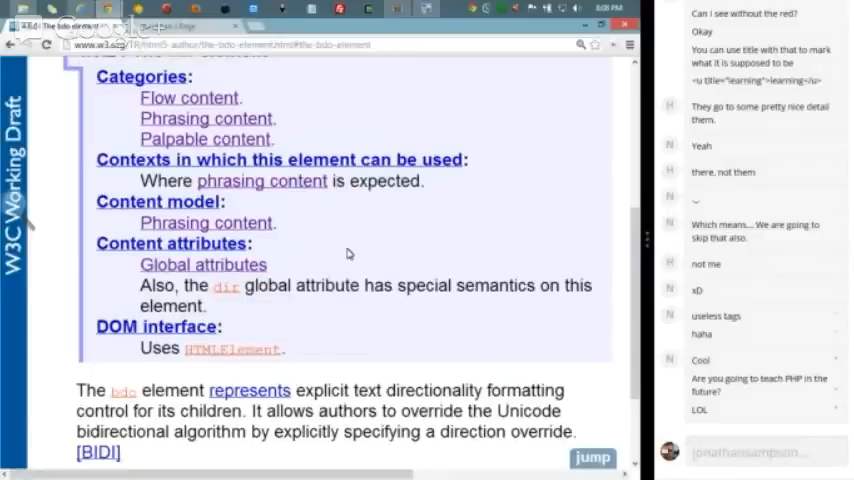
scroll(down, 3)
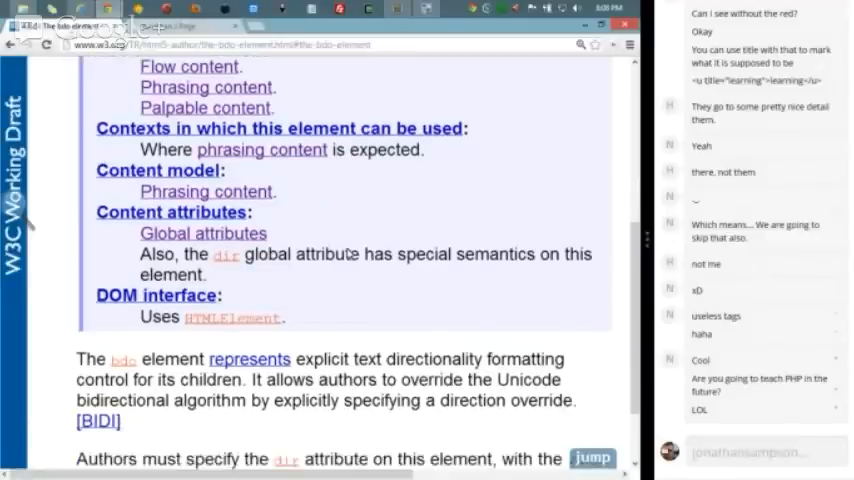
scroll(down, 3)
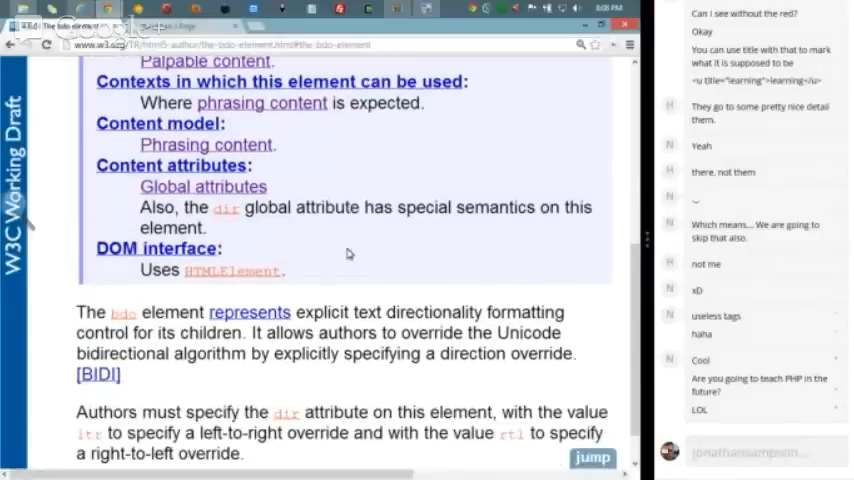
mouse_move(292, 172)
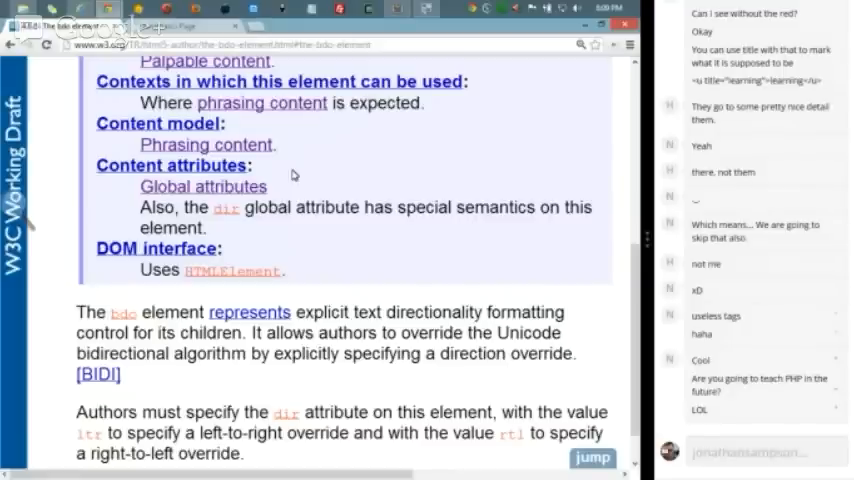
scroll(down, 3)
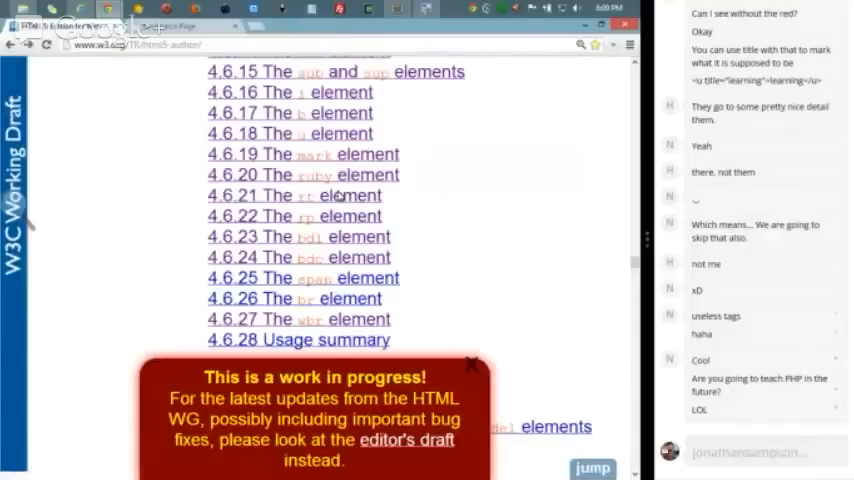
- Read the spec's 4.6.25 span element section and its code example
scroll(down, 3)
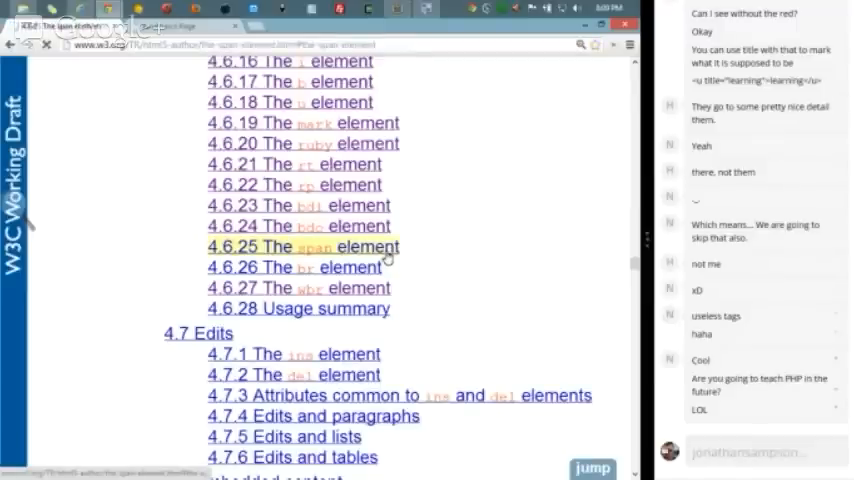
click(316, 246)
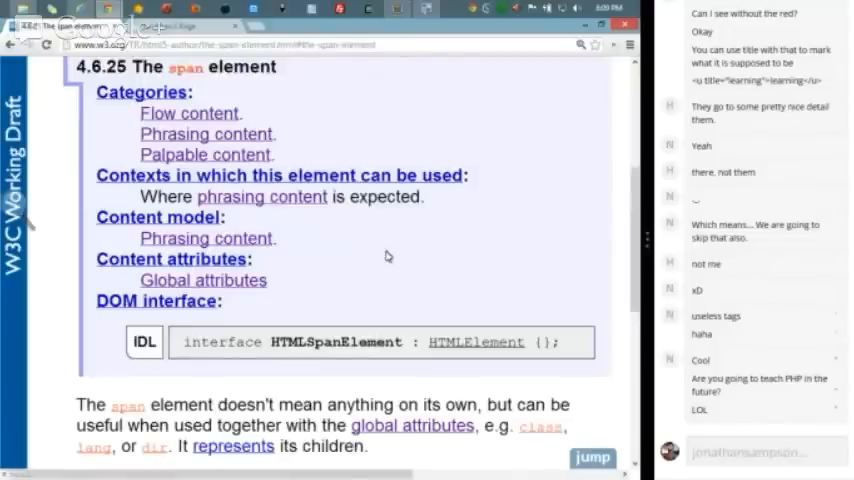
scroll(down, 3)
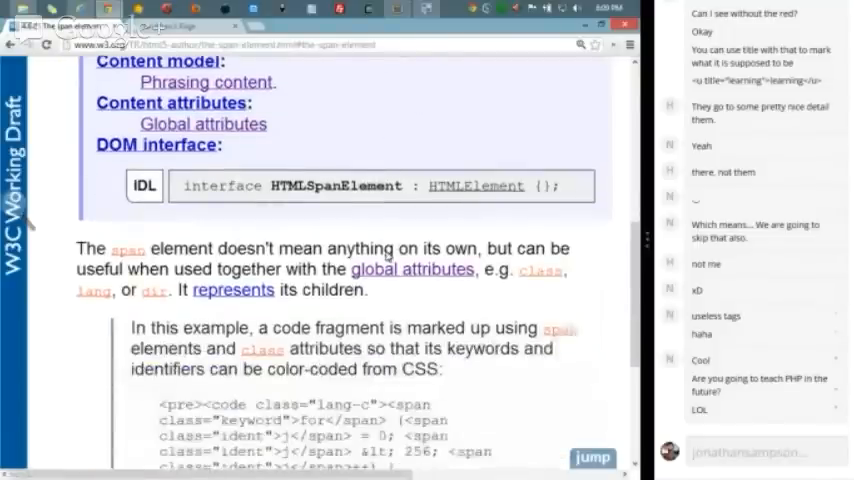
scroll(down, 3)
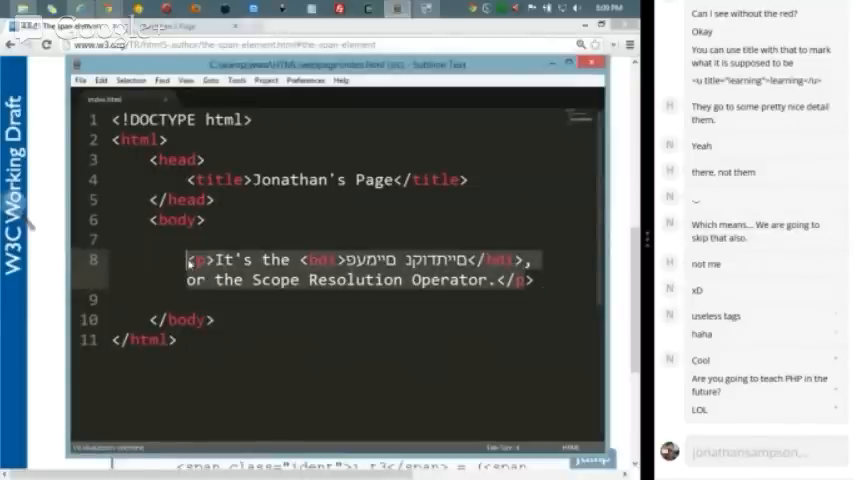
- Add two empty article elements in the body and start a div above them
text(<a)
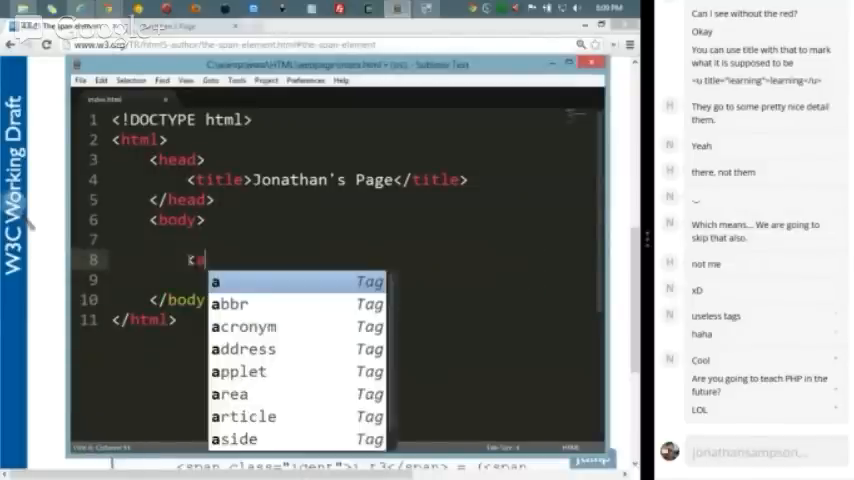
click(242, 416)
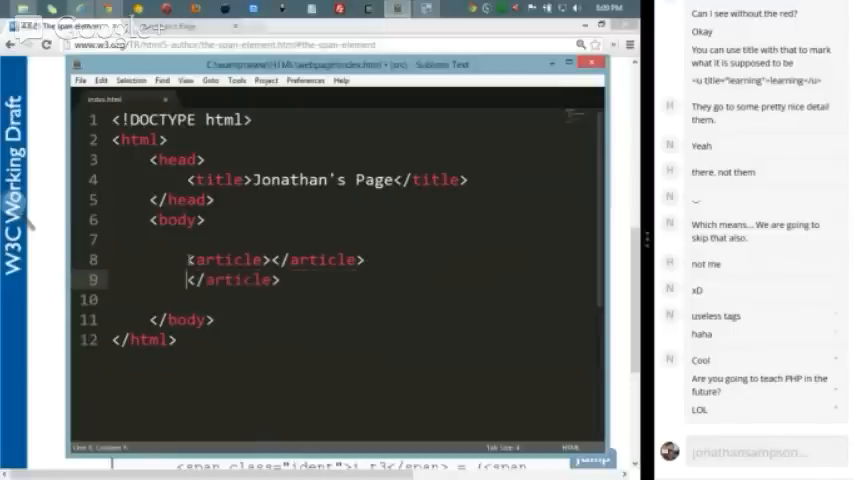
text(<article>)
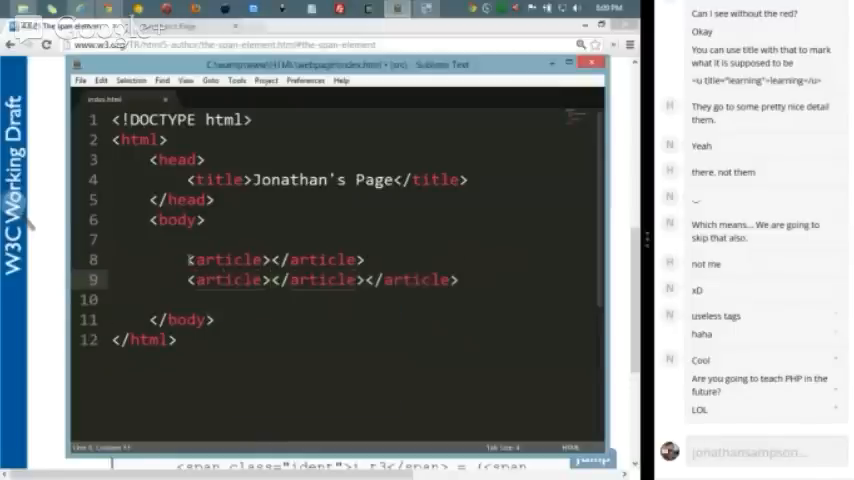
double_click(320, 280)
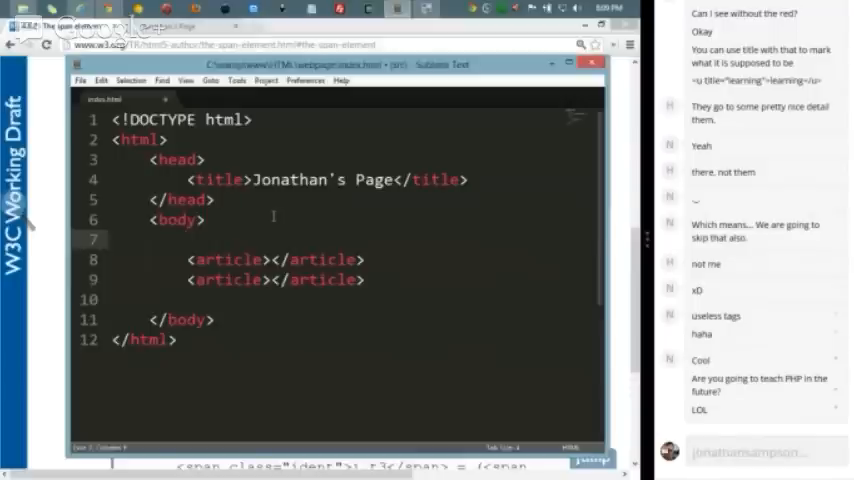
text(<div>)
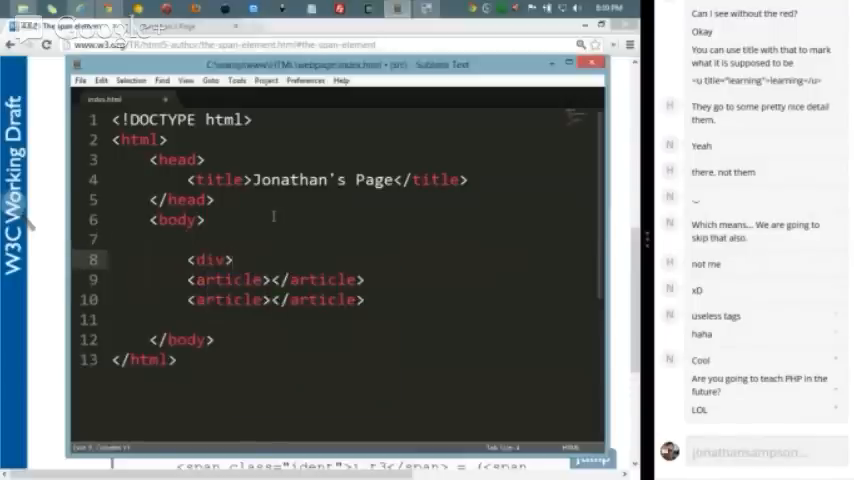
- Close the div as class 'articles' and add a div.articles style rule in the head
text(</div>)
text( c)
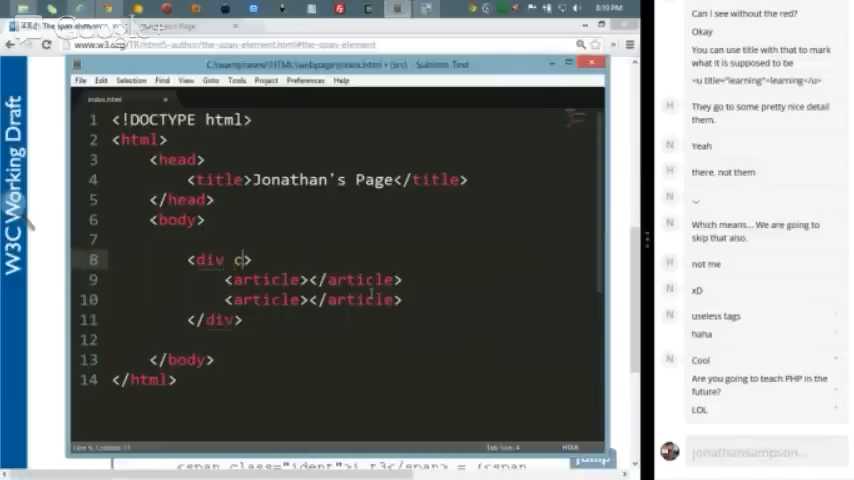
text(lass="articles")
text(<style>)
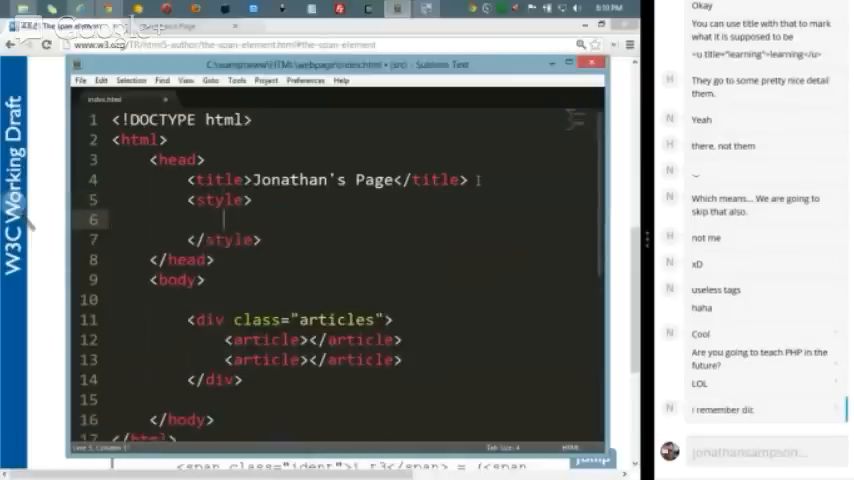
text(div.articles {)
text(color: red;)
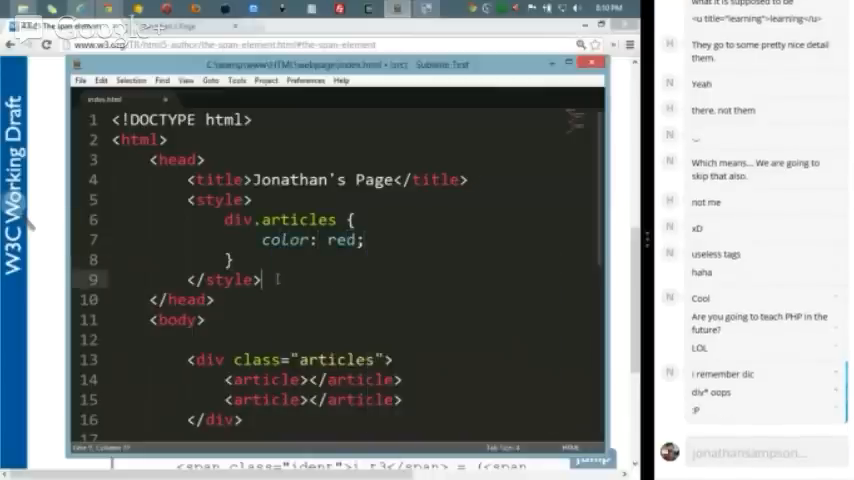
- Delete the article elements and give div.articles a height and thin red border
scroll(down, 3)
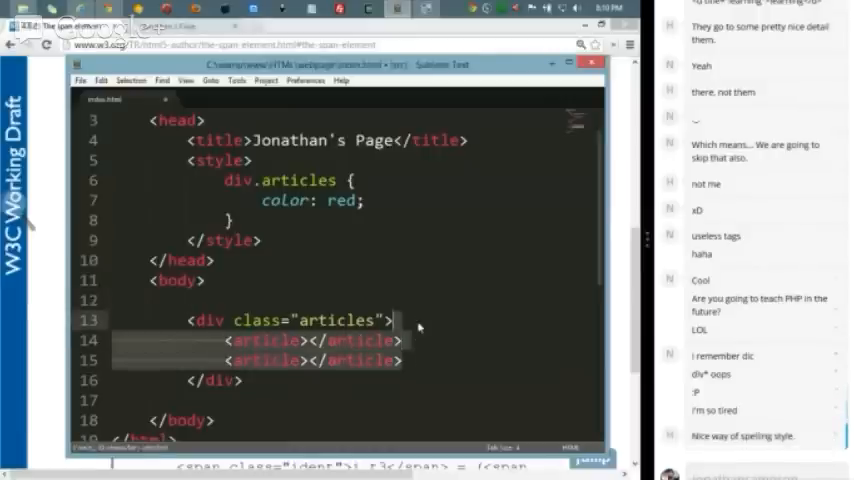
key(Delete)
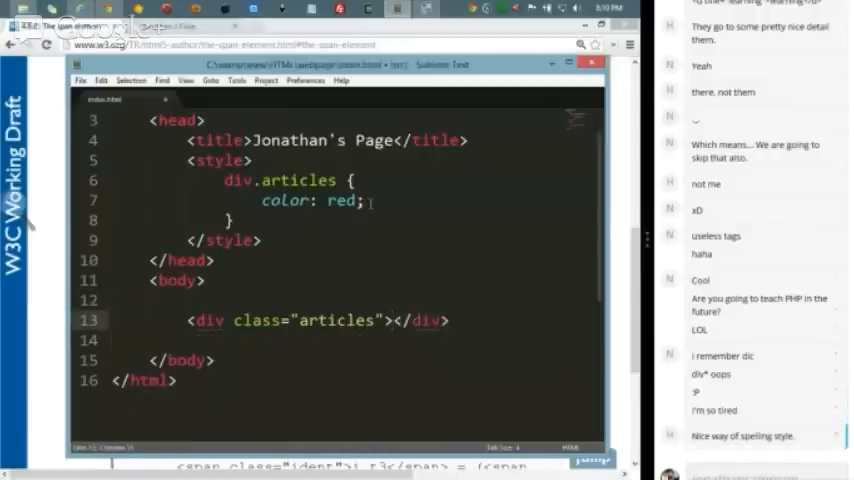
text(he)
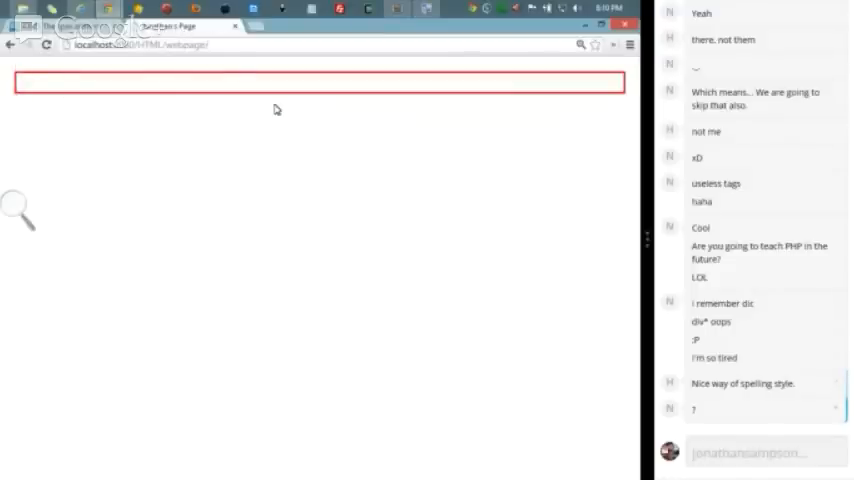
mouse_move(580, 116)
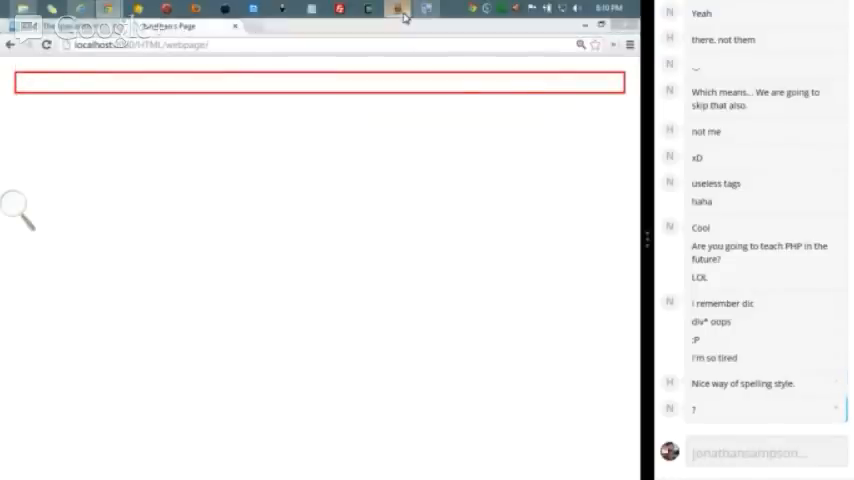
- Add a span of class 'articles' containing 'a' to test the style on an inline element
click(392, 8)
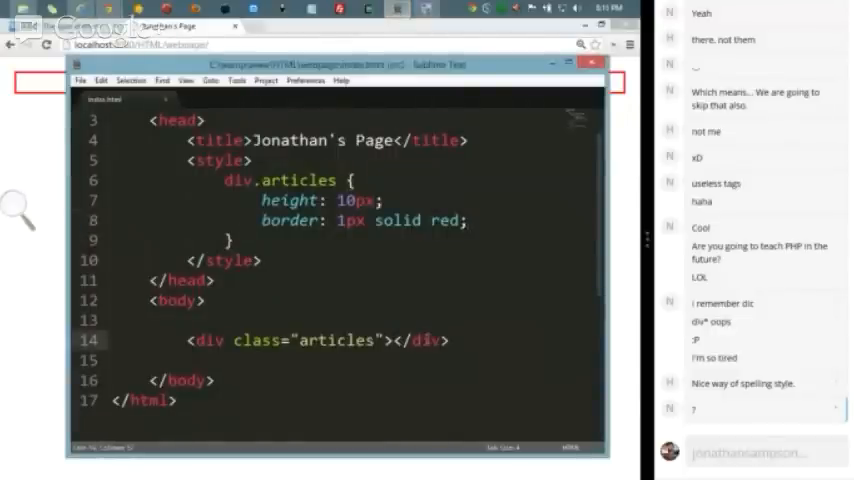
text(<span)
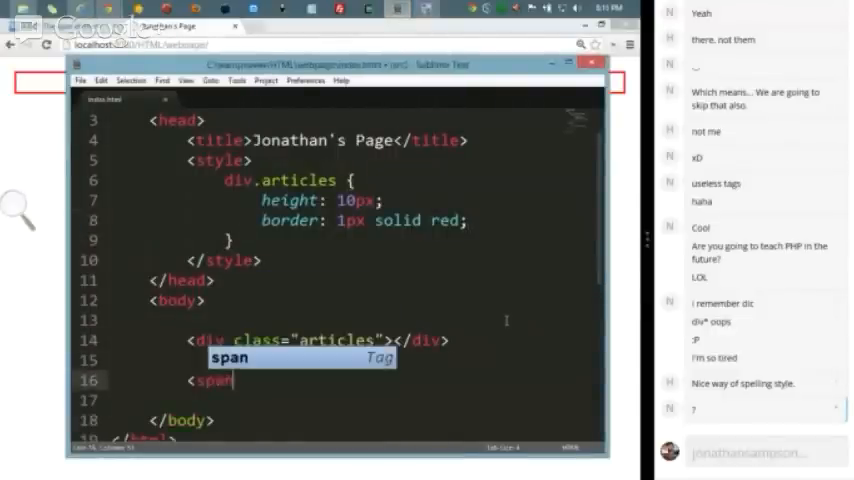
text(class="aritlce")
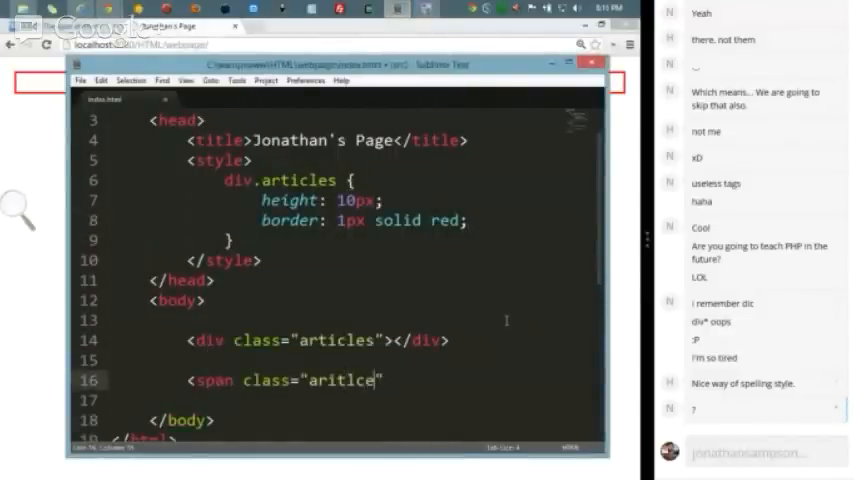
key(BackSpace)
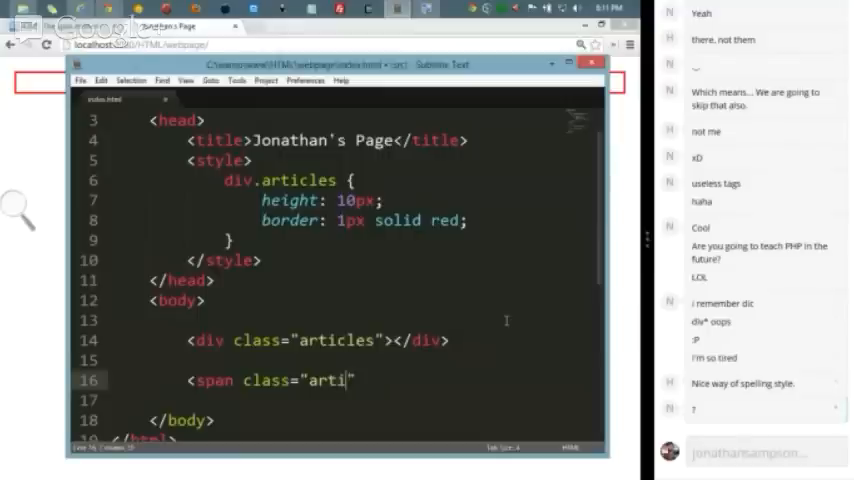
text(cles"></span>)
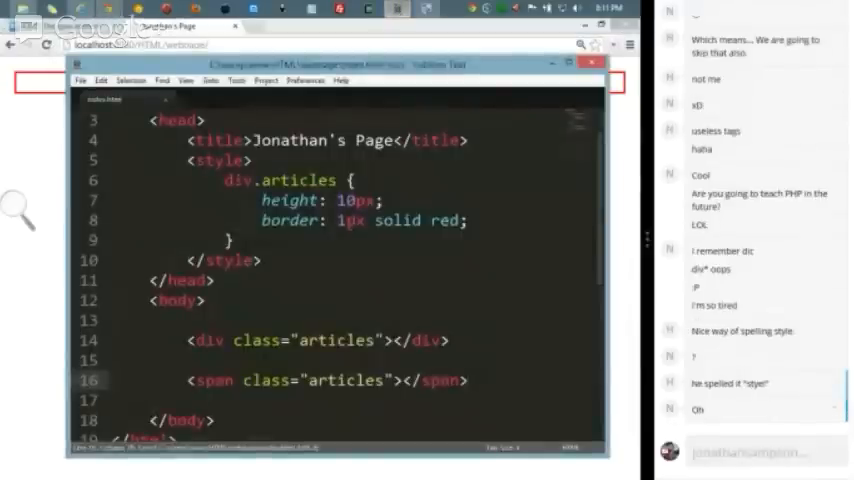
text(a)
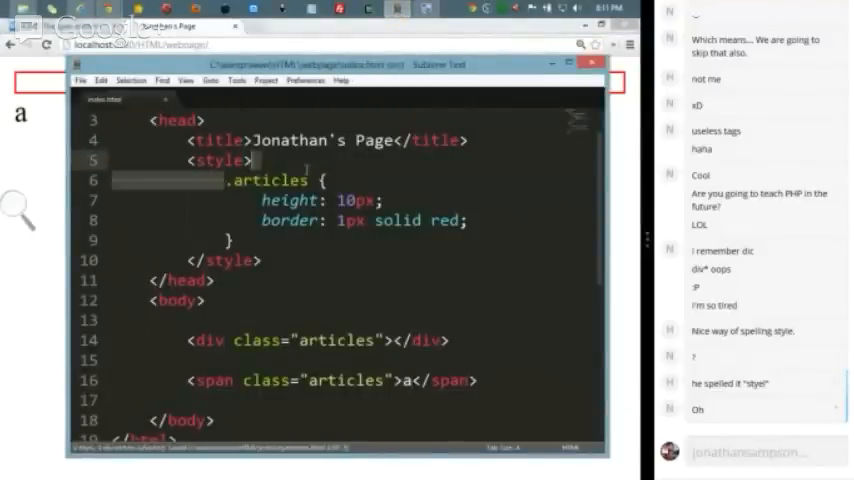
- Change the selector from div.articles to .articles and begin replacing the body markup with a paragraph
double_click(268, 180)
text(<p>)
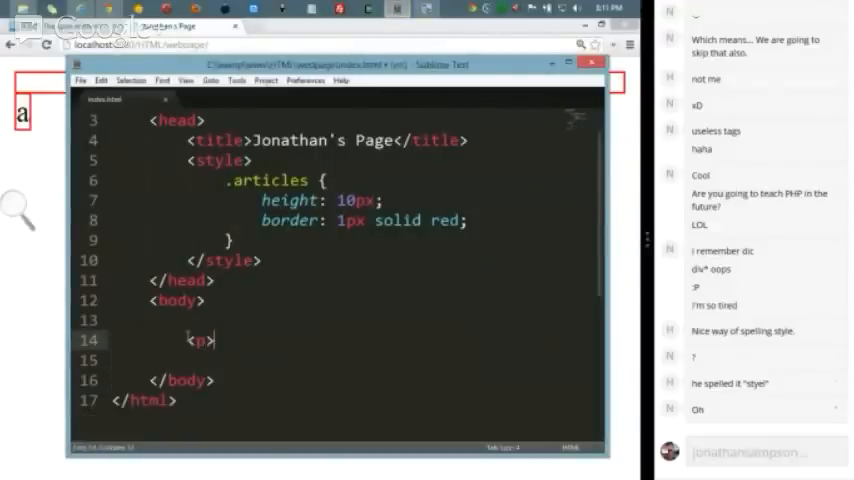
- Write the paragraph 'A paragraph of text, and I really need just a couple of the wo...'
text(A paragraph of t)
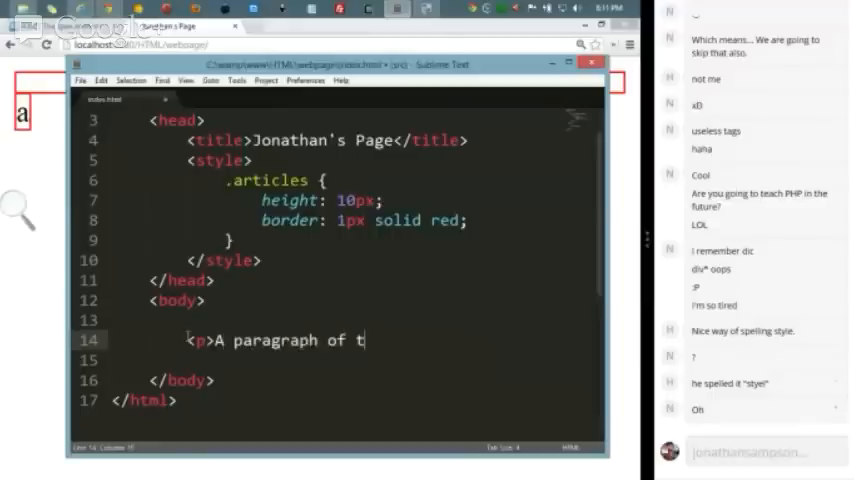
text(ext, and I reallly)
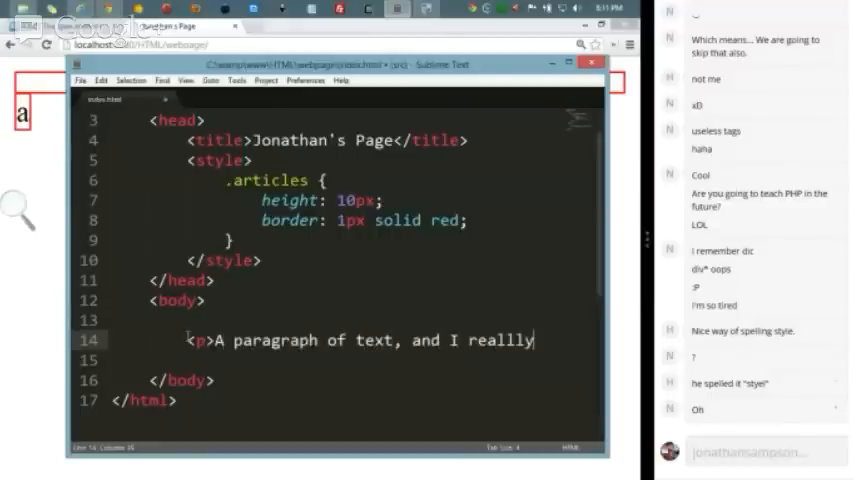
text(ned)
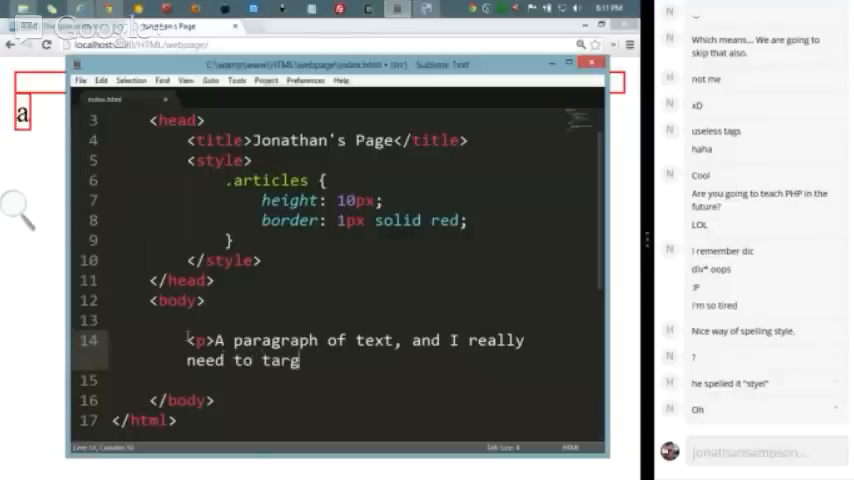
text(et just a couple of the words in this paragrap)
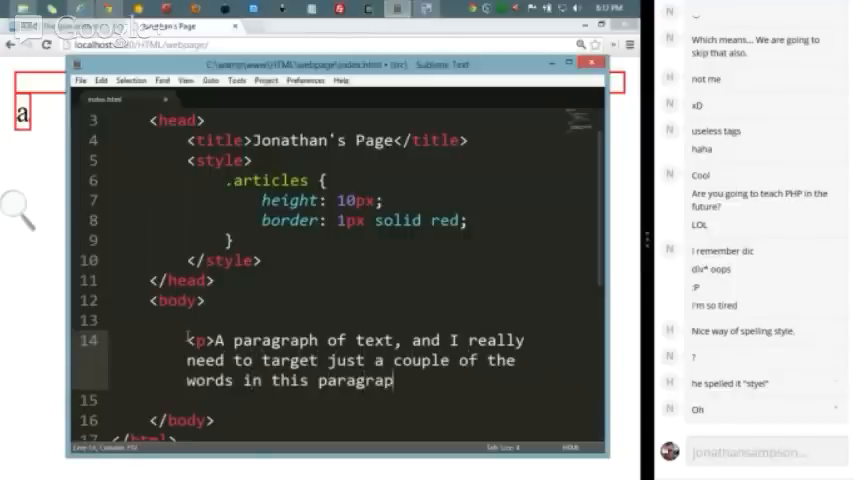
text(h.</p>)
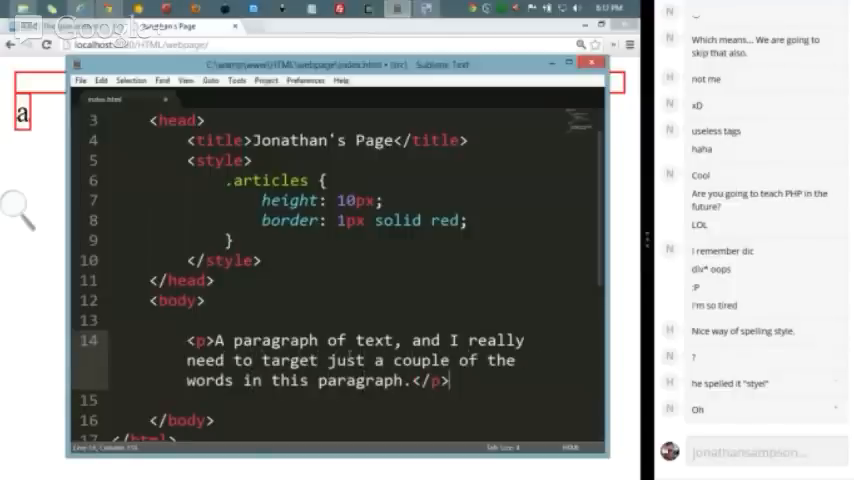
- Wrap 'just a' in a span of class 'articles' so it renders boxed in red
text(<span>)
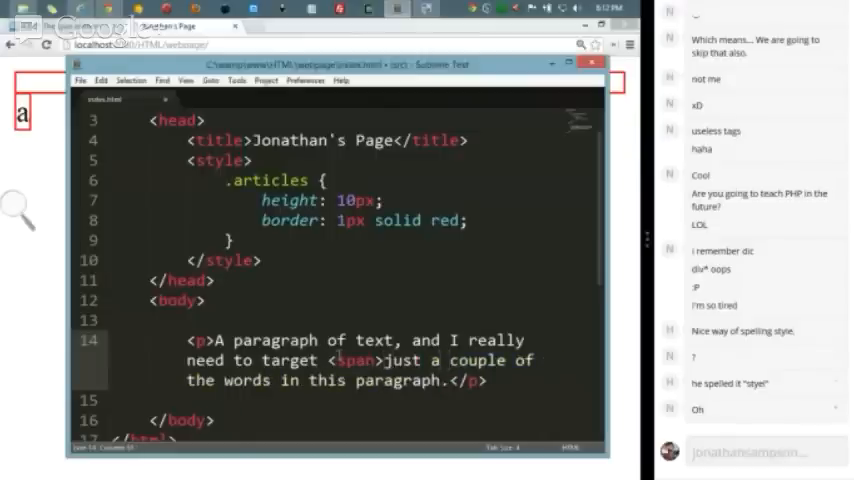
text(</span>a)
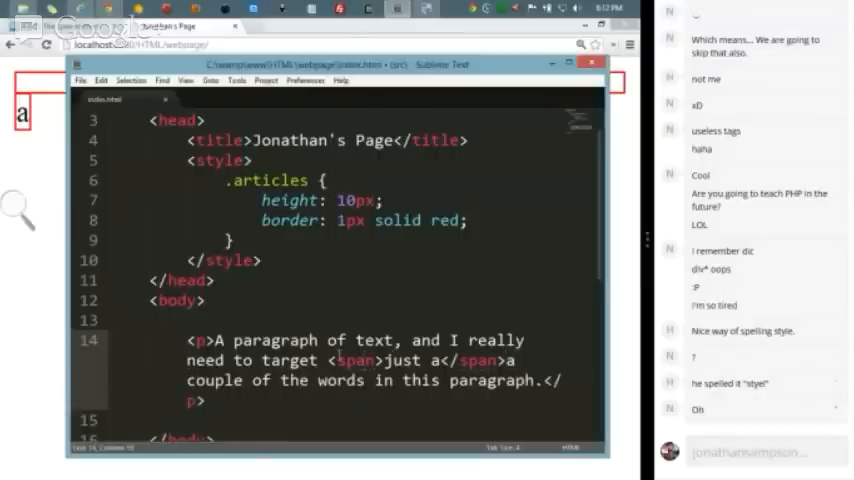
text(class="")
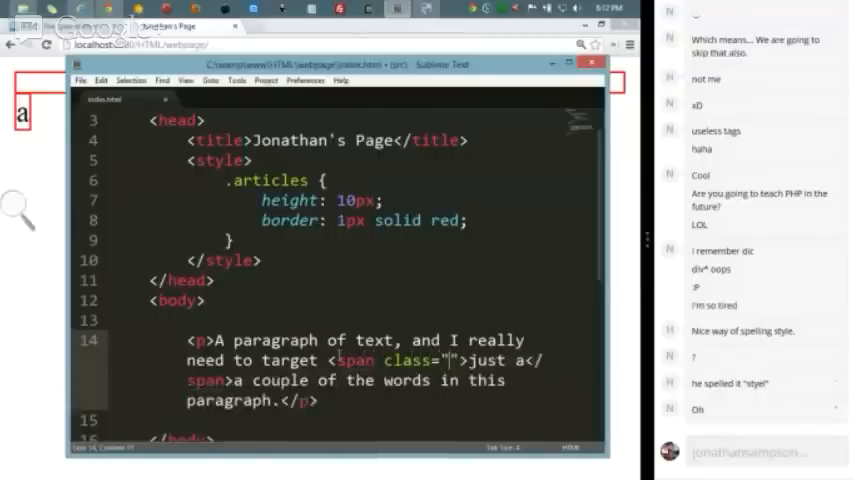
text(article)
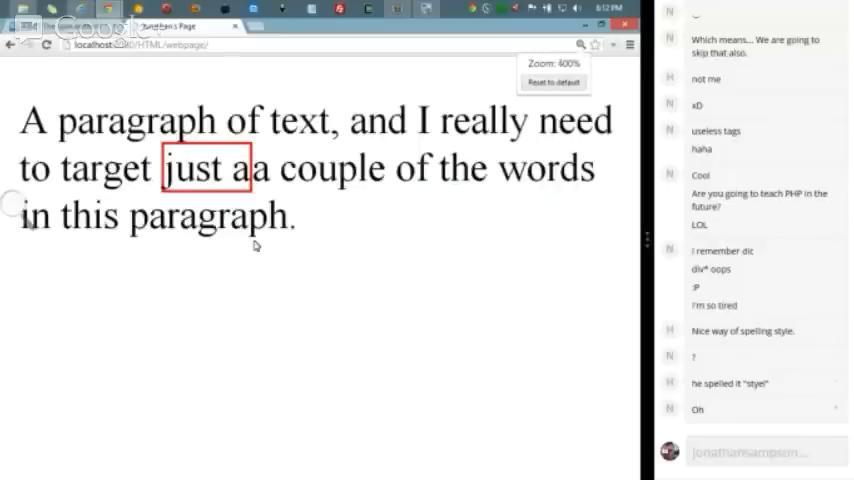
click(392, 10)
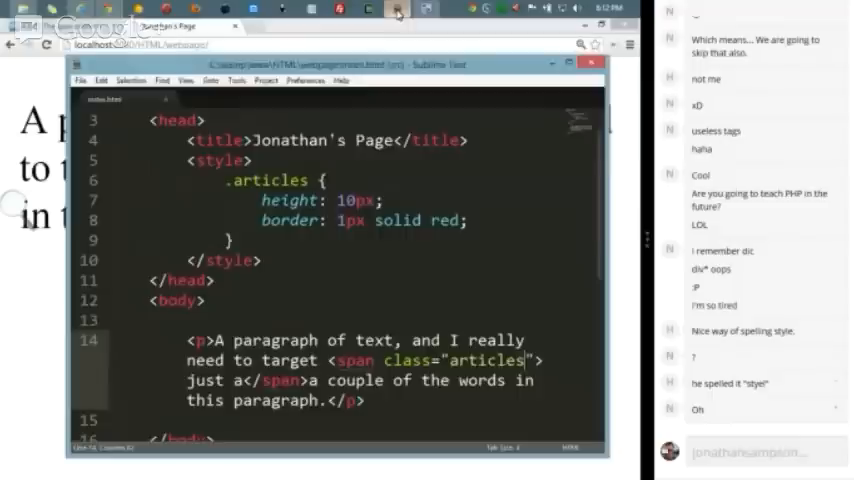
scroll(down, 3)
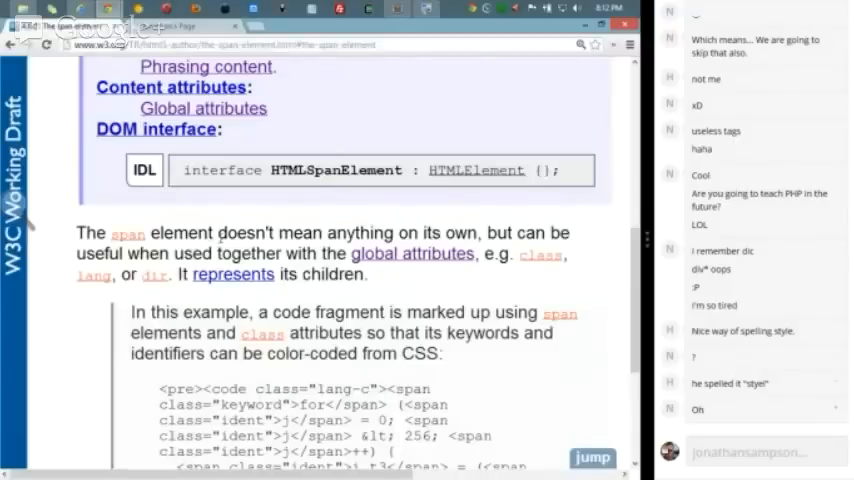
- Read the spec's 4.6.26 br element entry, then bring the source code forward
scroll(down, 3)
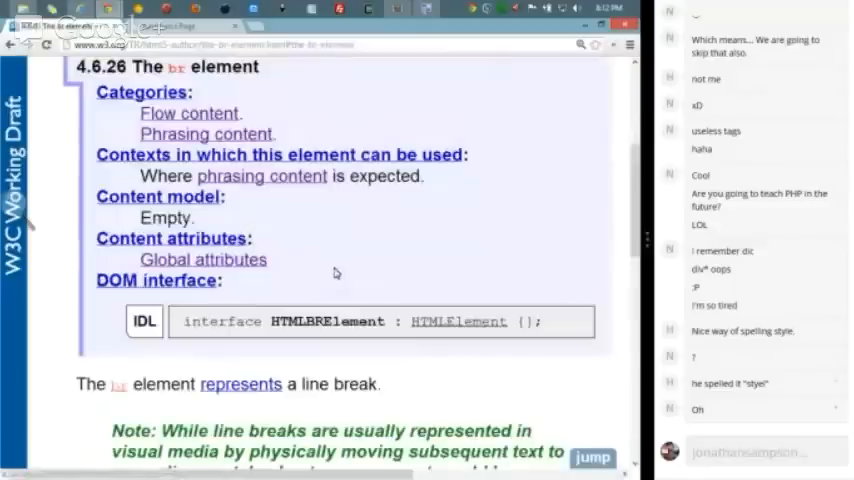
mouse_move(392, 68)
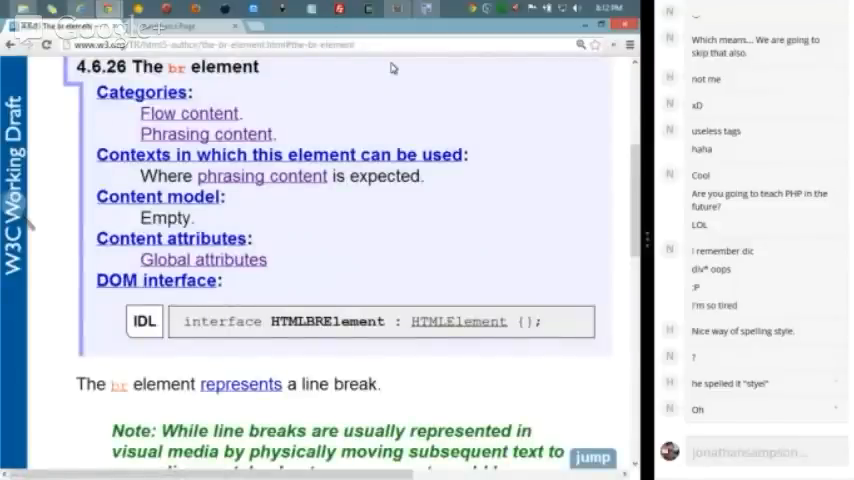
mouse_move(386, 82)
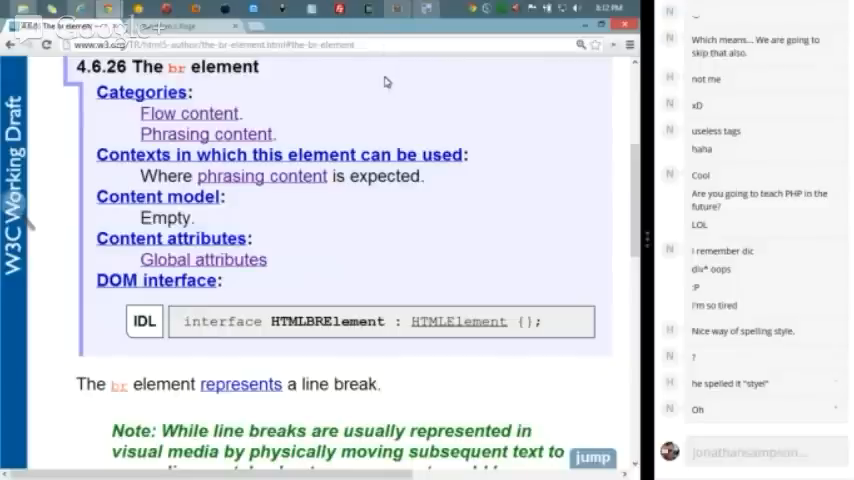
click(400, 10)
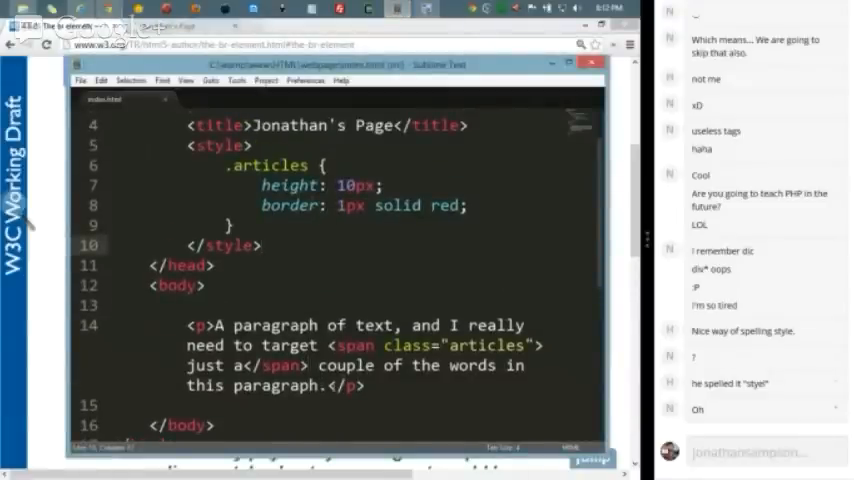
- Insert a br after 'couple' so the rest of the sentence renders on a new line
scroll(down, 3)
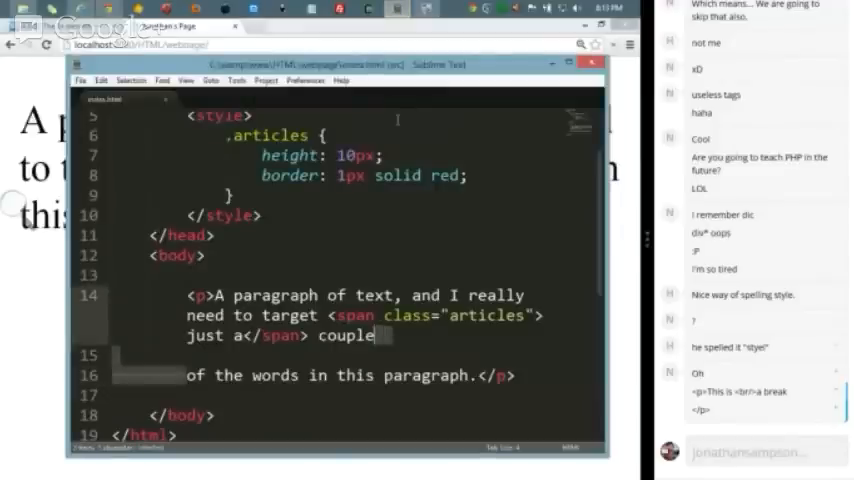
text(<br/>)
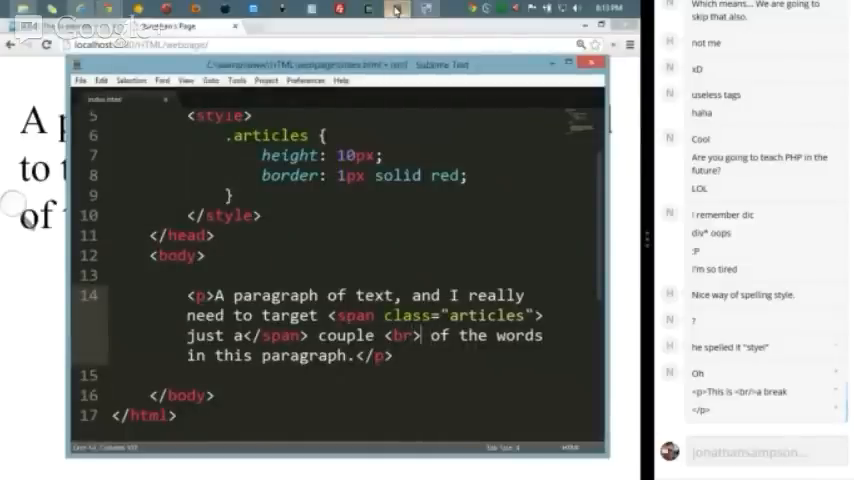
text(<br>)
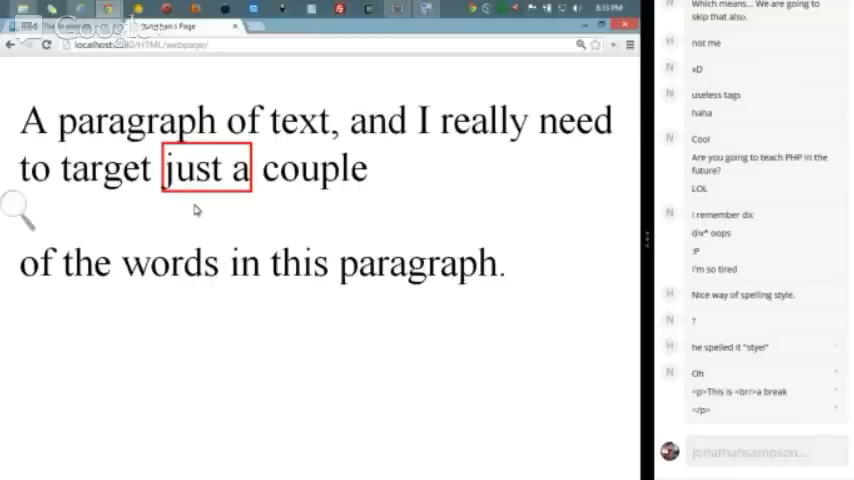
click(400, 12)
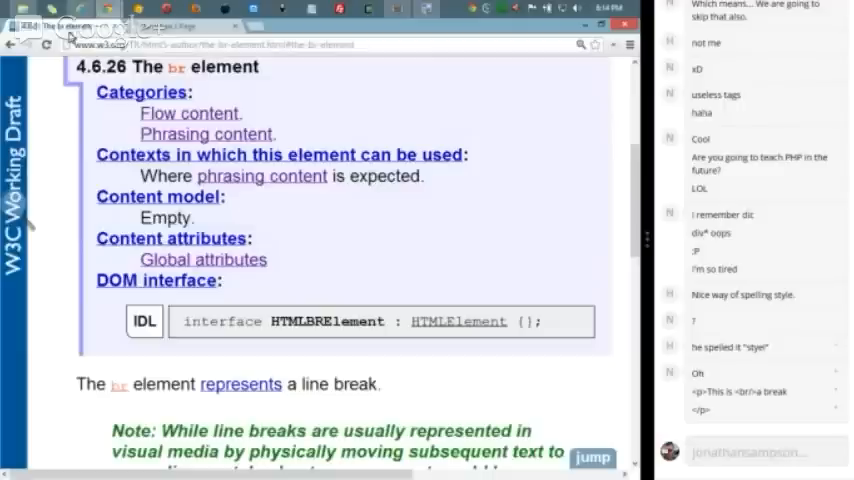
- Remove the line break from the paragraph and look up the wbr element in the spec
scroll(down, 3)
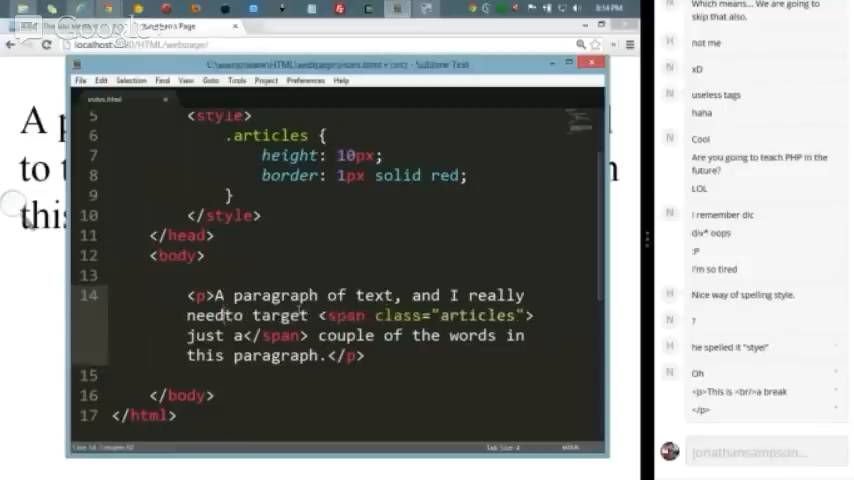
text(<wbr>)
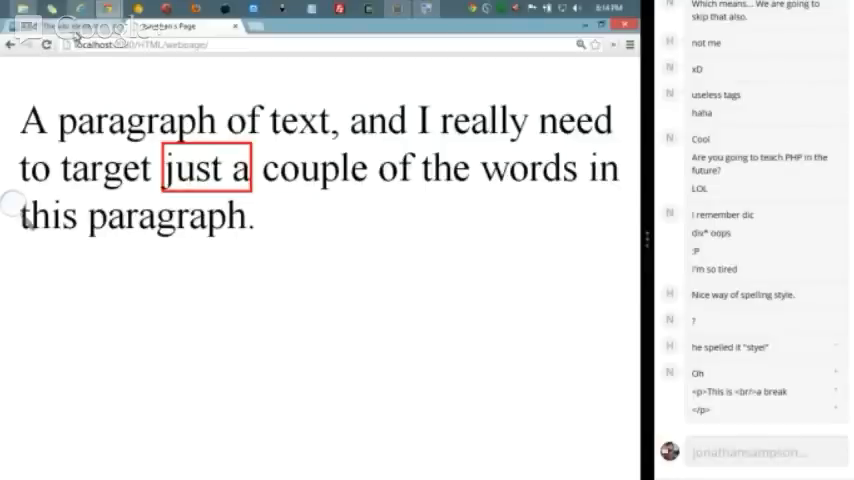
click(64, 28)
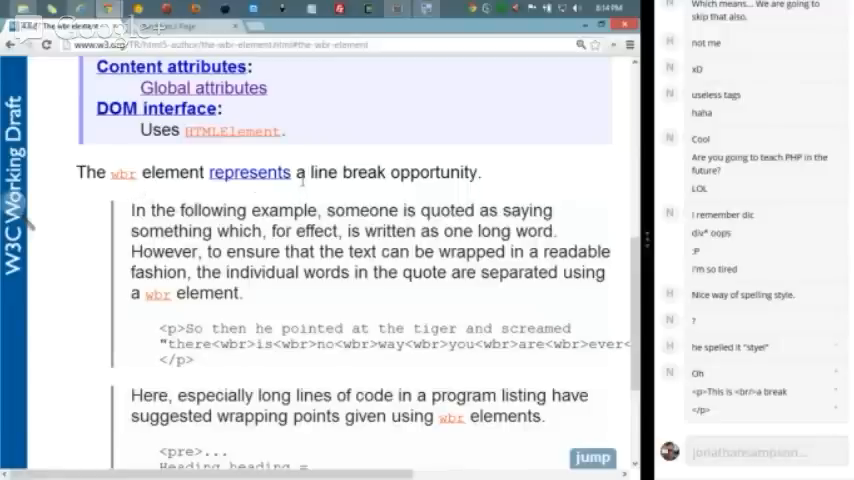
- Back in index.html, clear the paragraph text so only an empty <p></p> remains
click(396, 12)
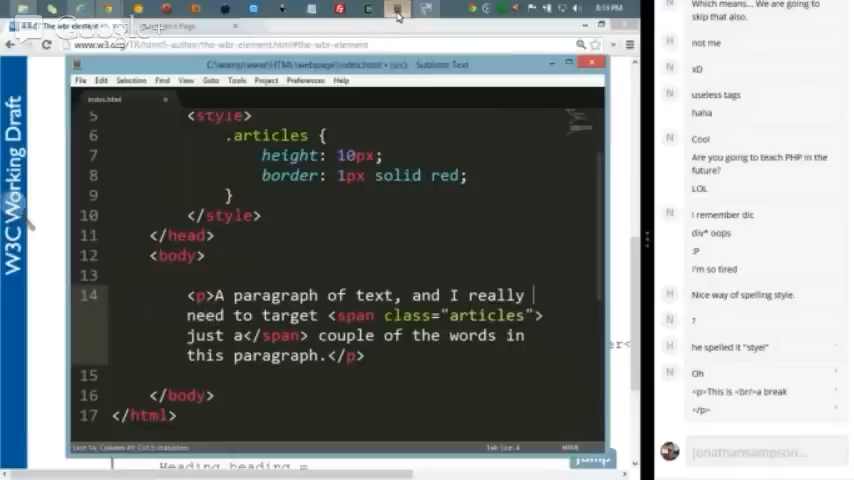
text(<wbr>)
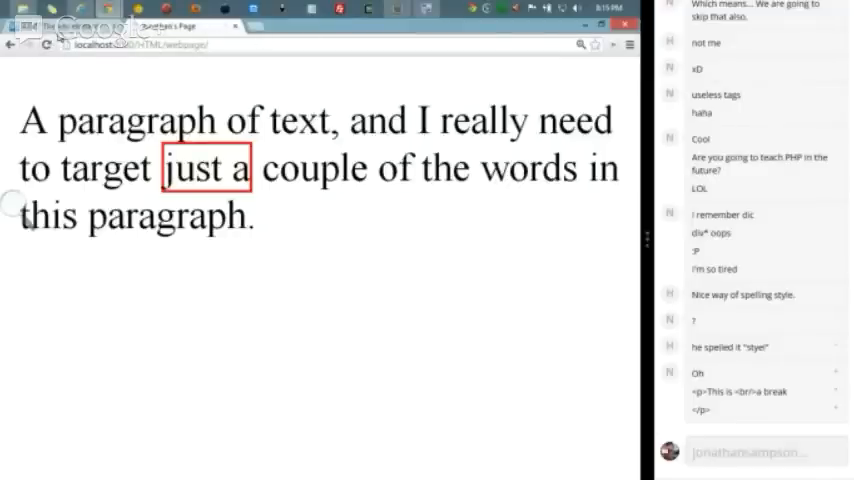
click(48, 26)
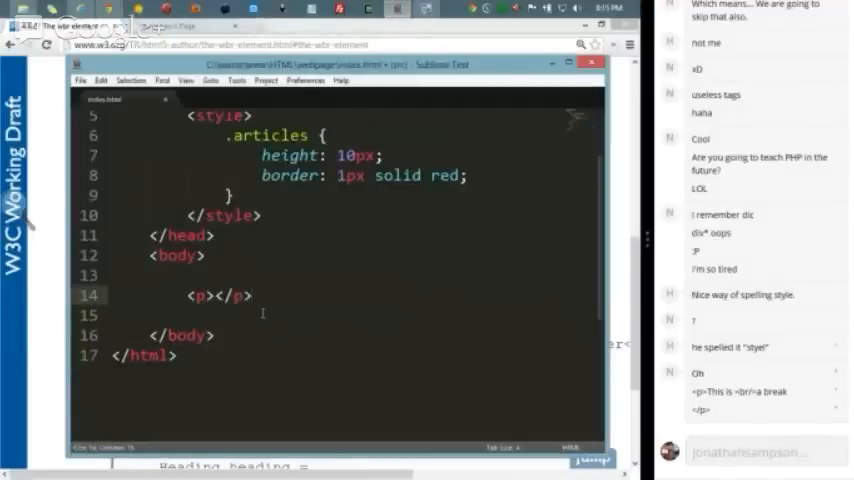
- Fill the paragraph with the single word Supercalifragulisticexpialidocius. and view it rendered
text(Superc)
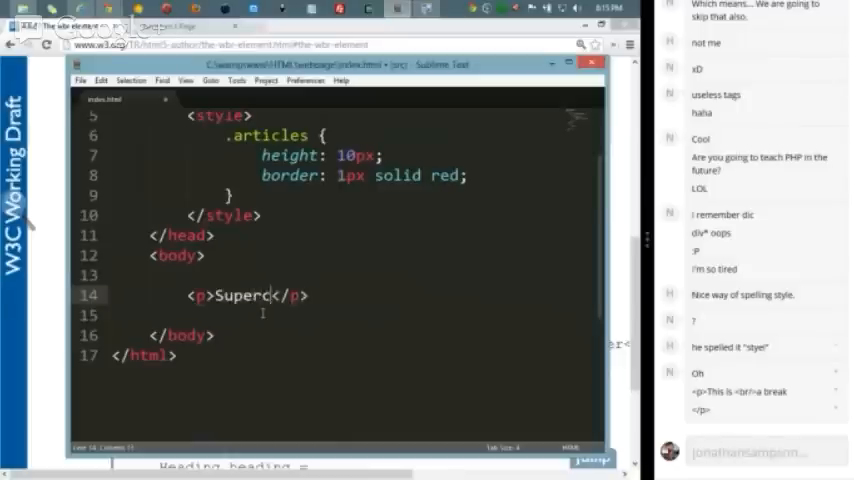
text(alifragi)
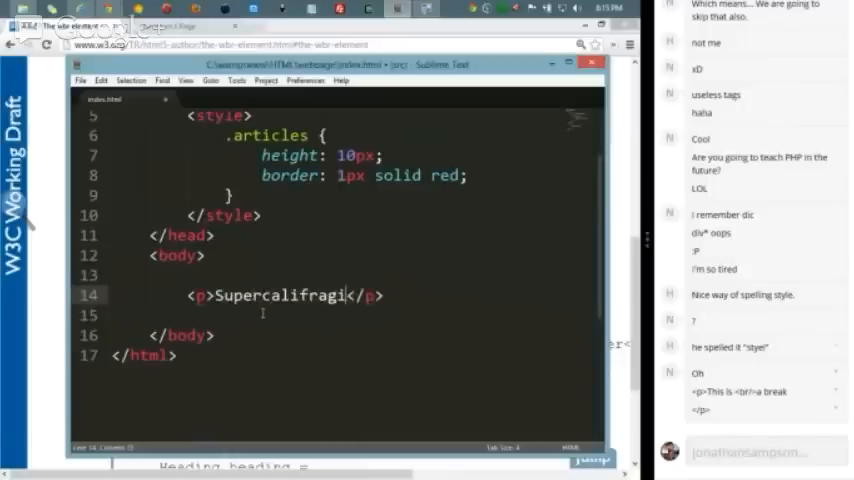
text(lus)
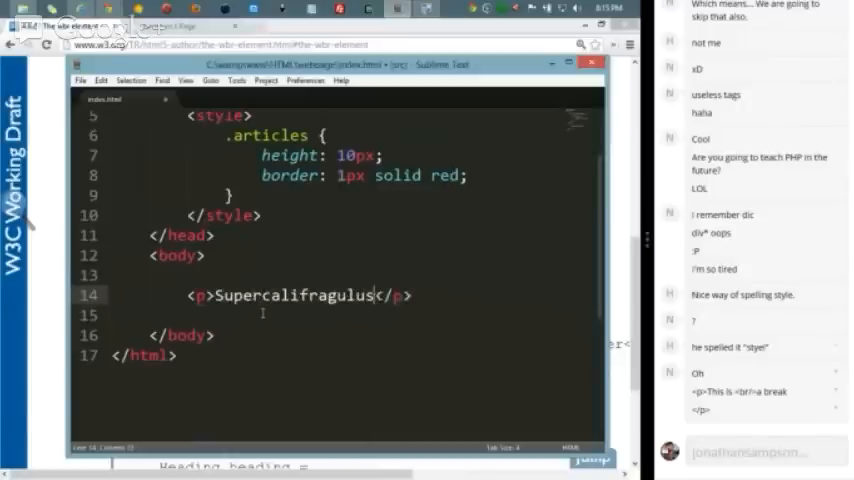
text(sticexpialidoci)
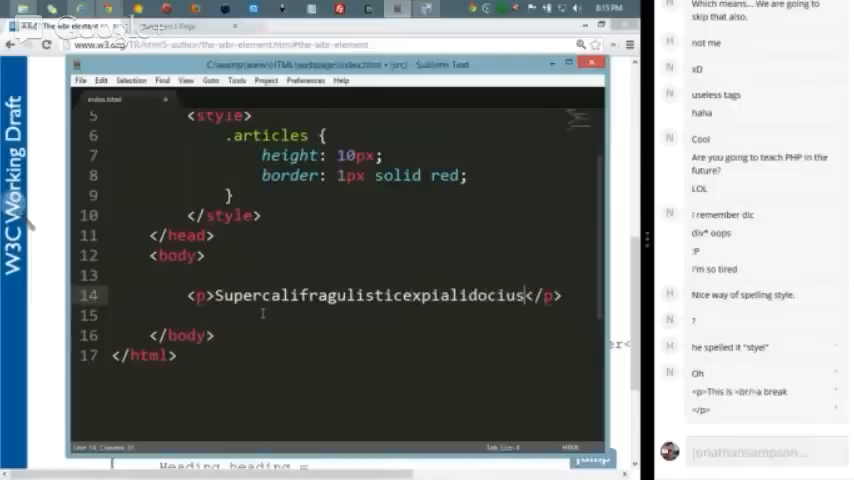
text(.)
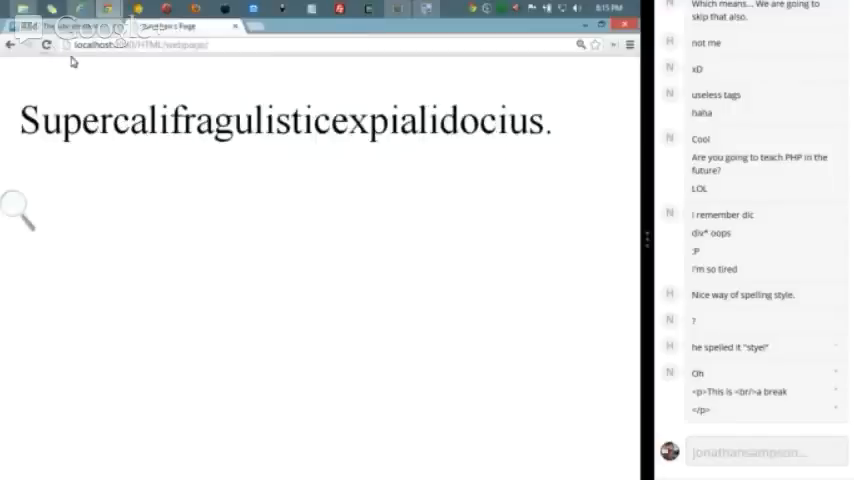
mouse_move(488, 96)
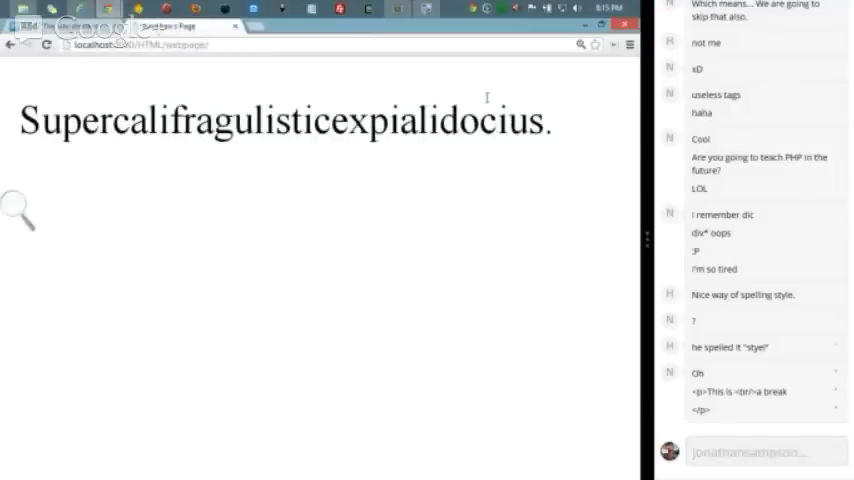
key(ctrl+-)
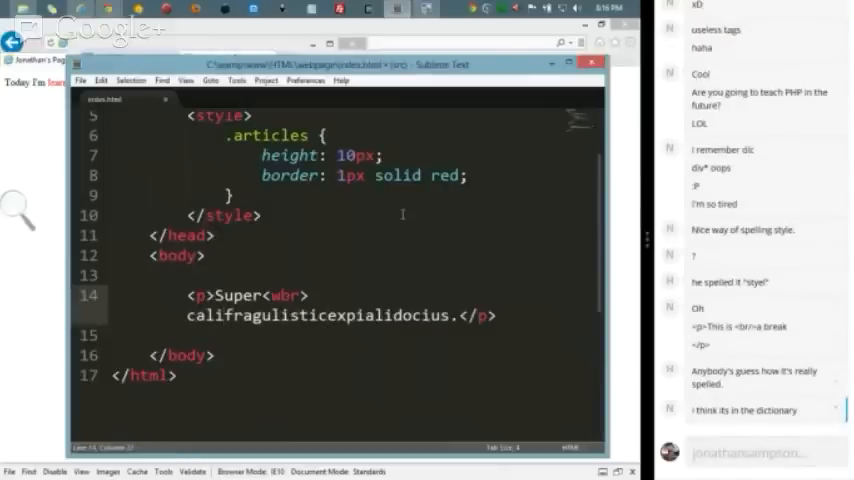
- Insert <wbr> breaks after Super, califragulistic and expiali so the word wraps when narrow
text(<wbr>)
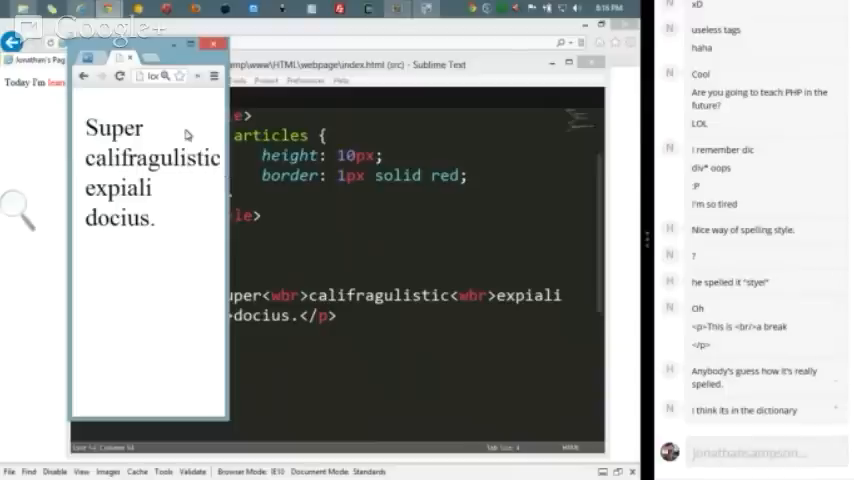
mouse_move(208, 204)
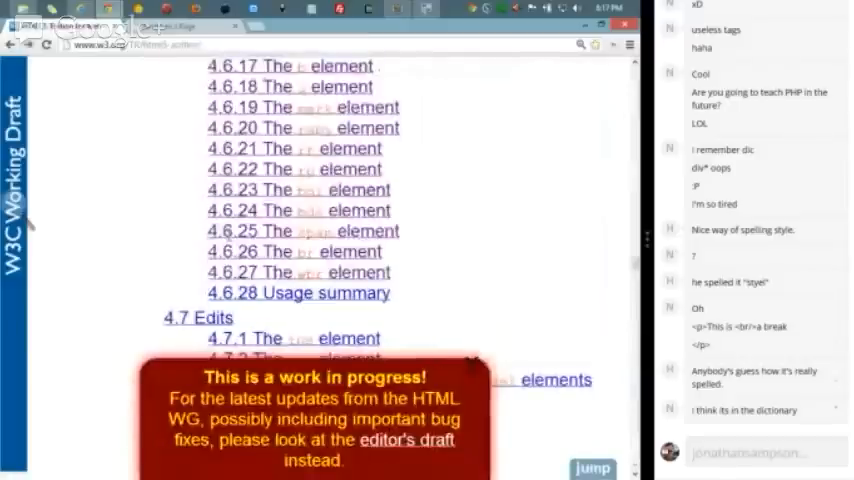
- Open the 4.6.28 Usage summary table from the spec's table of contents
scroll(down, 3)
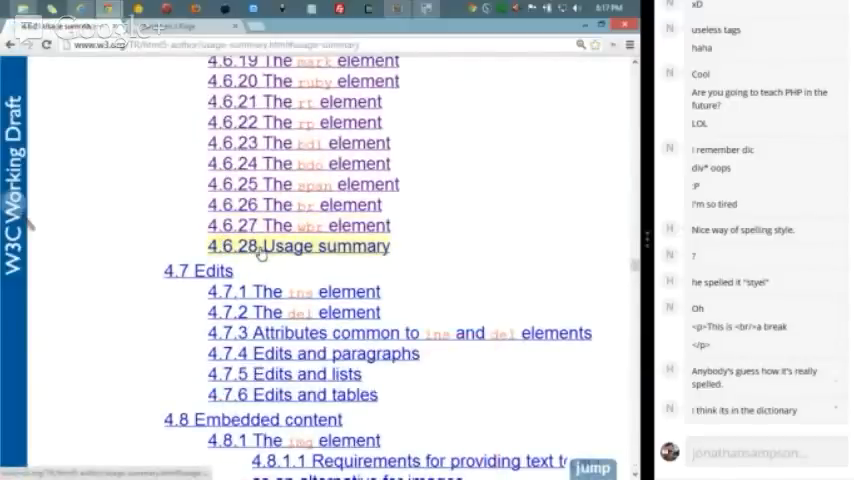
click(298, 246)
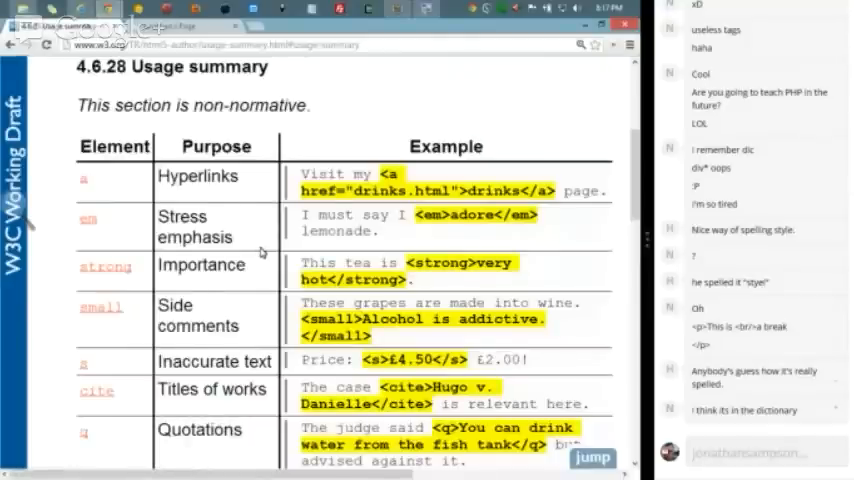
scroll(down, 3)
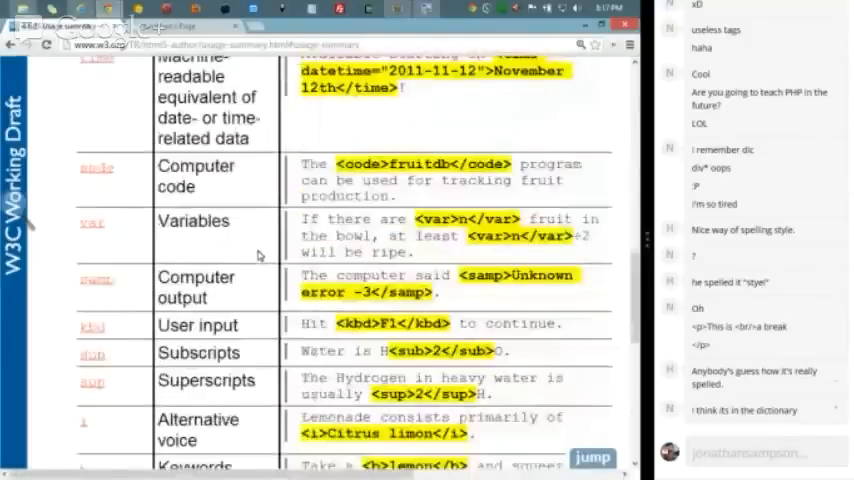
scroll(down, 3)
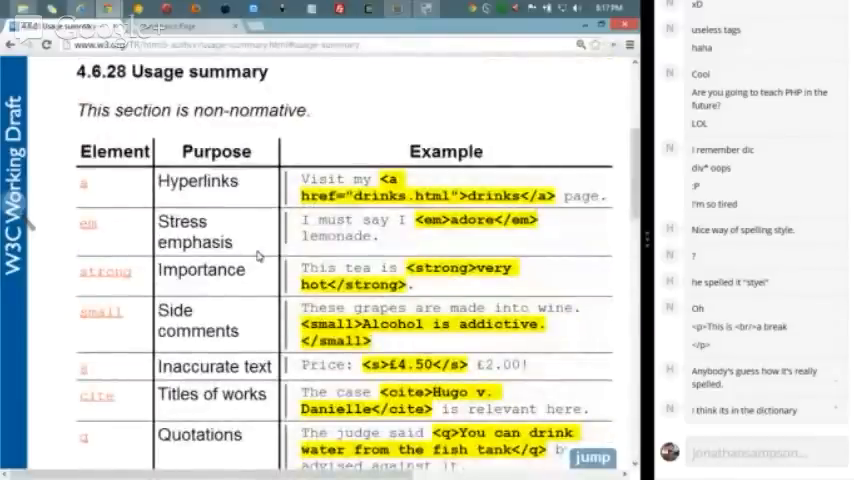
- Read down the summary table past the defining instance row to abbreviations
scroll(down, 3)
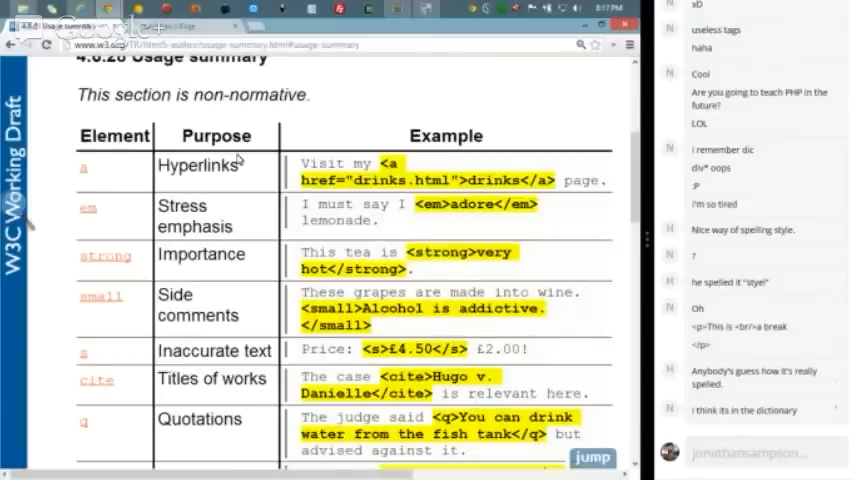
scroll(down, 3)
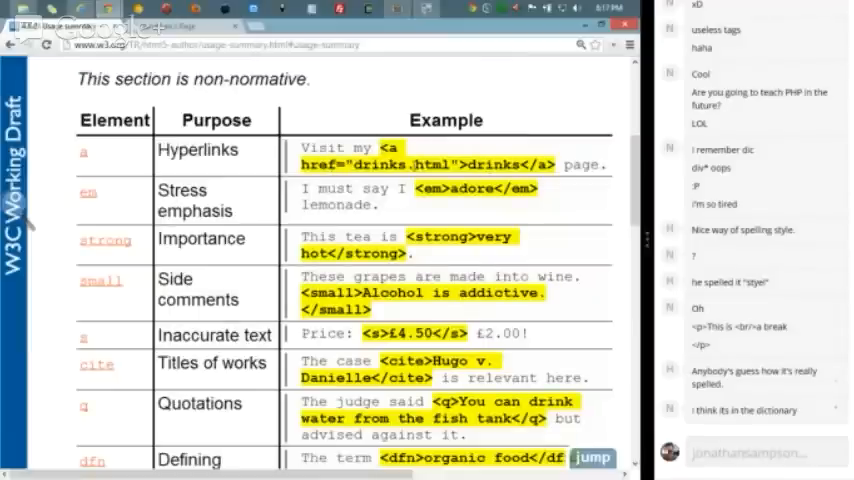
scroll(down, 3)
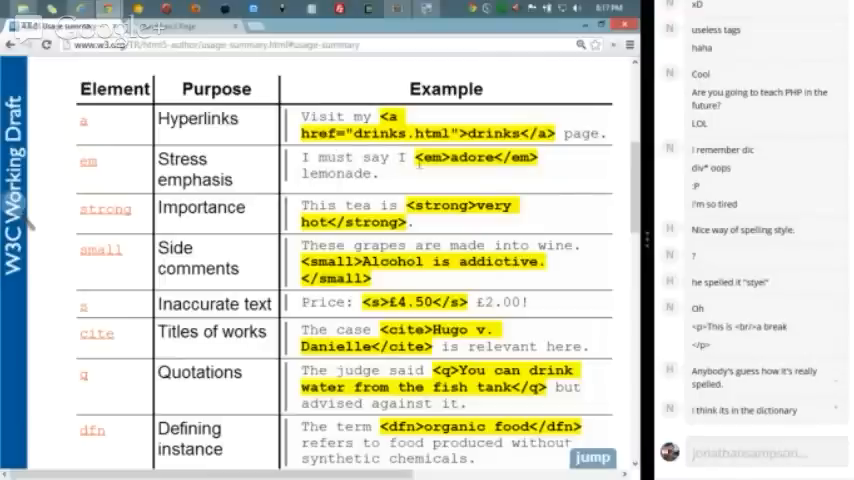
mouse_move(270, 188)
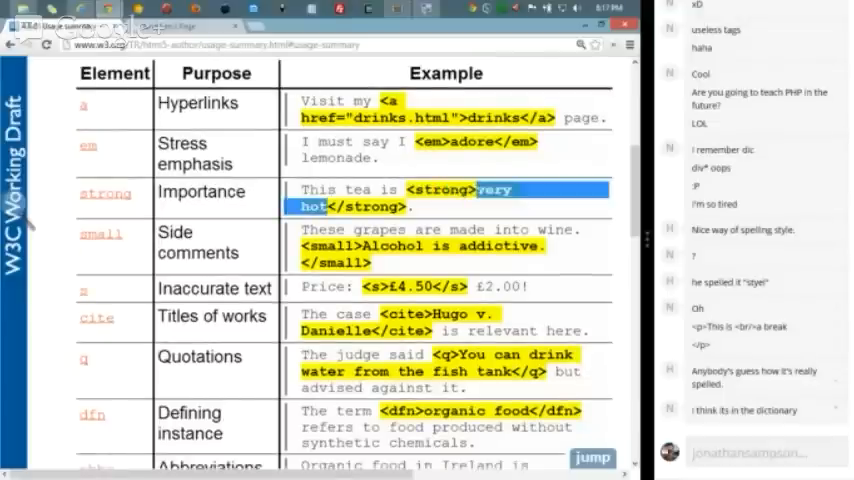
scroll(down, 3)
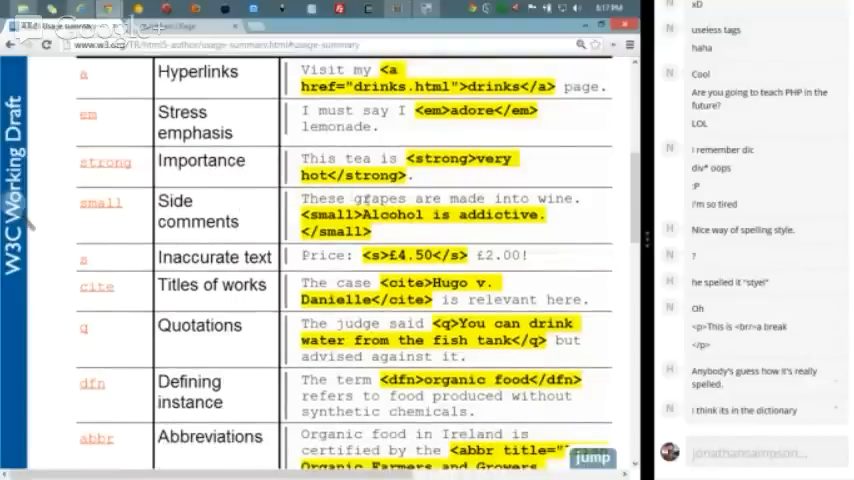
- Read the table past strong, small, s, cite, q and dfn to the abbr and time rows
scroll(down, 3)
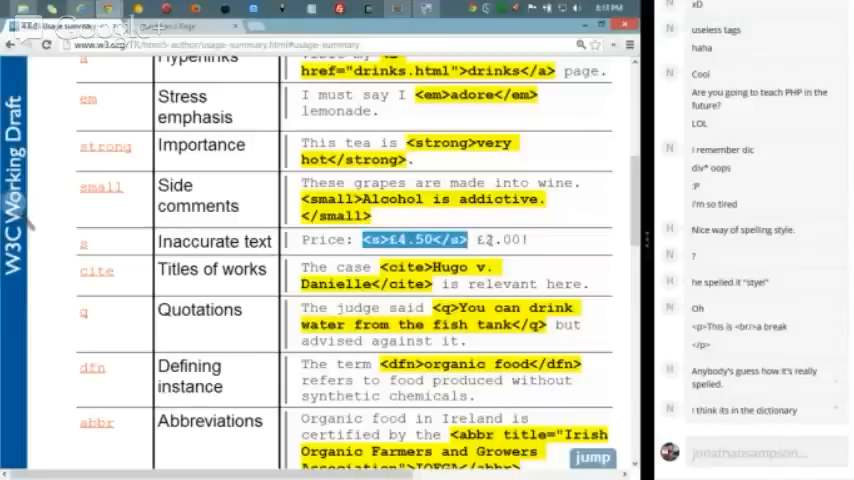
scroll(down, 3)
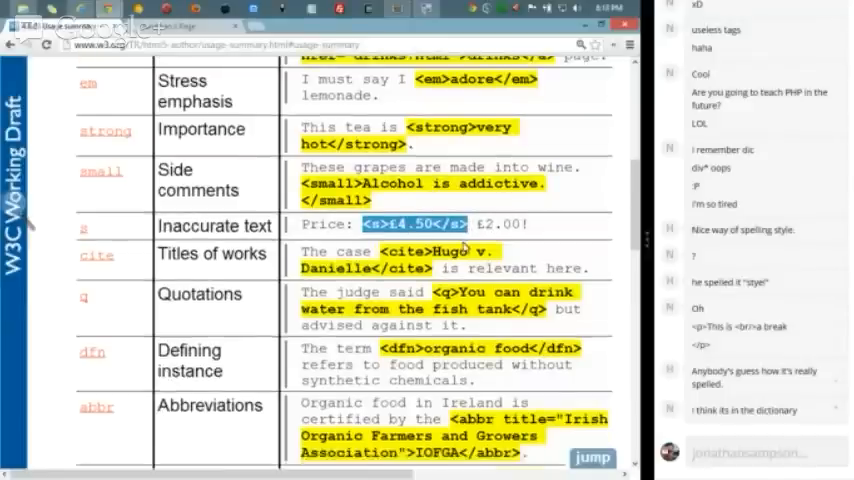
scroll(down, 3)
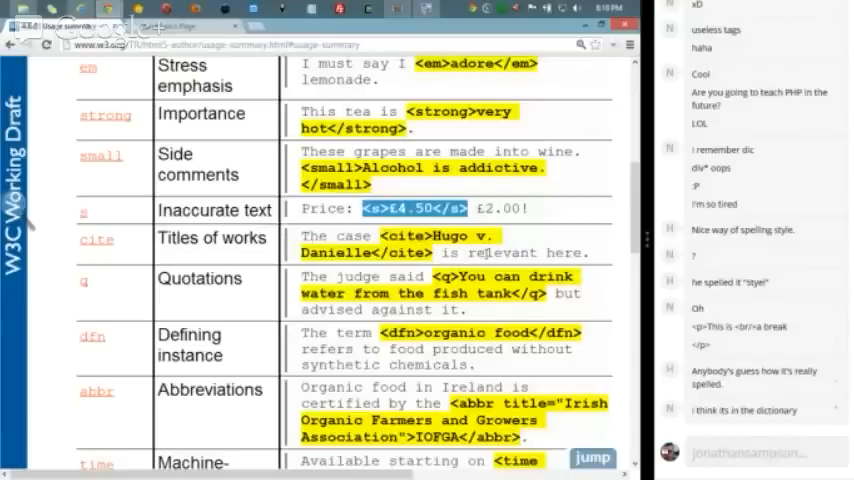
scroll(down, 3)
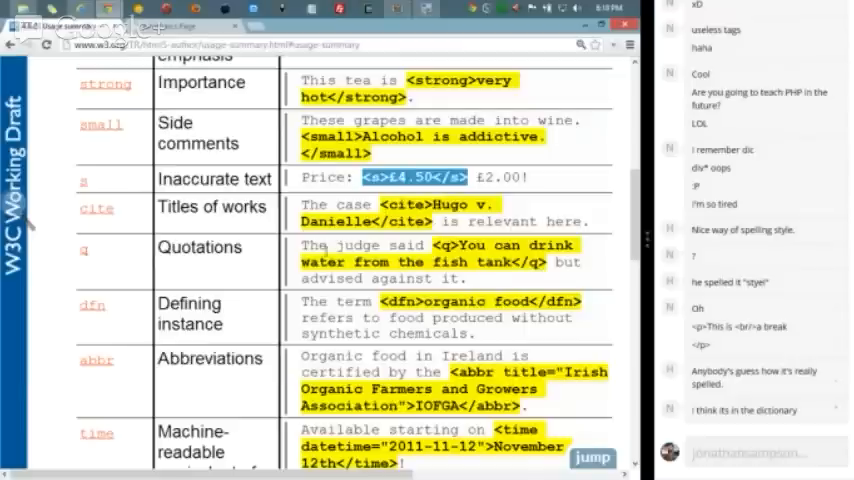
mouse_move(268, 254)
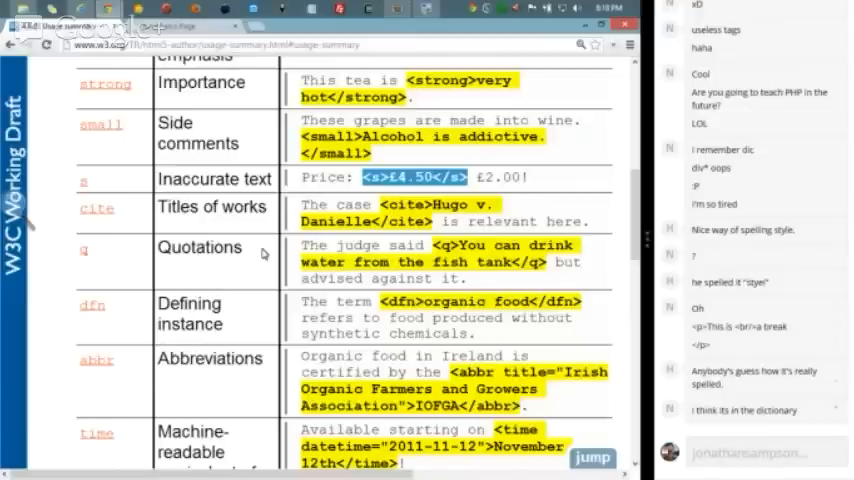
scroll(down, 3)
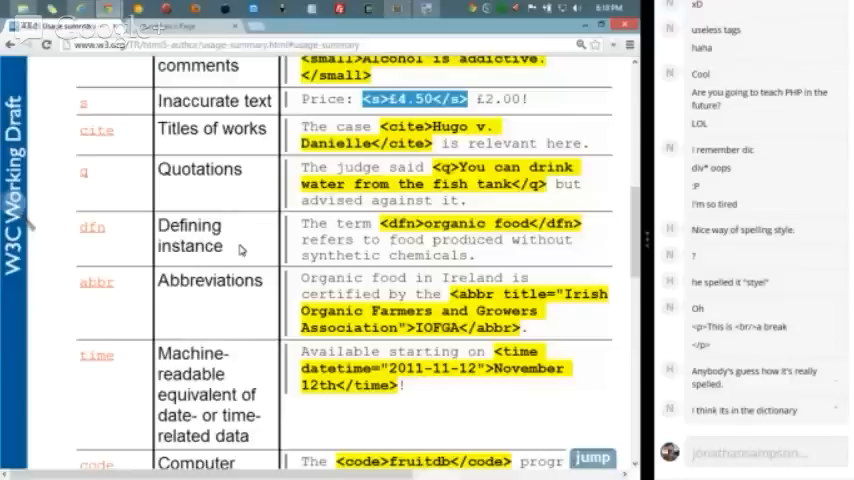
scroll(down, 3)
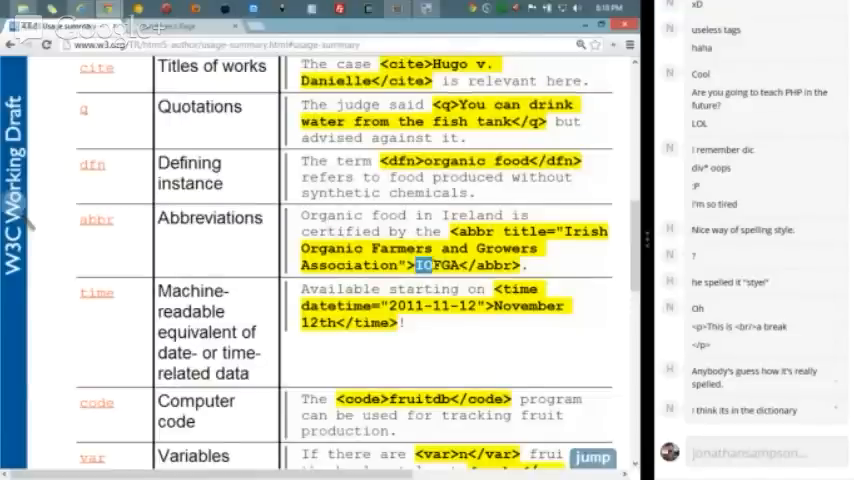
- Pick out the IOFGA abbreviation, then continue to the code, var and samp rows
double_click(436, 264)
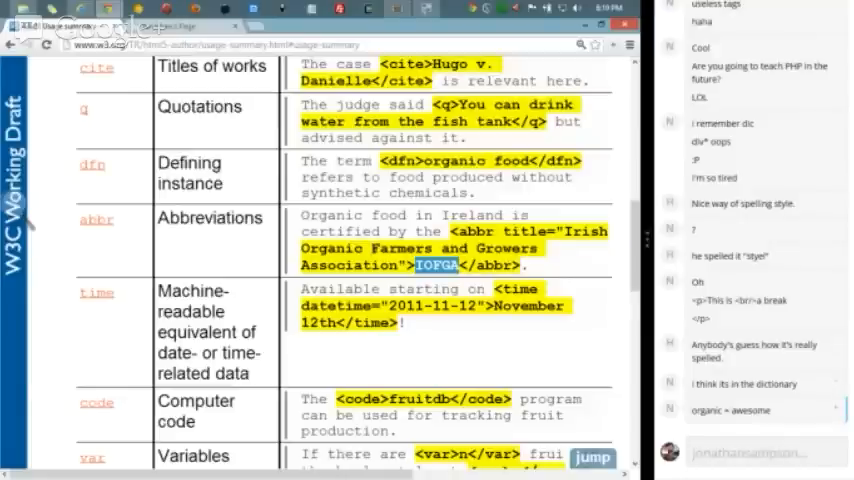
scroll(down, 3)
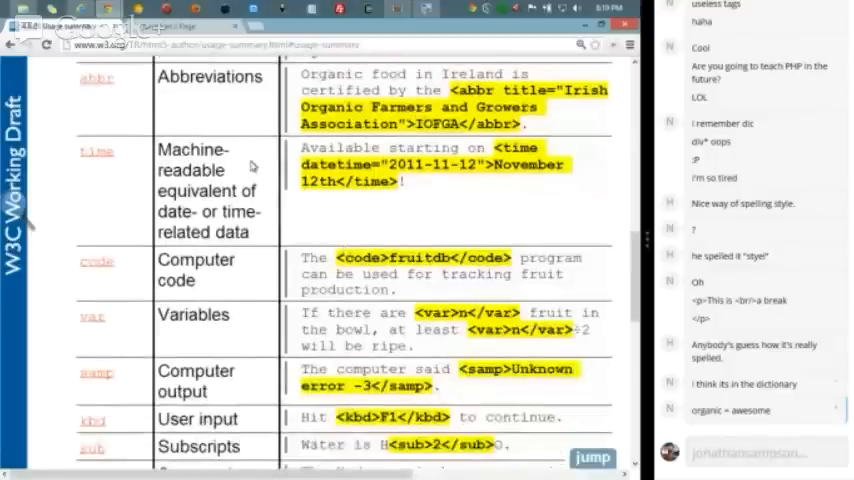
scroll(down, 3)
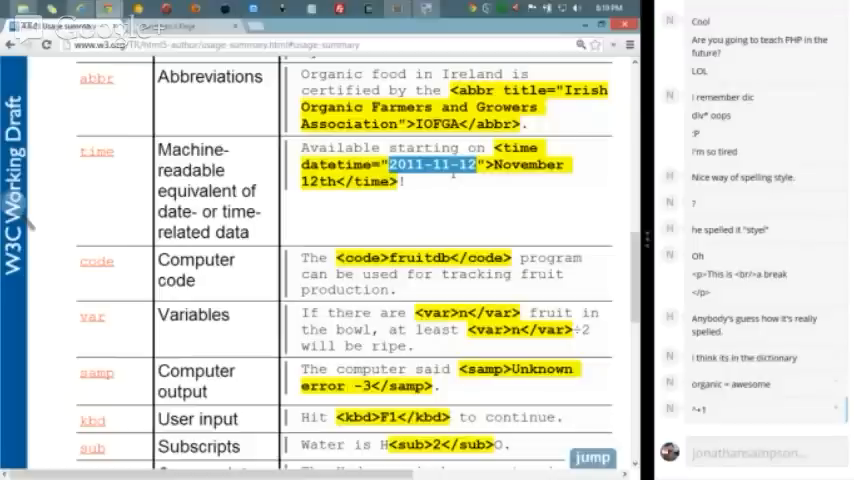
scroll(down, 3)
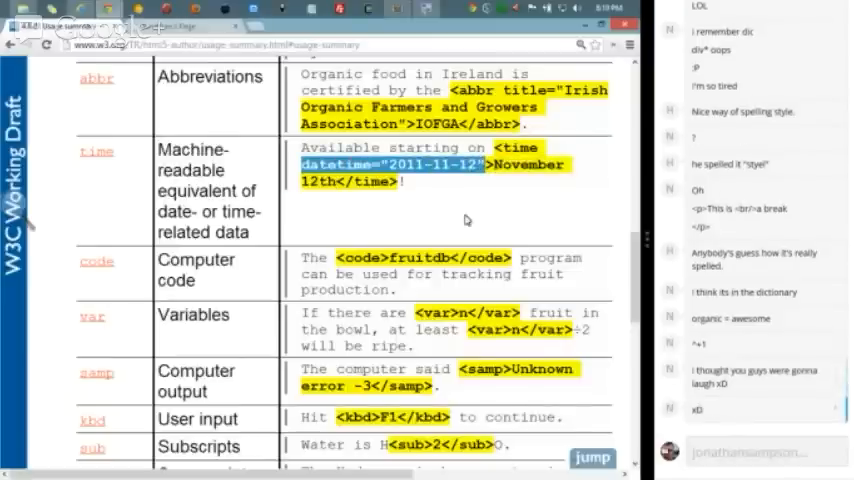
mouse_move(388, 208)
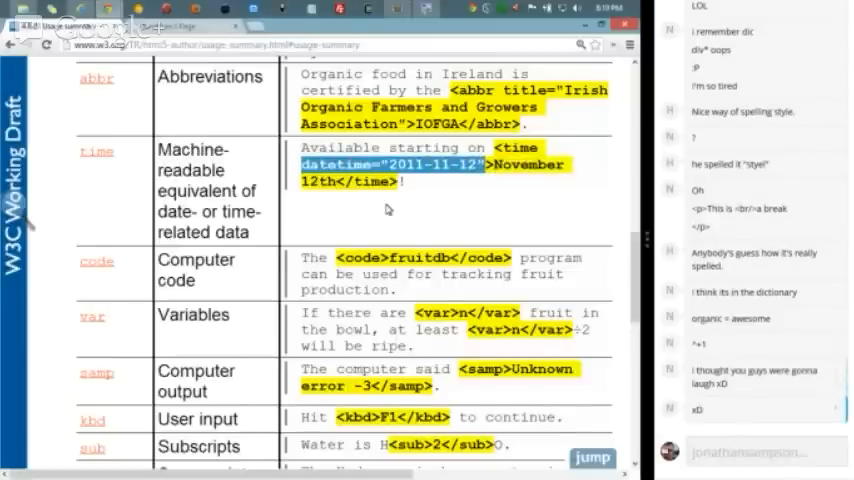
- Read past the kbd, sub, sup, i, b and u rows to the mark Highlight example
scroll(down, 3)
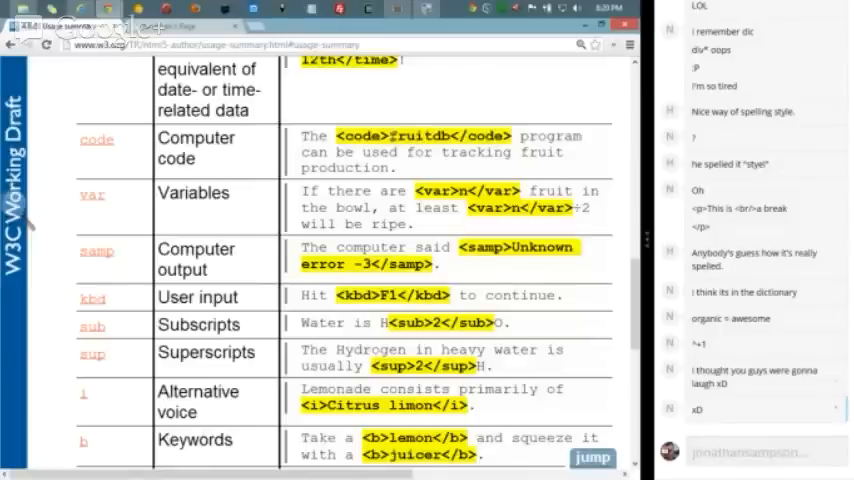
scroll(down, 3)
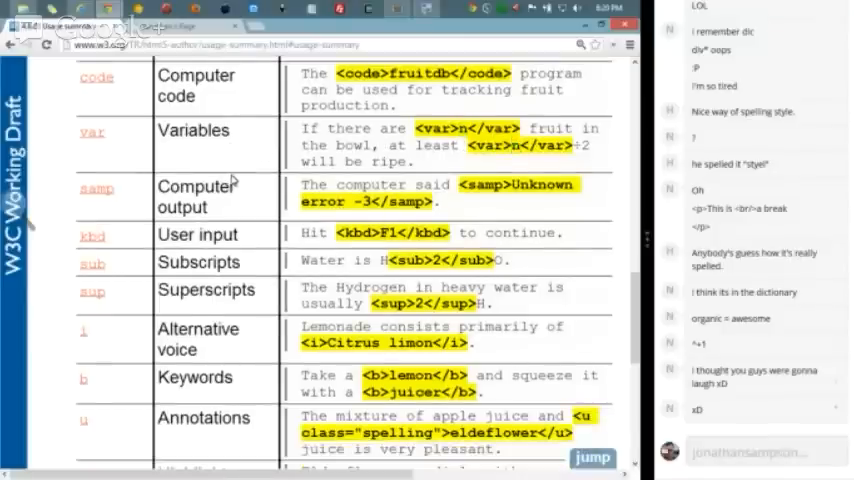
scroll(down, 3)
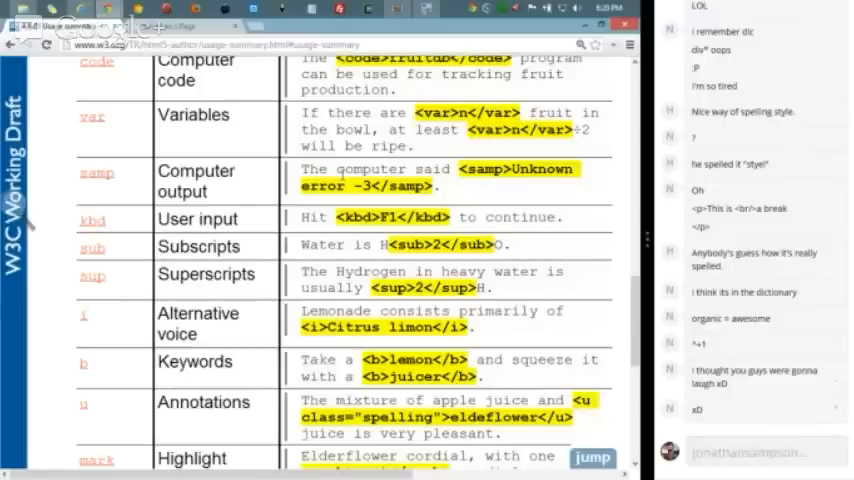
scroll(down, 3)
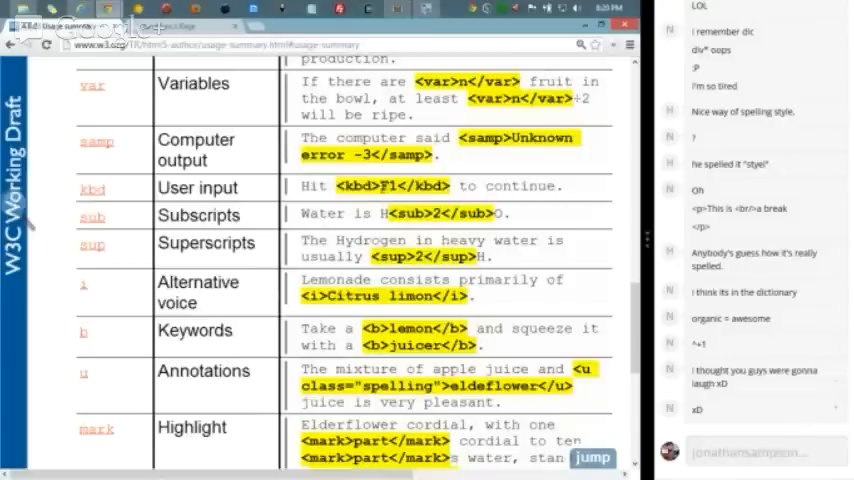
mouse_move(290, 214)
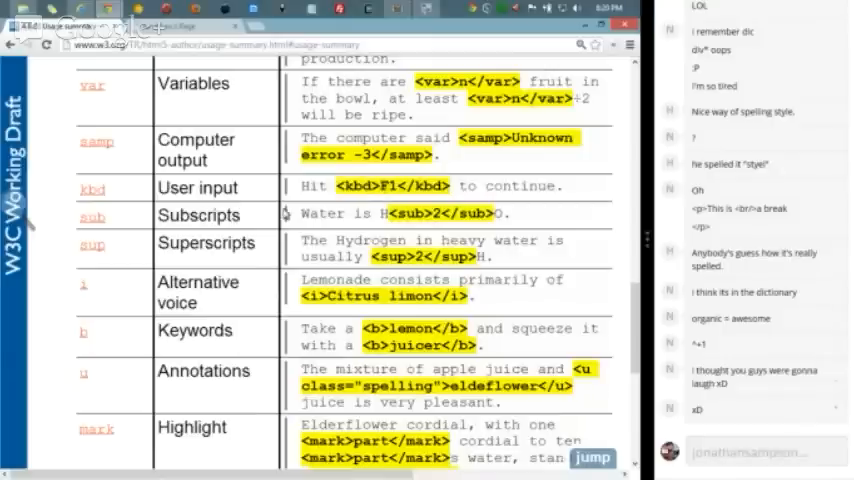
scroll(down, 3)
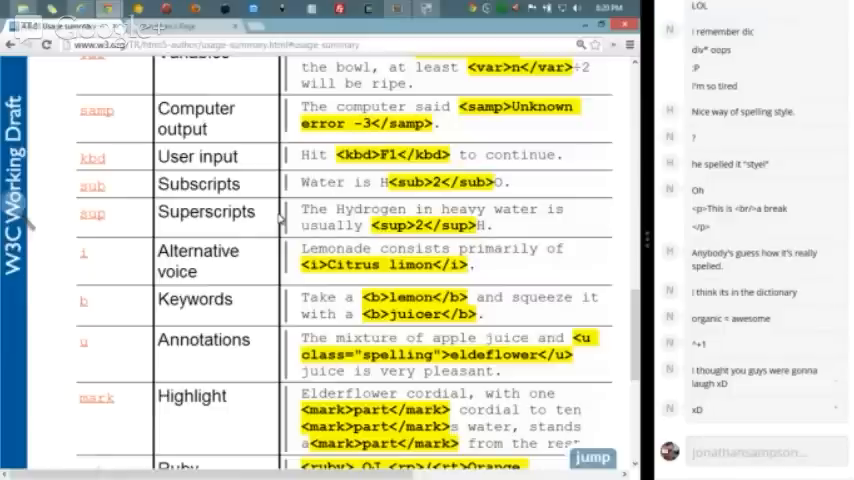
double_click(312, 182)
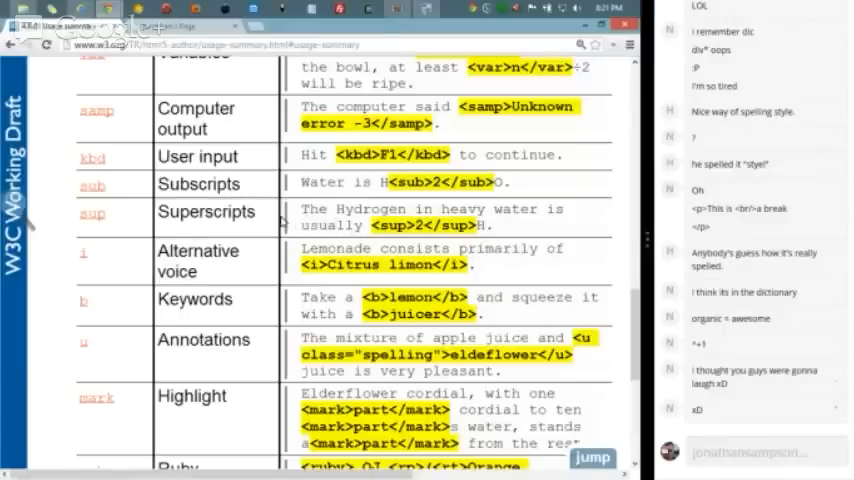
- Continue through the ruby annotation rows to the bdi and bdo directionality examples
scroll(down, 3)
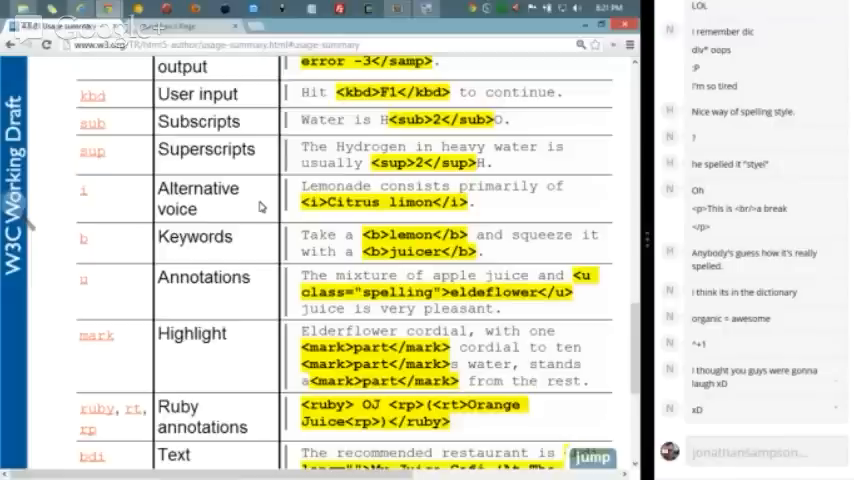
scroll(down, 3)
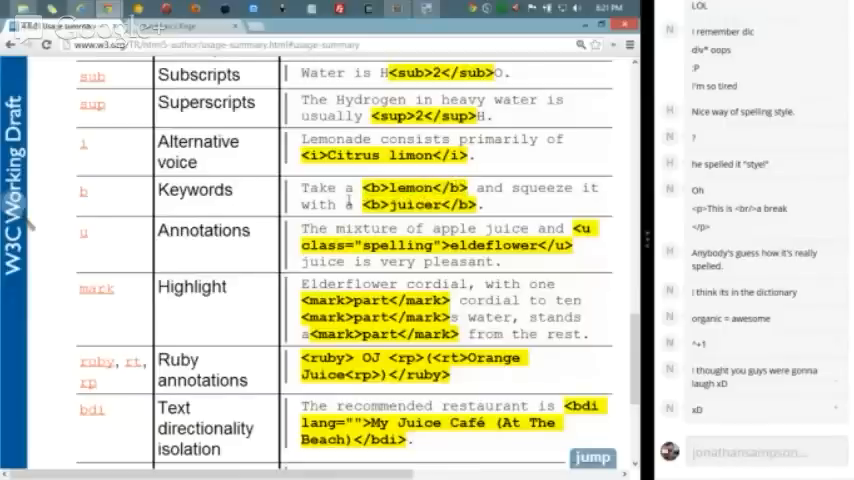
scroll(down, 3)
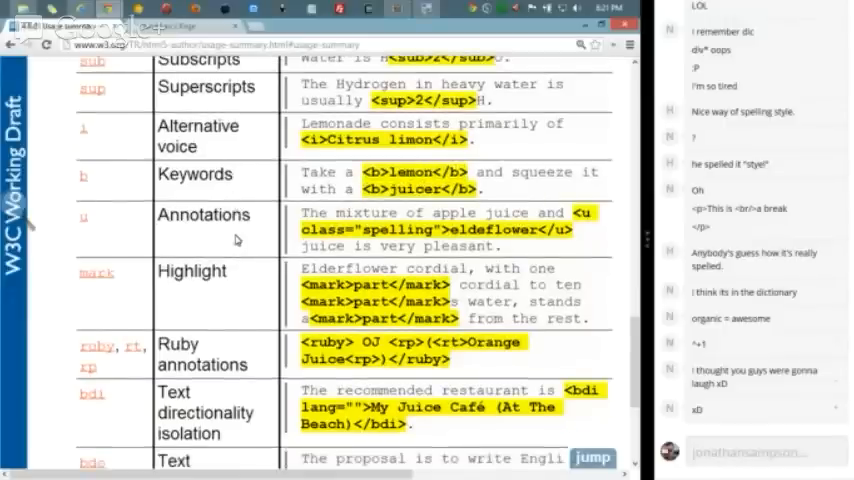
scroll(down, 3)
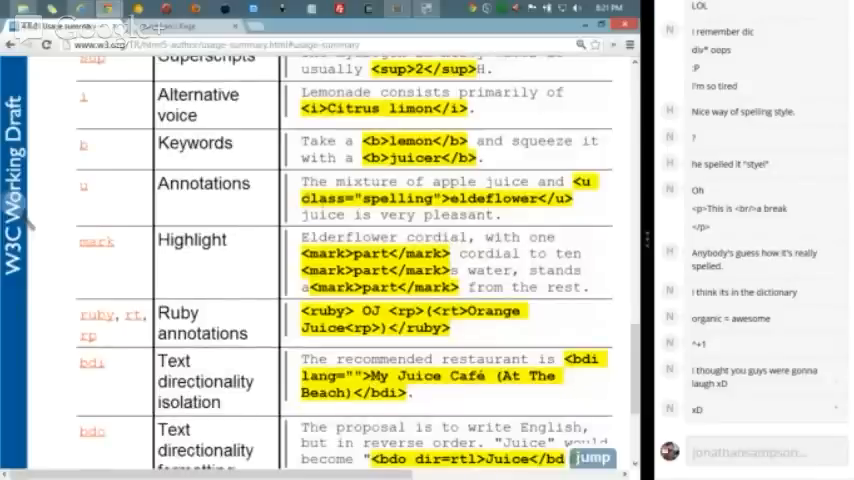
double_click(396, 198)
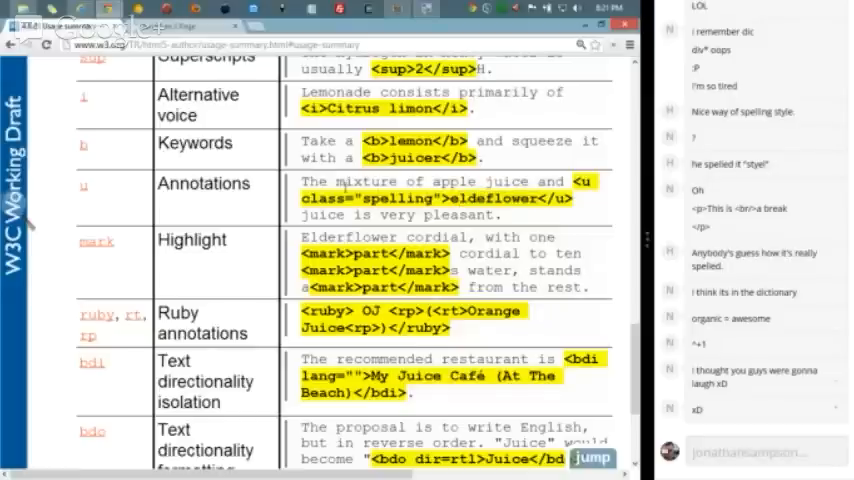
scroll(down, 3)
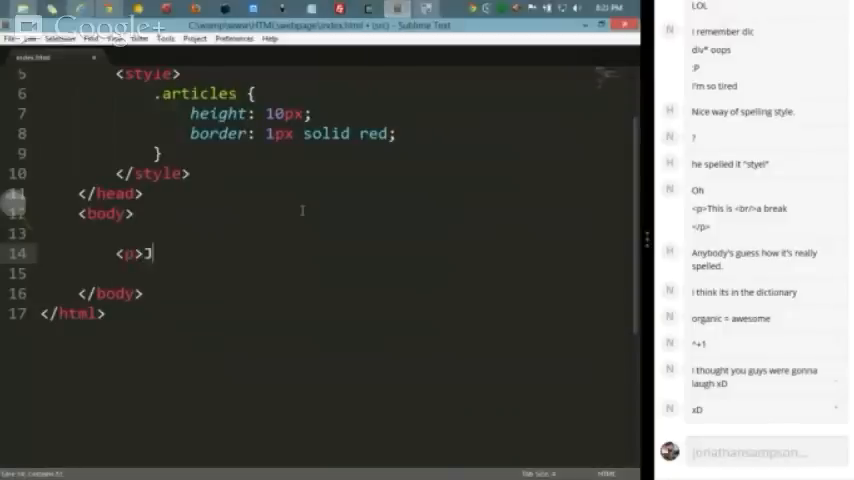
- Write the paragraph "Jonathan Sampson is teaching us HTML." and wrap teaching in <mark>
text(Jonathan Sampson is t)
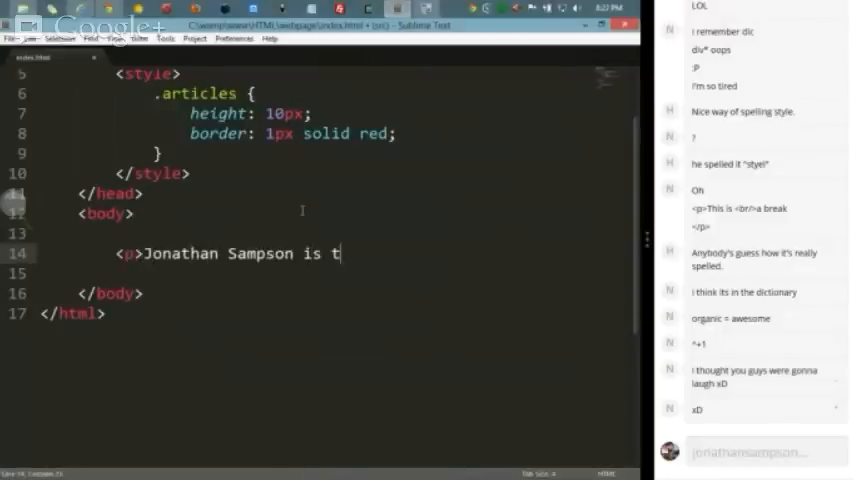
text(eaching us HTML)
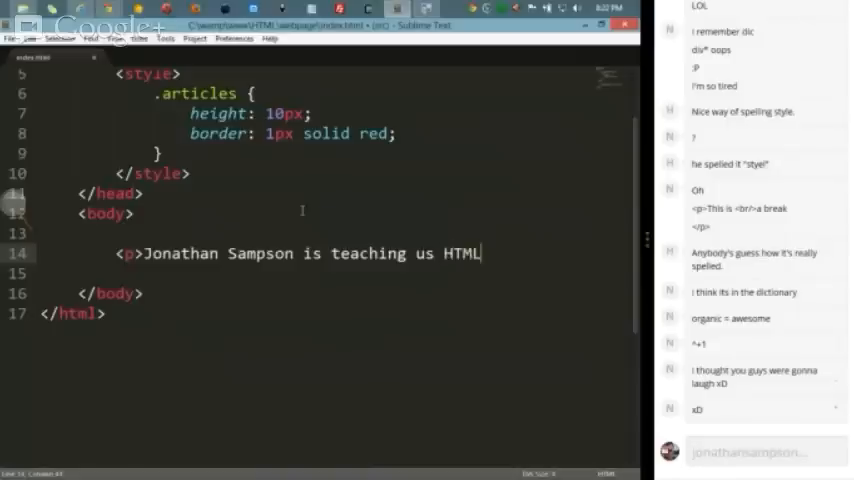
text(.</p>)
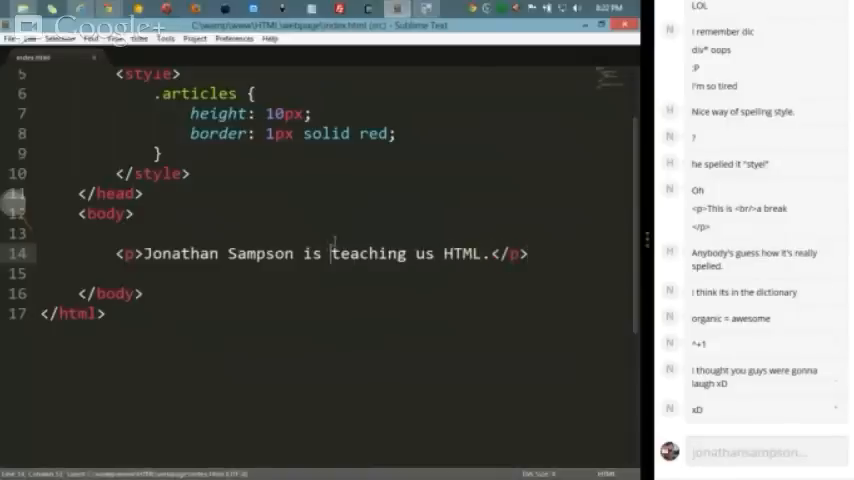
text(<mark>)
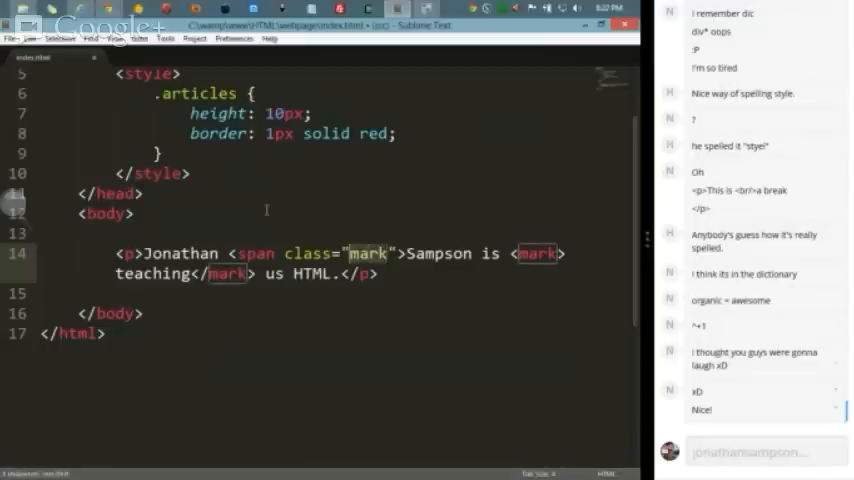
- Class the Sampson span hl and style .hl with background: yellow in the style block
text(hl)
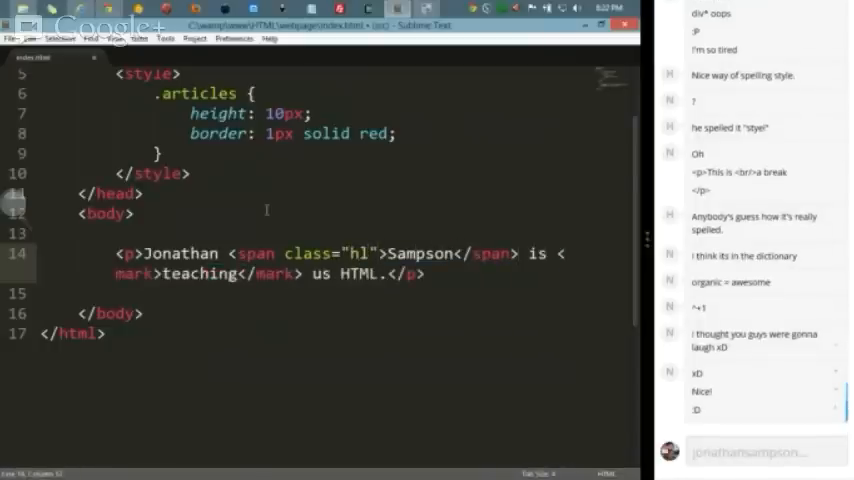
drag(150, 92, 160, 152)
text(background: ;)
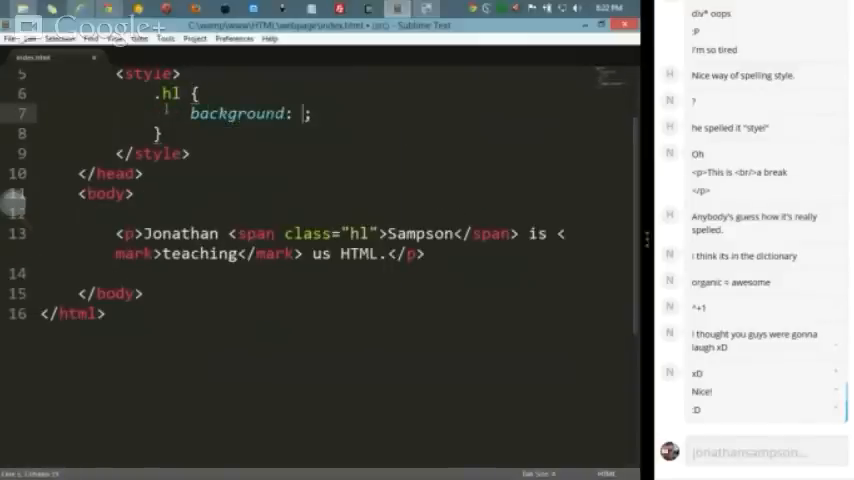
text(ye)
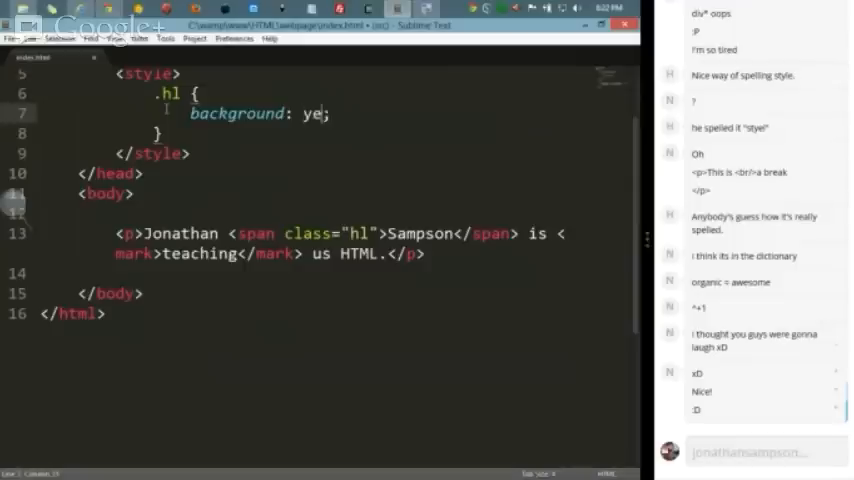
text(llow)
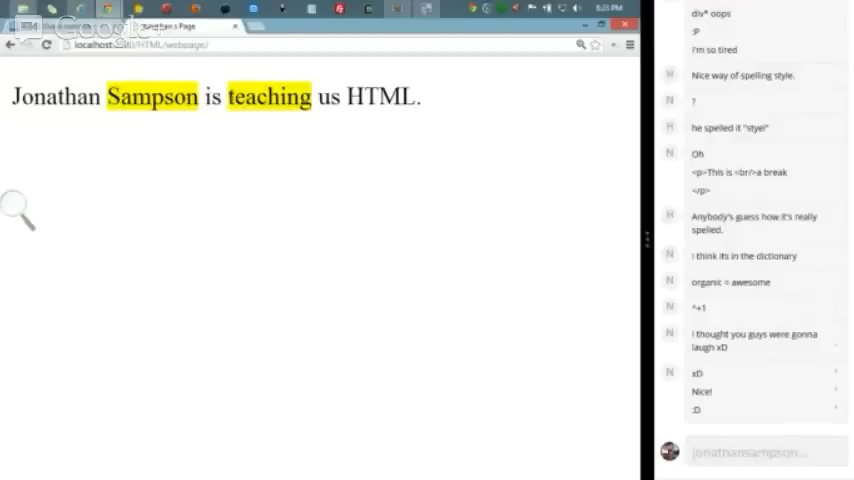
- Return from the demo page to the spec's usage summary at the mark Highlight row
double_click(268, 98)
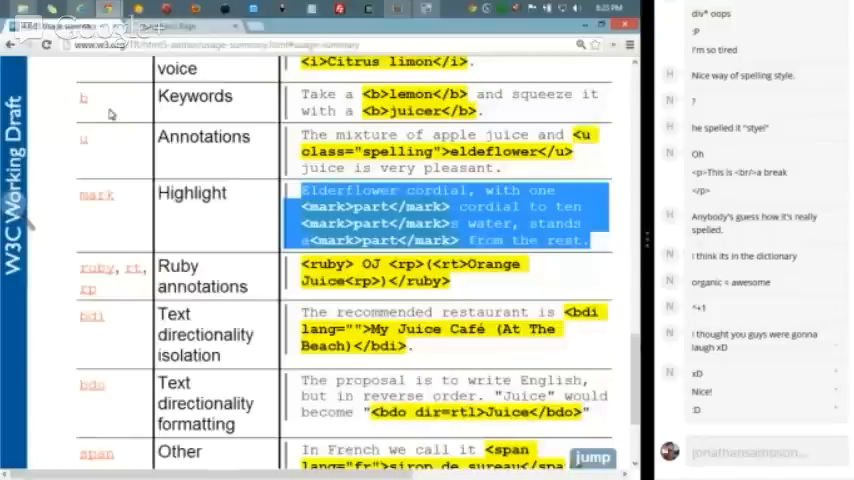
- Scroll the usage summary past ruby, bdi and bdo to the span, br and wbr rows
scroll(down, 3)
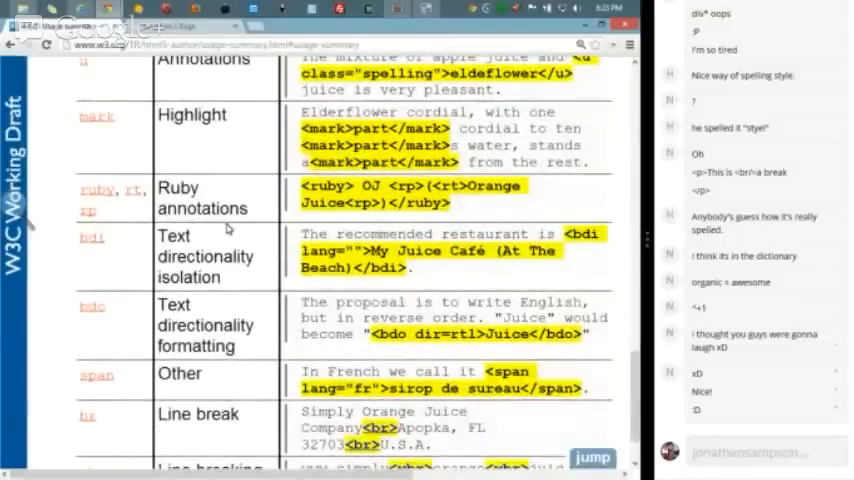
scroll(down, 3)
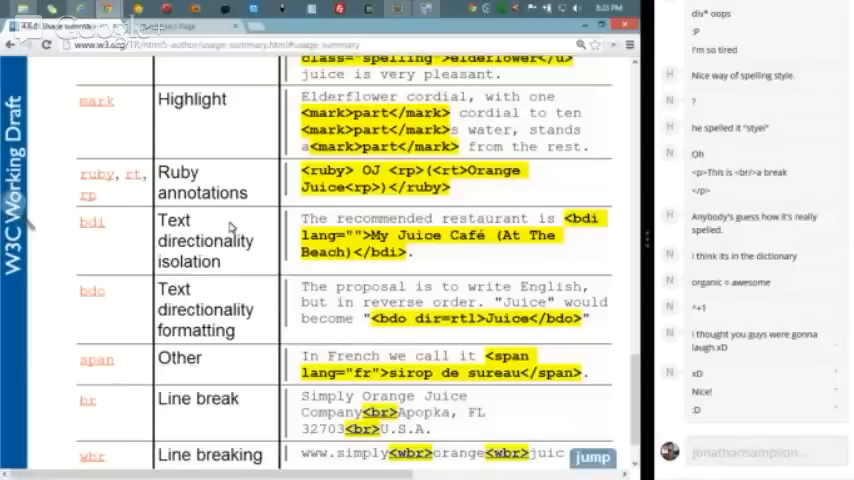
mouse_move(230, 224)
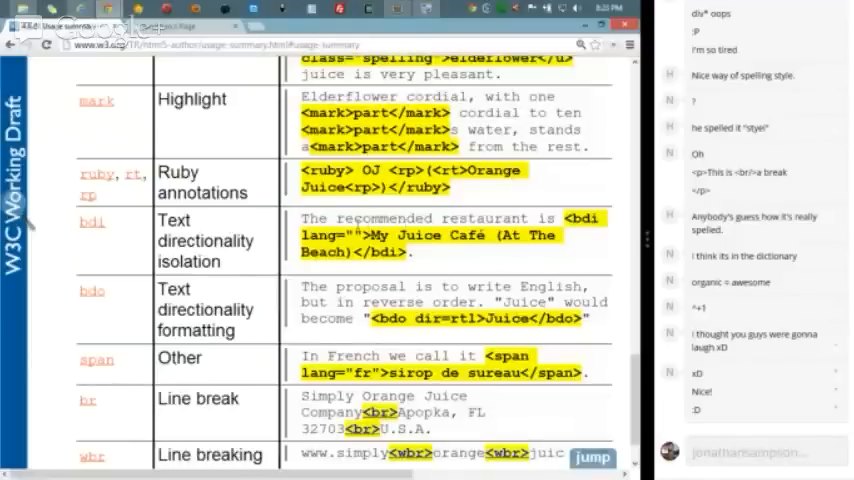
scroll(down, 3)
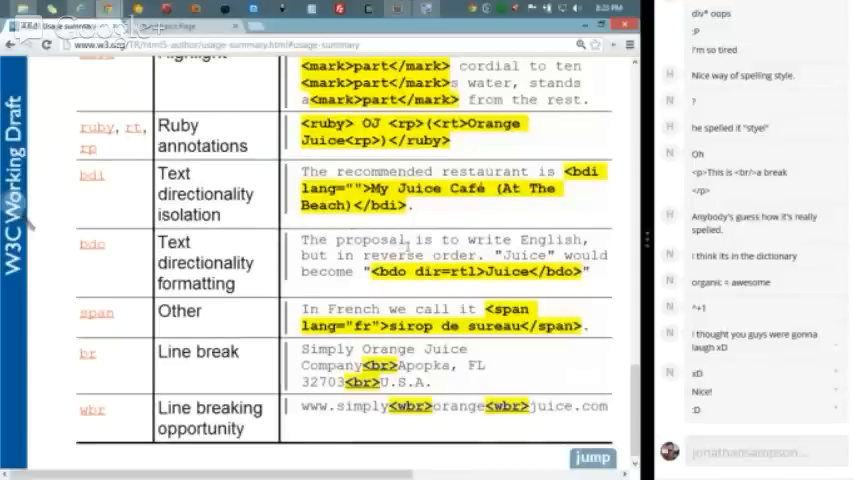
mouse_move(432, 216)
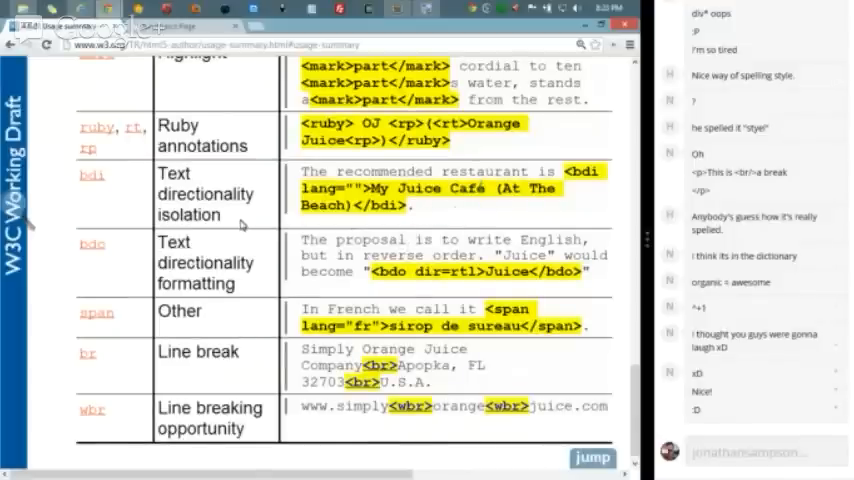
scroll(down, 3)
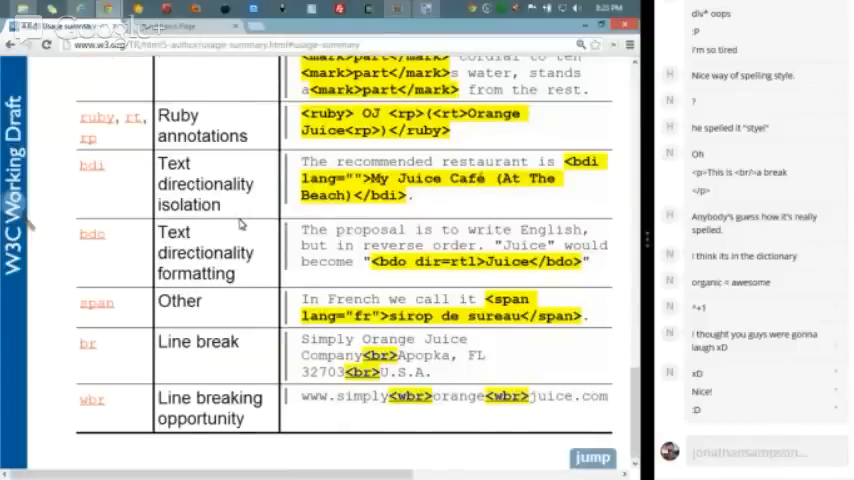
mouse_move(304, 312)
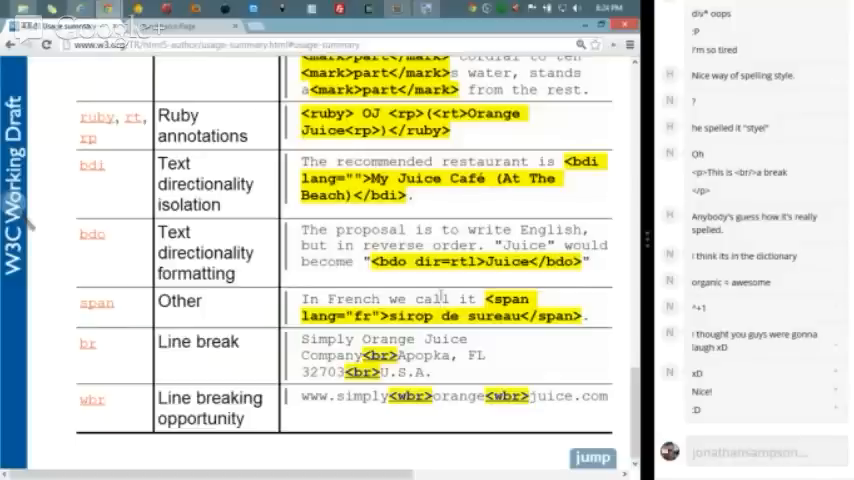
drag(482, 300, 590, 316)
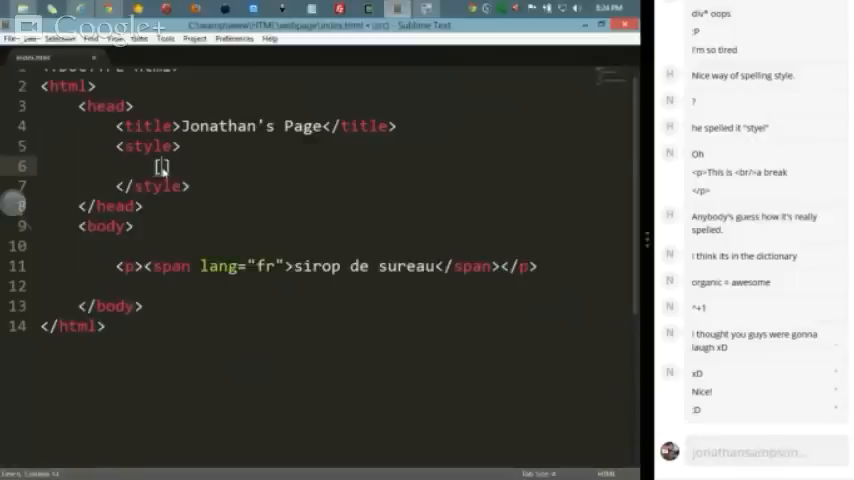
- Add a [lang='fr'] { color: green; } rule to the style block
text([lang='fr'])
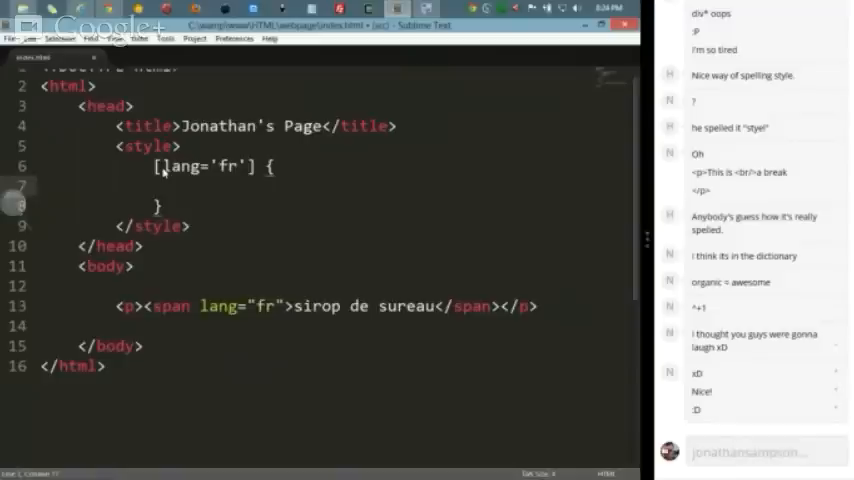
text(color: green;)
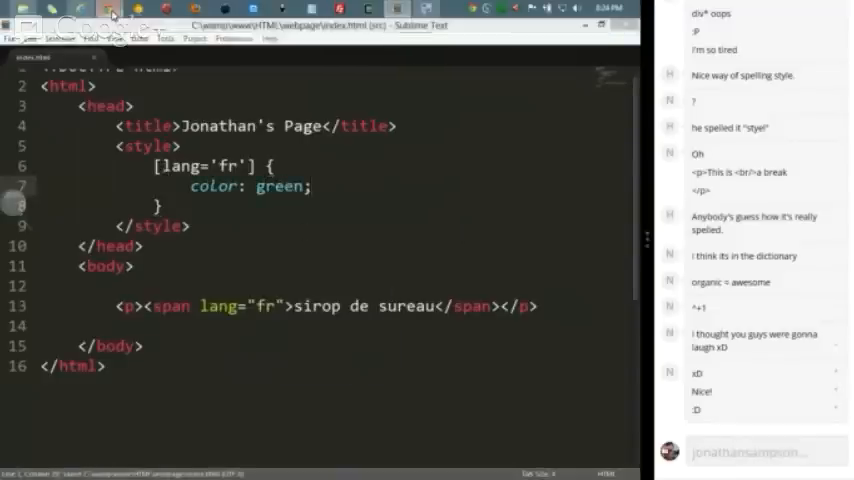
- Type the surrounding sentence 'This is a span ... Willis?' around the French span in the paragraph
click(108, 8)
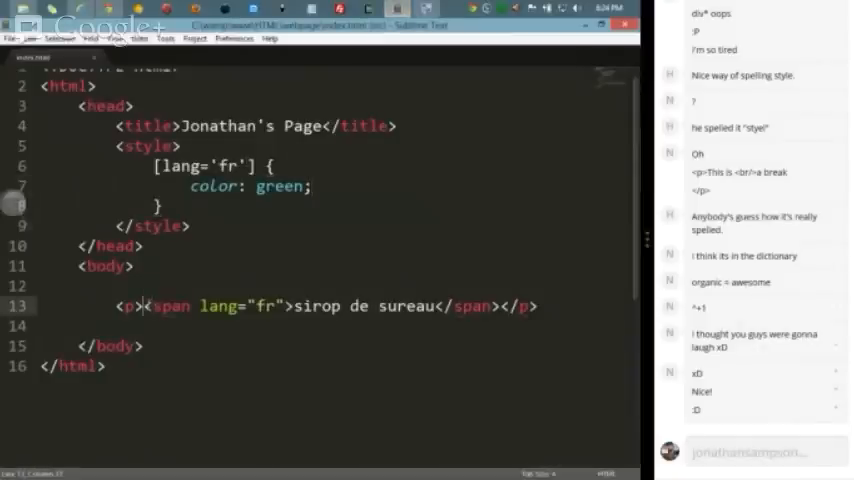
text(This)
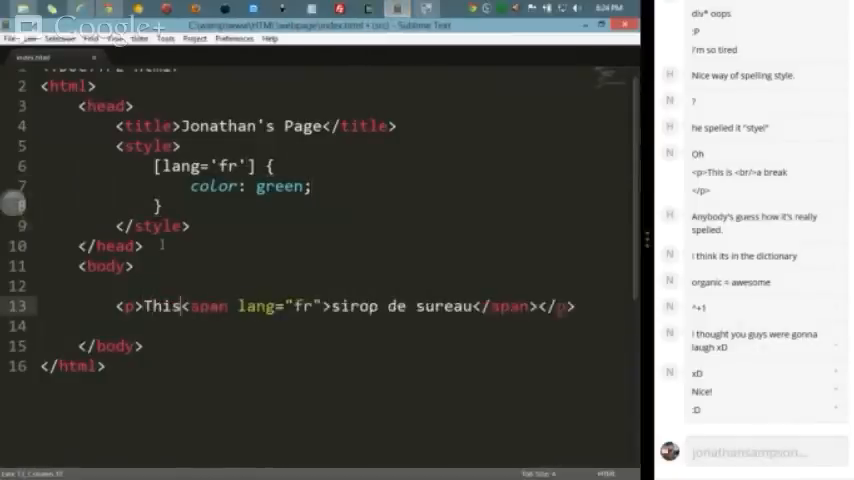
text(is a span,)
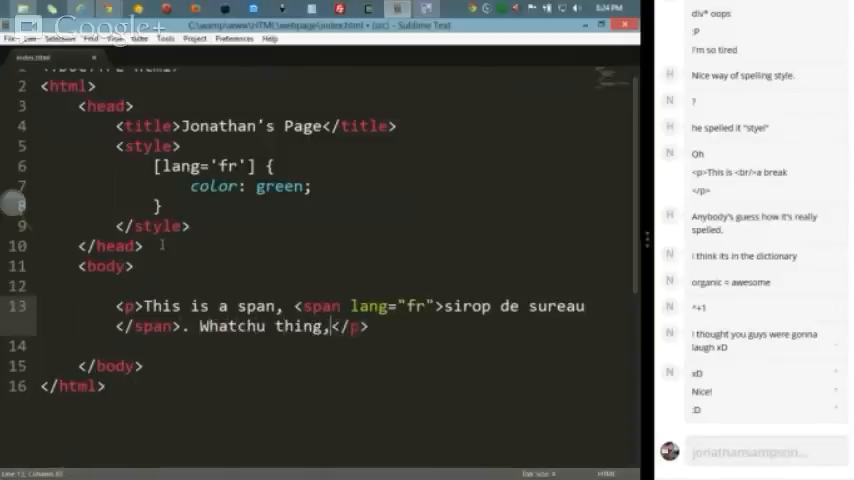
text(Willis?)
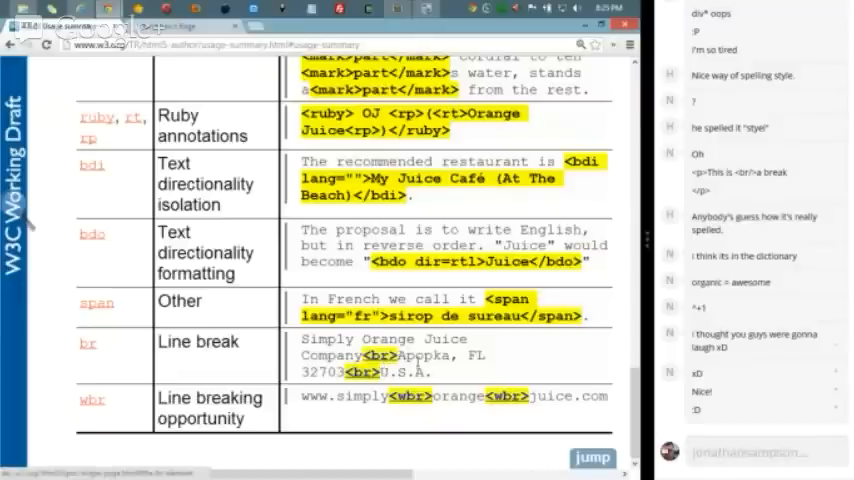
mouse_move(462, 372)
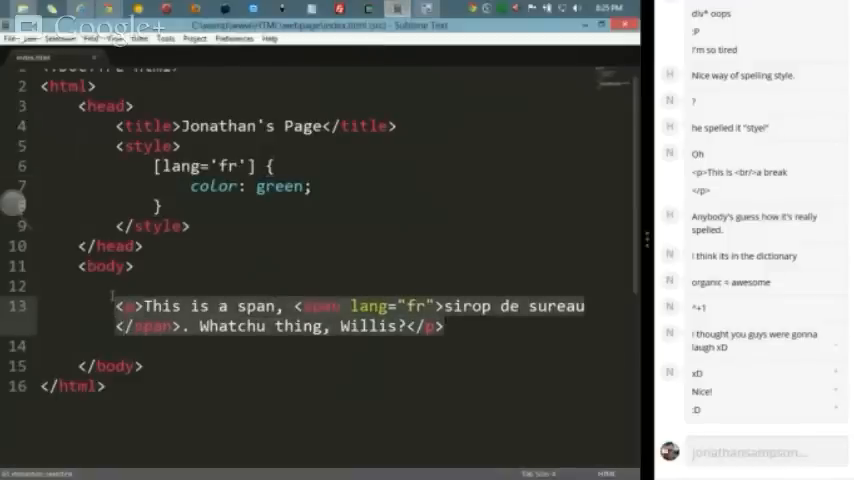
text(www.simply<wbr>orange<wbr>juice.com)
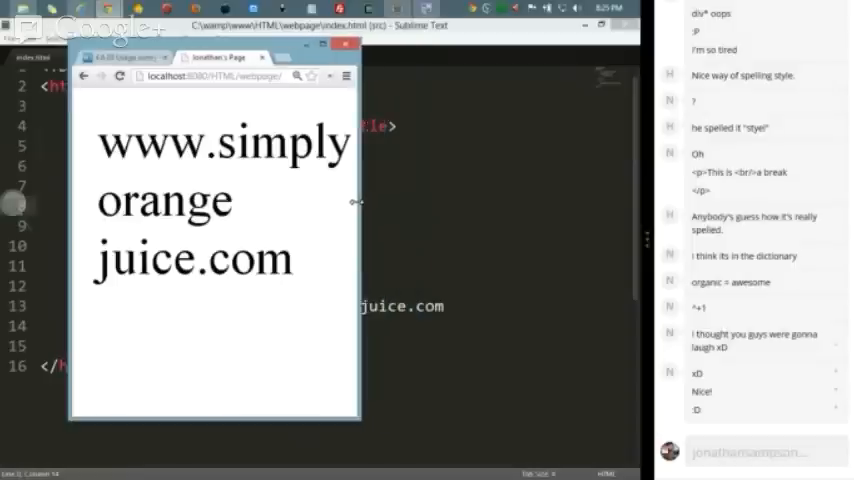
- Narrow the page to watch the address wrap, then return to the W3C spec's table of contents
drag(362, 202, 384, 192)
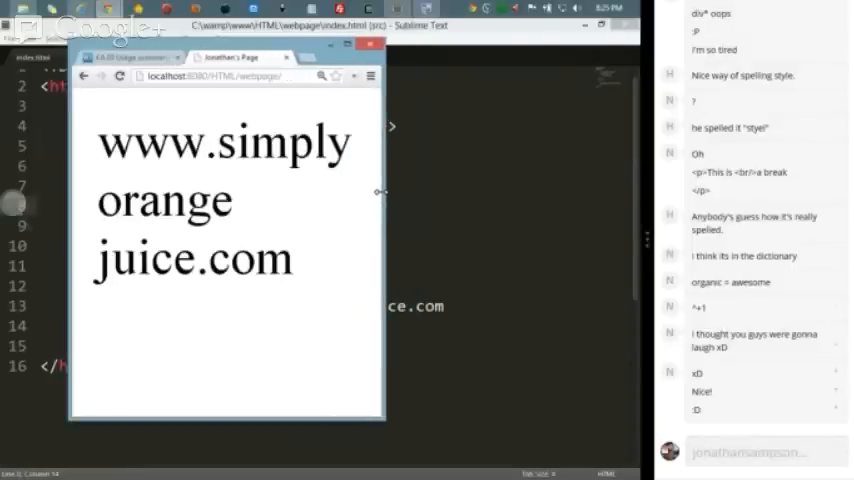
click(364, 44)
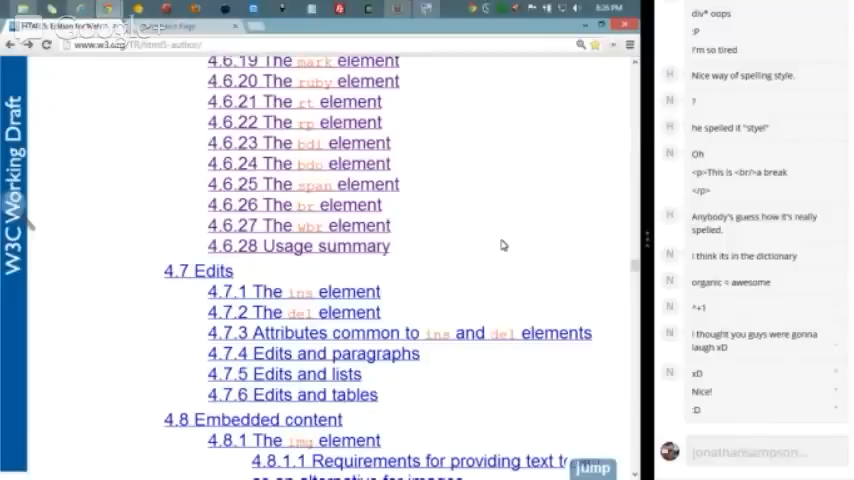
mouse_move(132, 96)
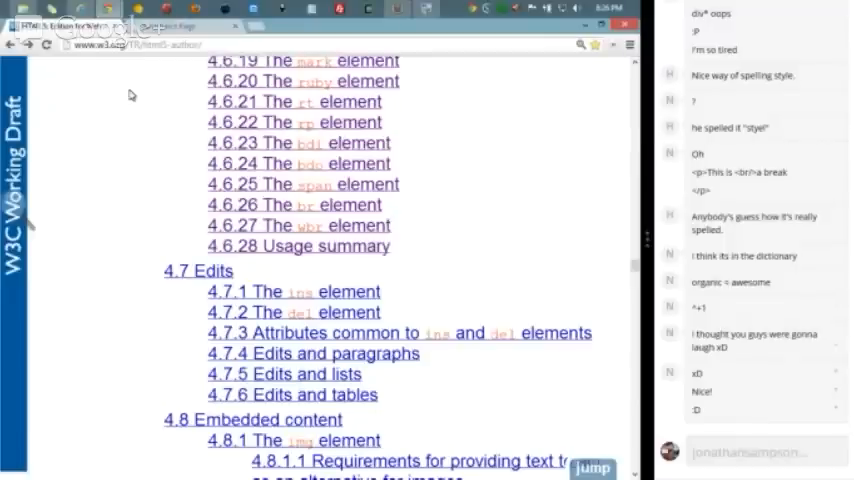